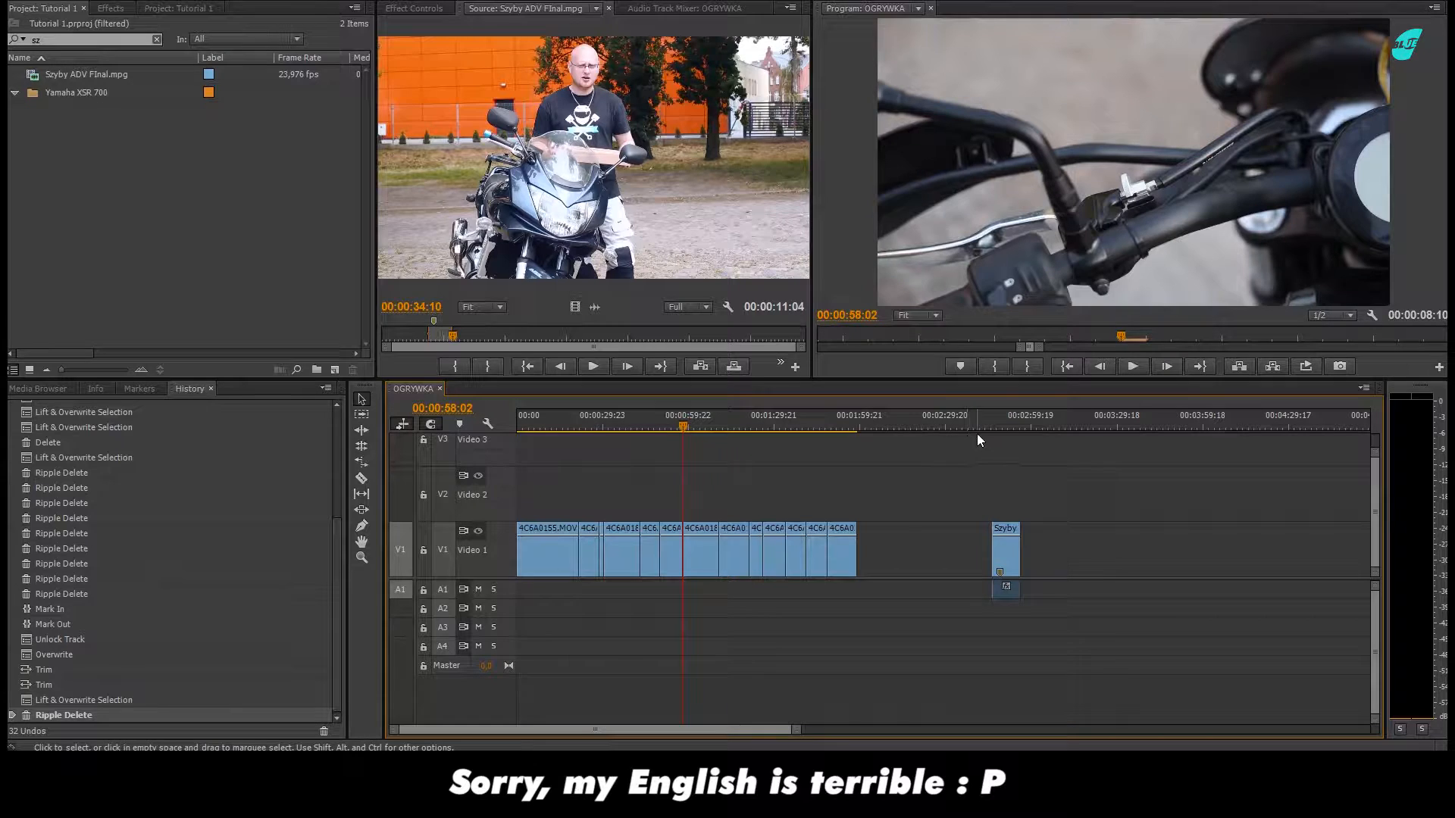
mouse_move(1001, 430)
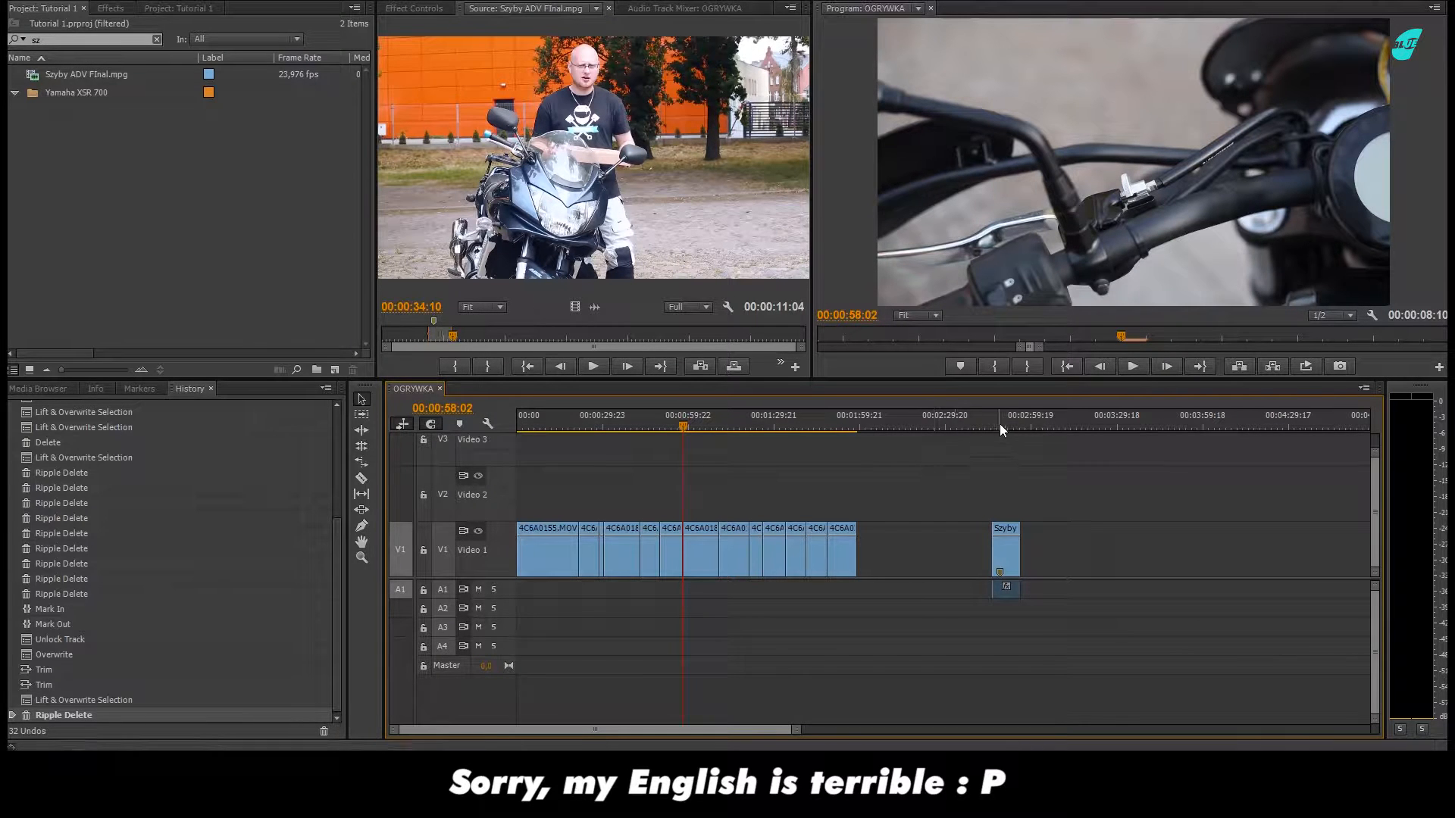
Jump to the example Push-with-blur transition late in the sequence, then scrub and play it.
click(990, 425)
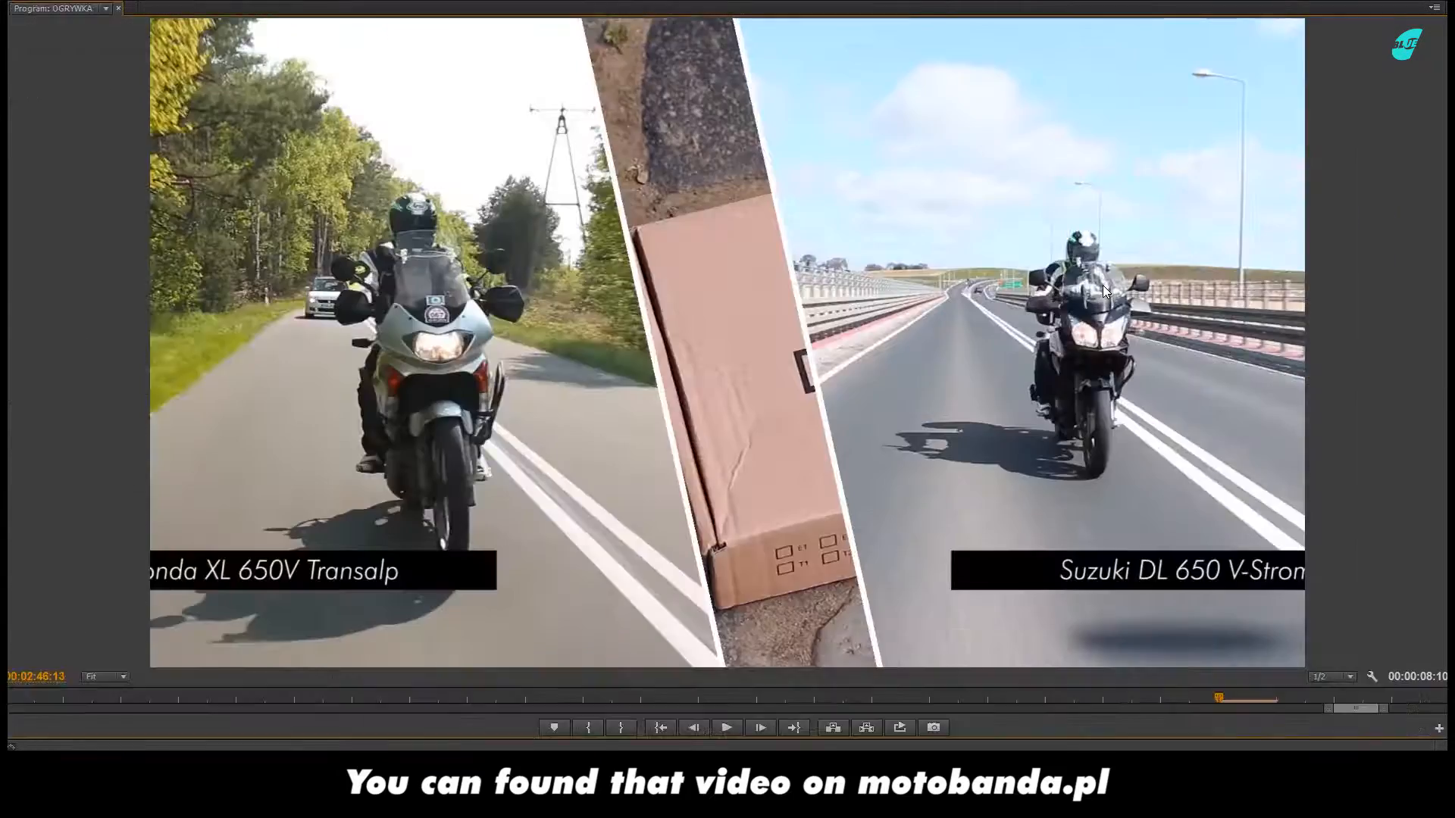
click(728, 729)
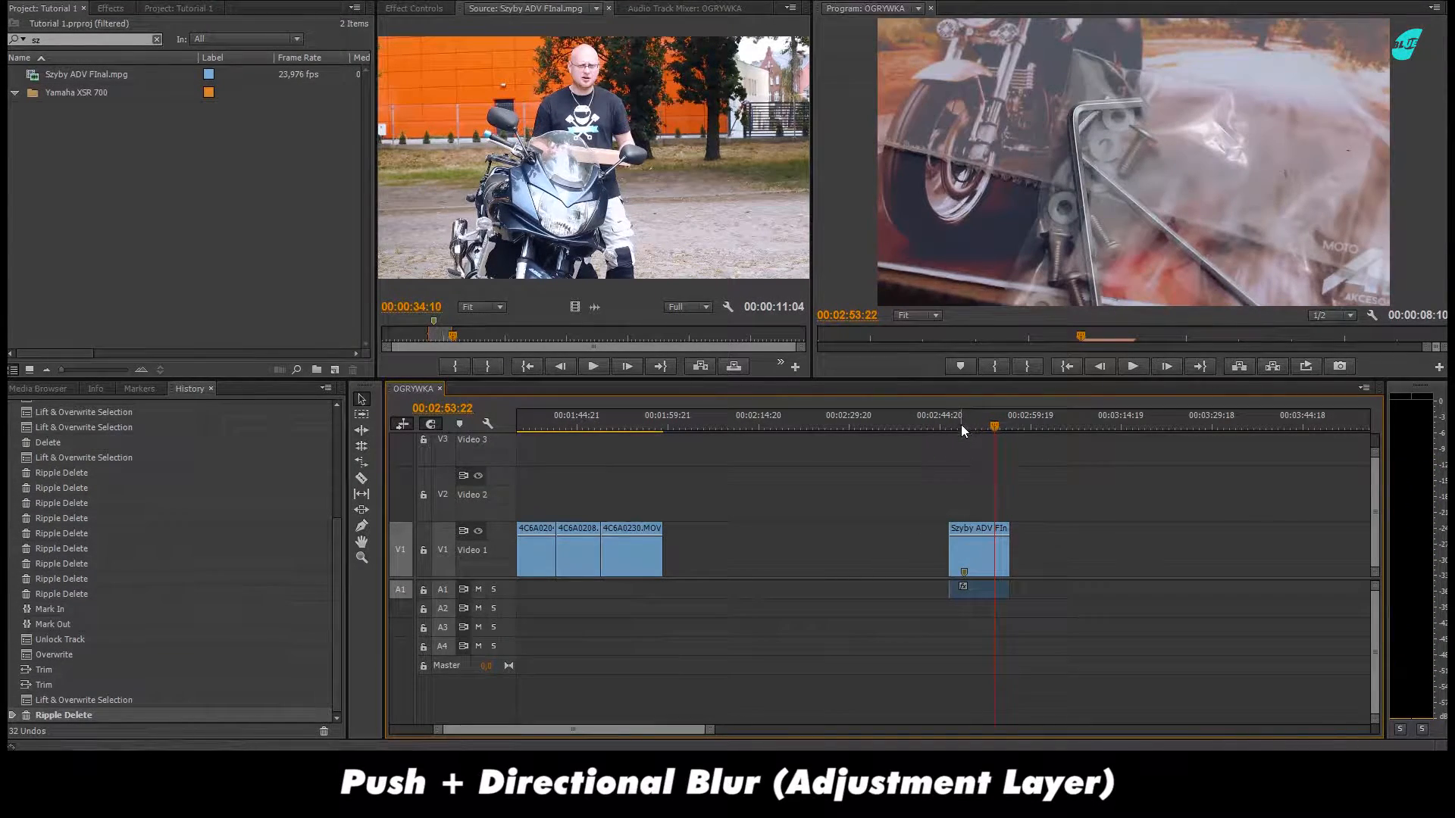
drag(993, 427, 956, 428)
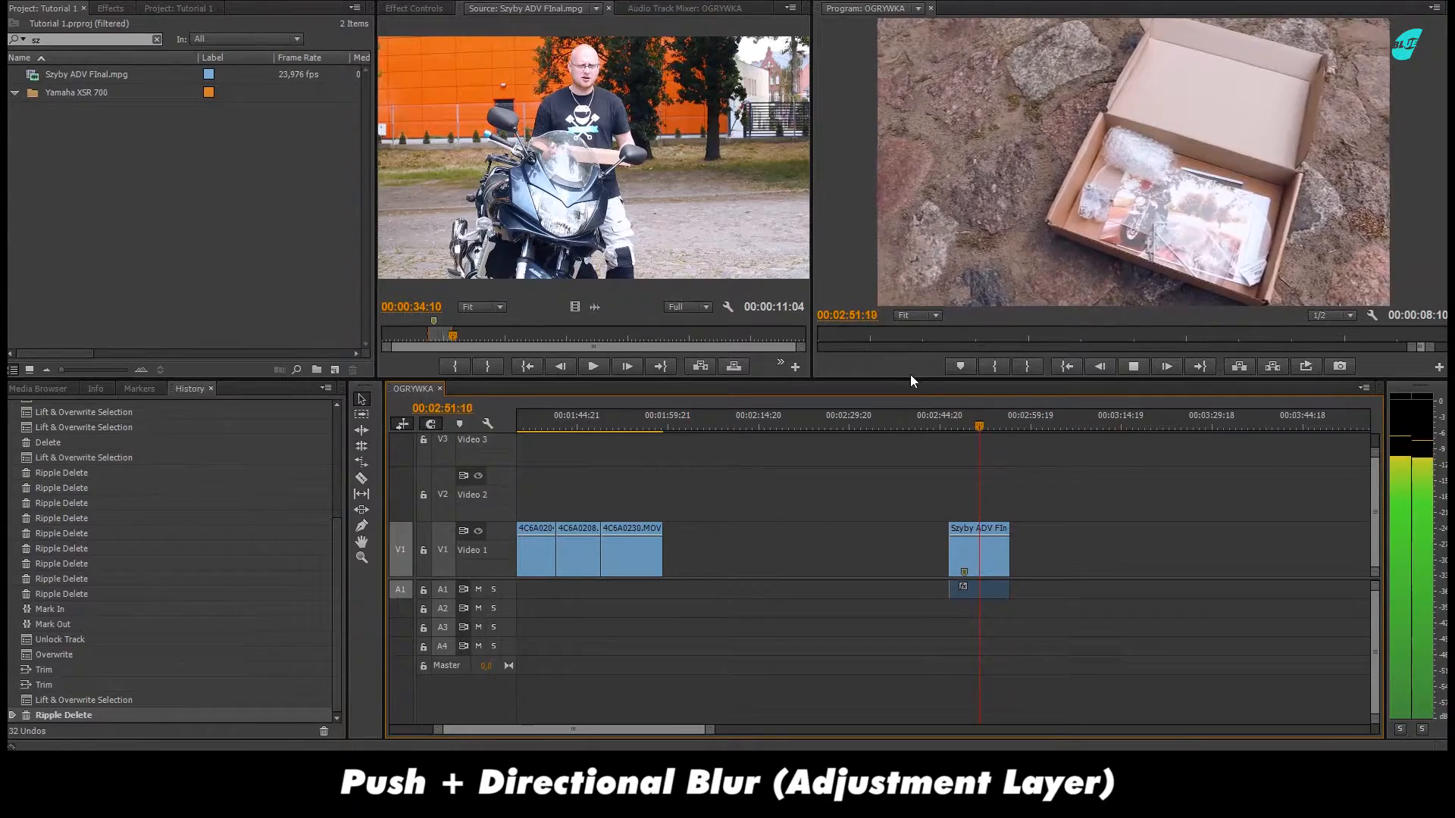
key(ctrl+s)
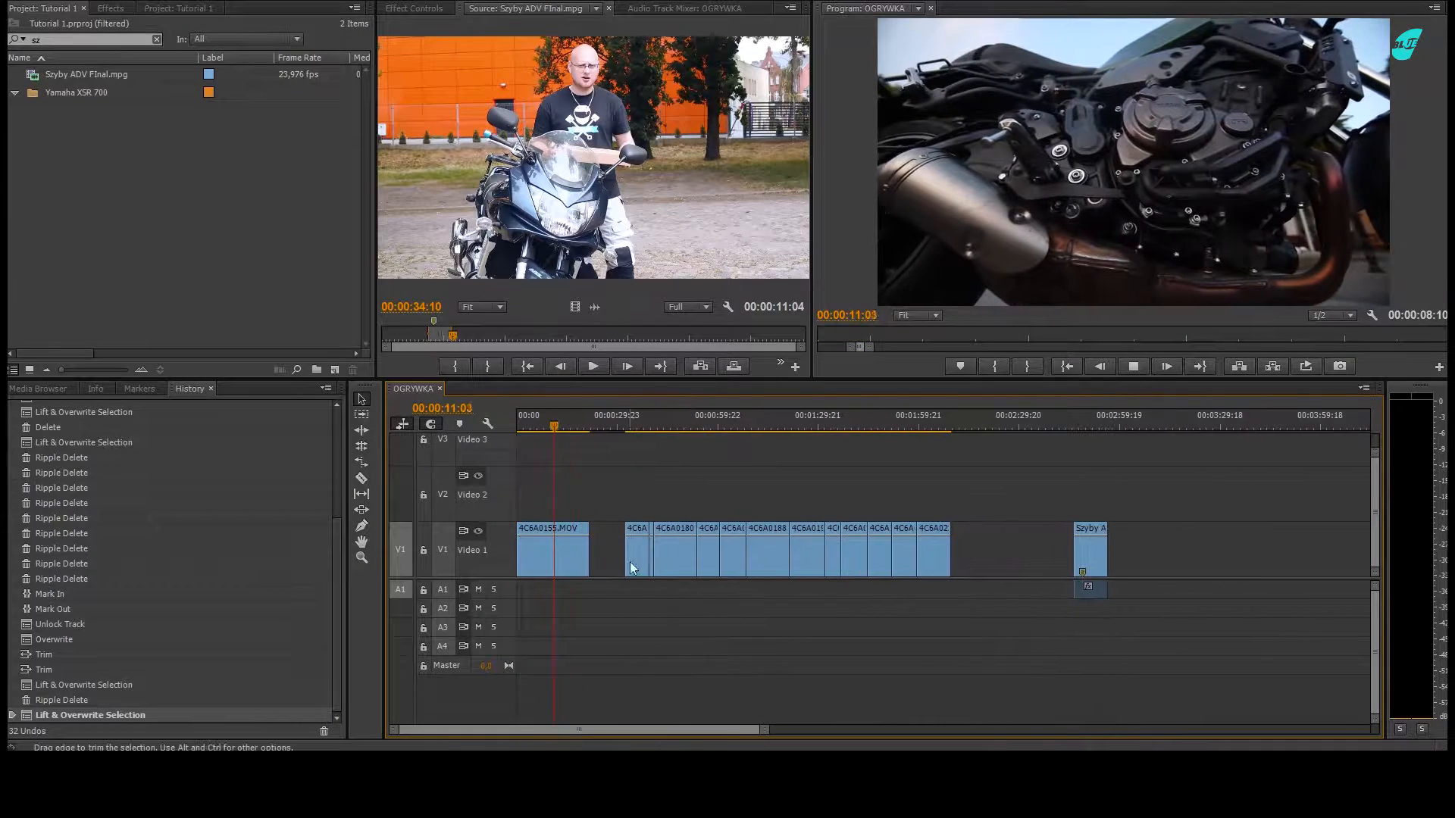
Preview the short clips and later shots, including the parked bike shot.
click(635, 424)
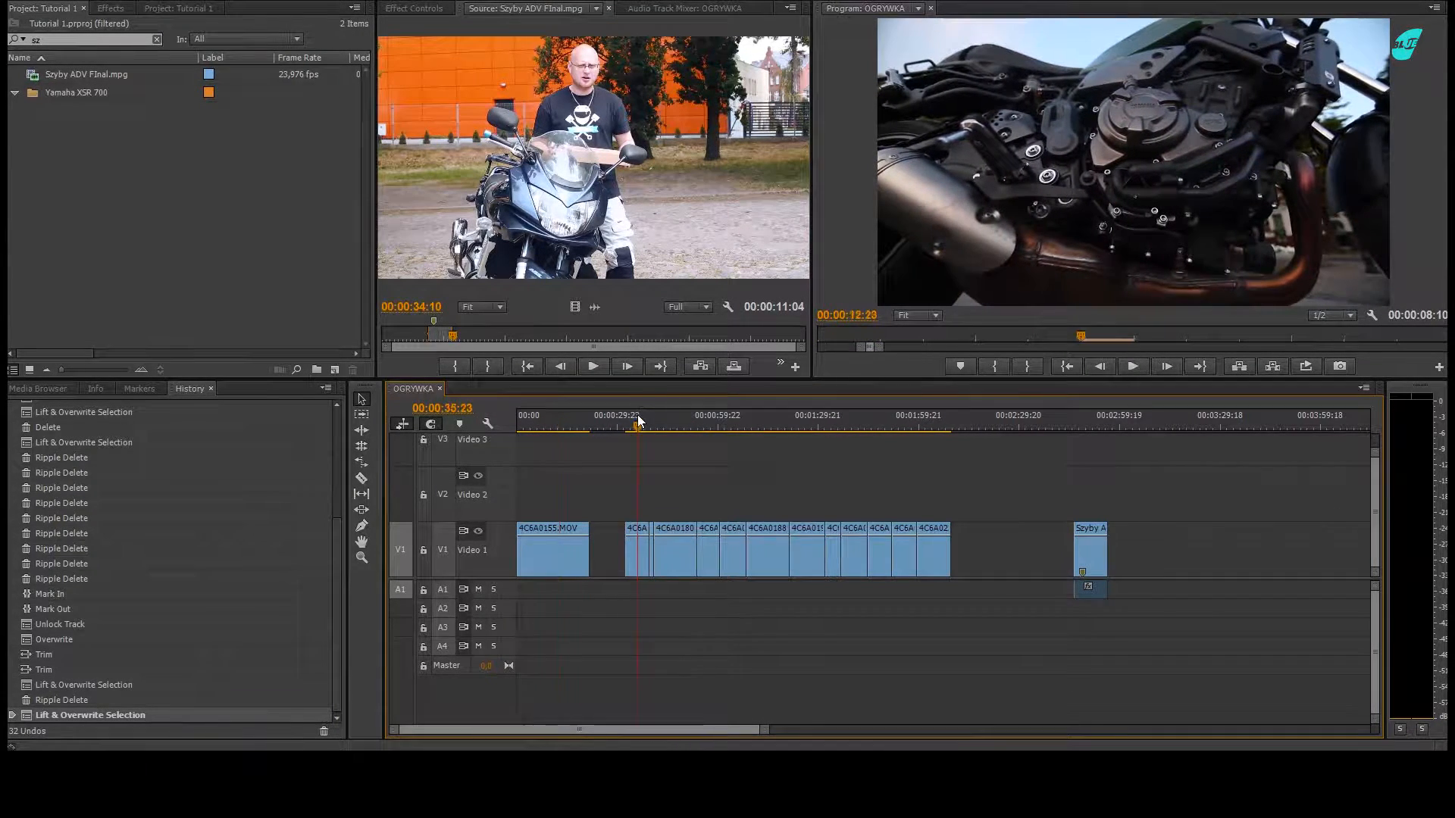
click(680, 426)
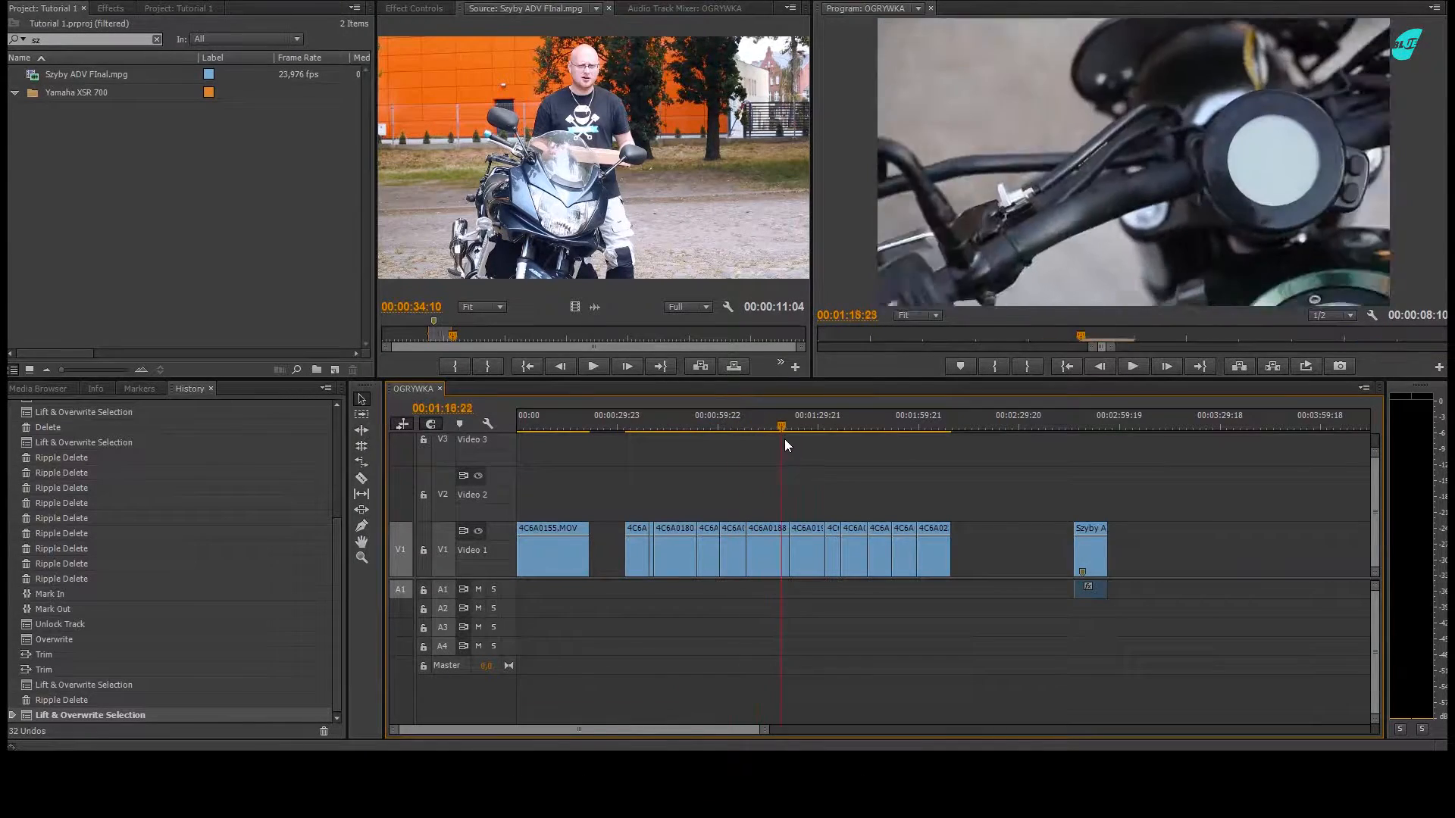
click(864, 446)
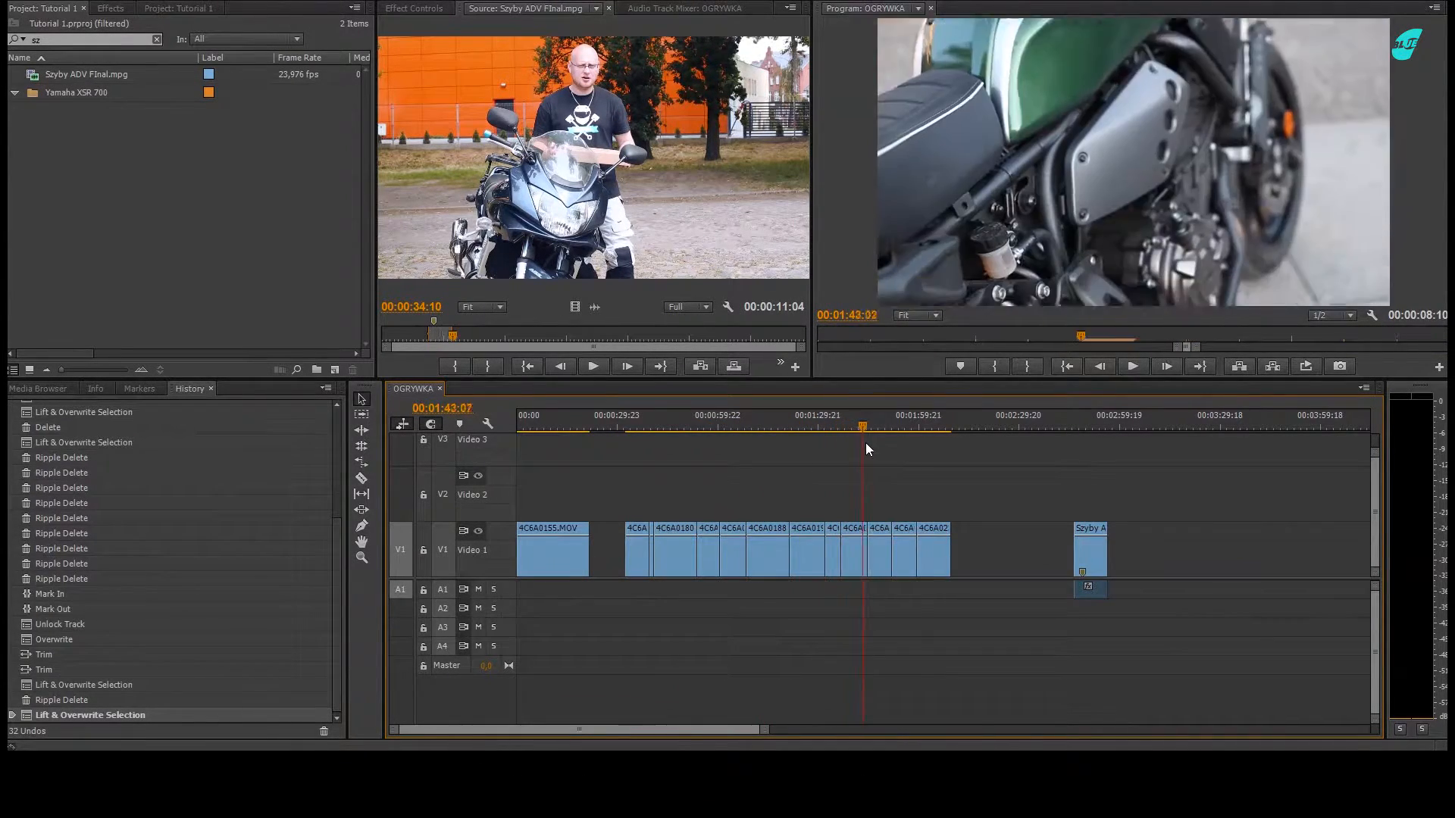
click(906, 427)
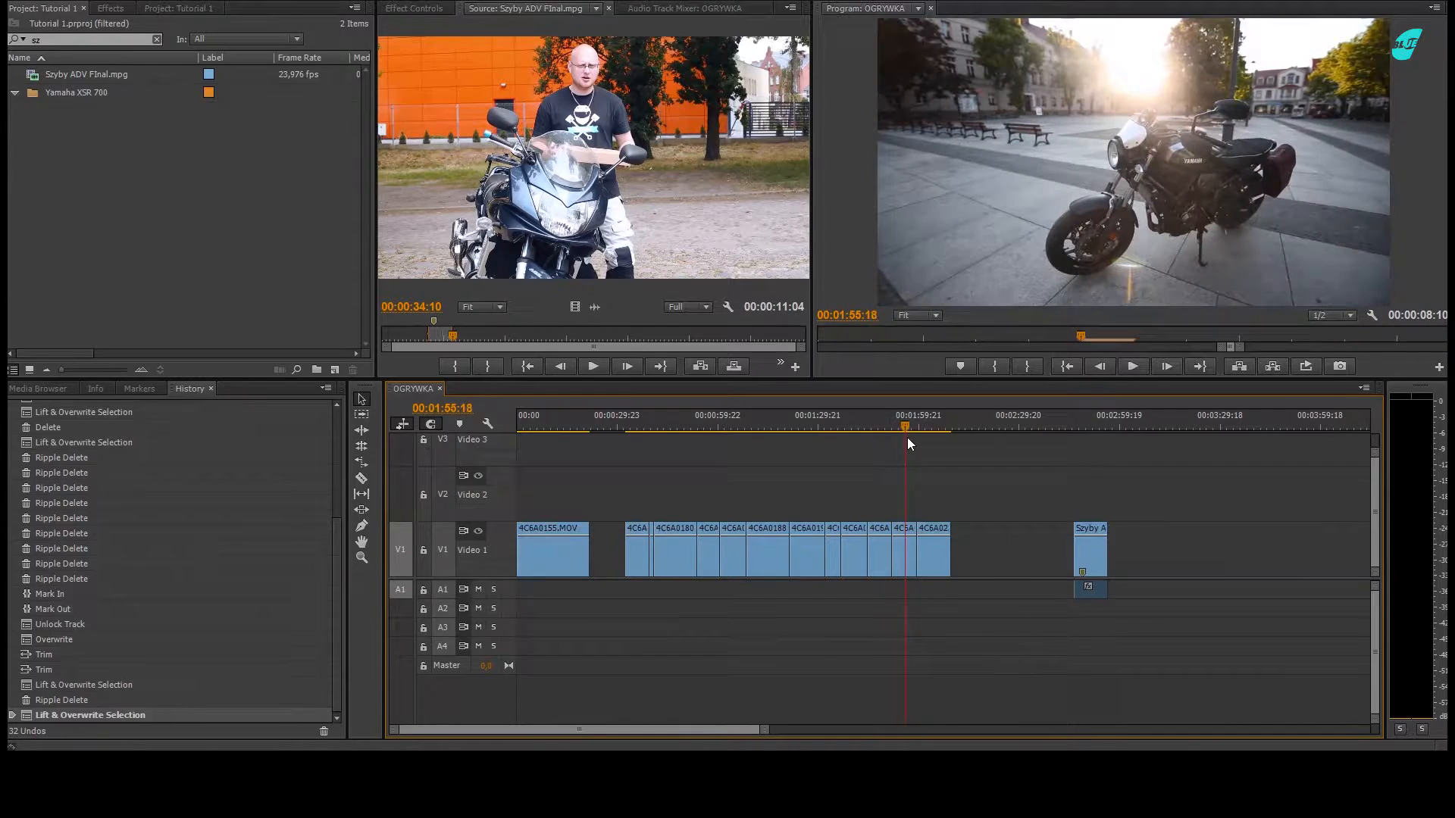
click(929, 427)
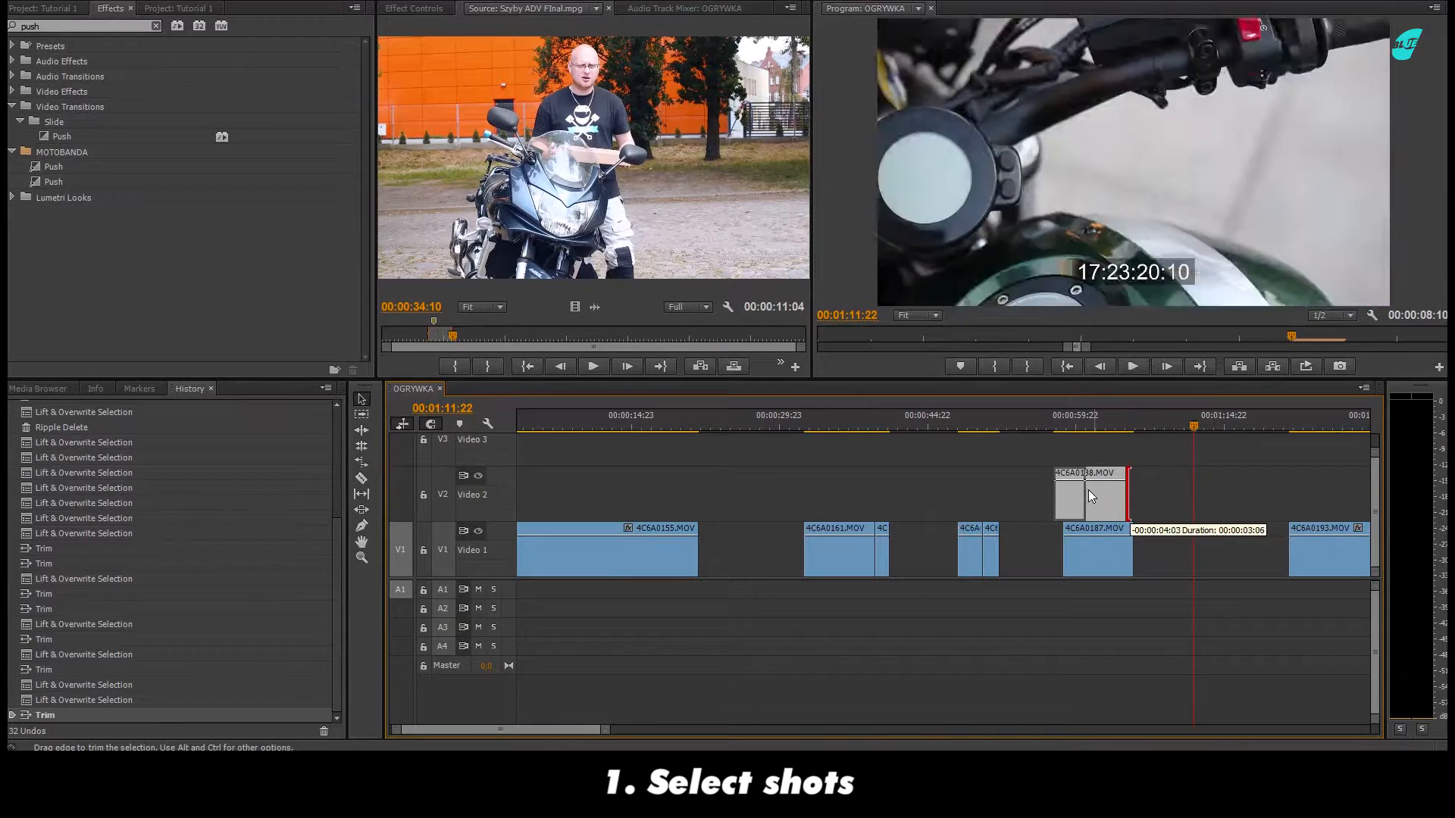
Shorten the Video 2 clip to a quick shot and close the gap between short clips.
drag(1090, 496, 1011, 496)
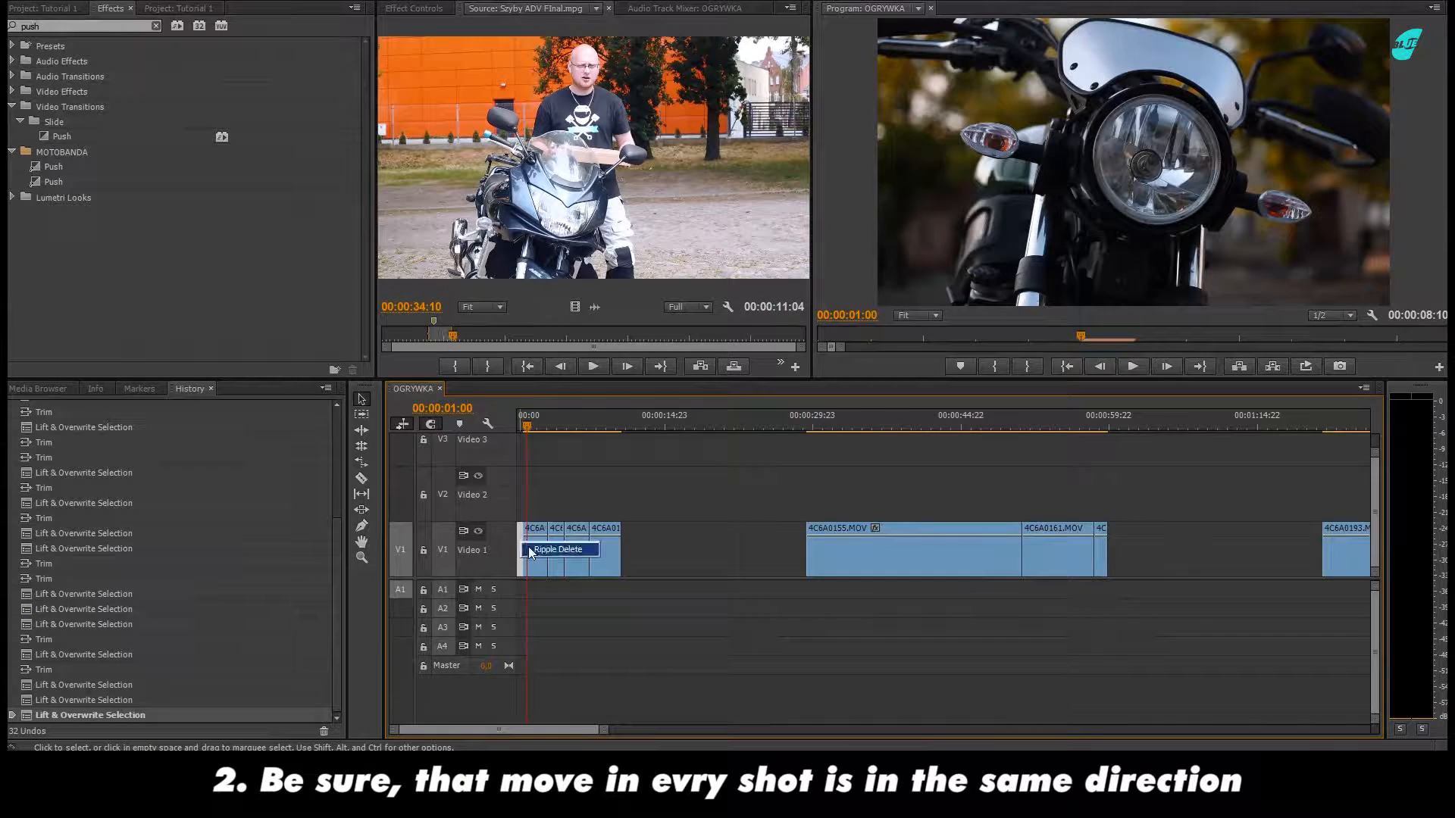
click(557, 549)
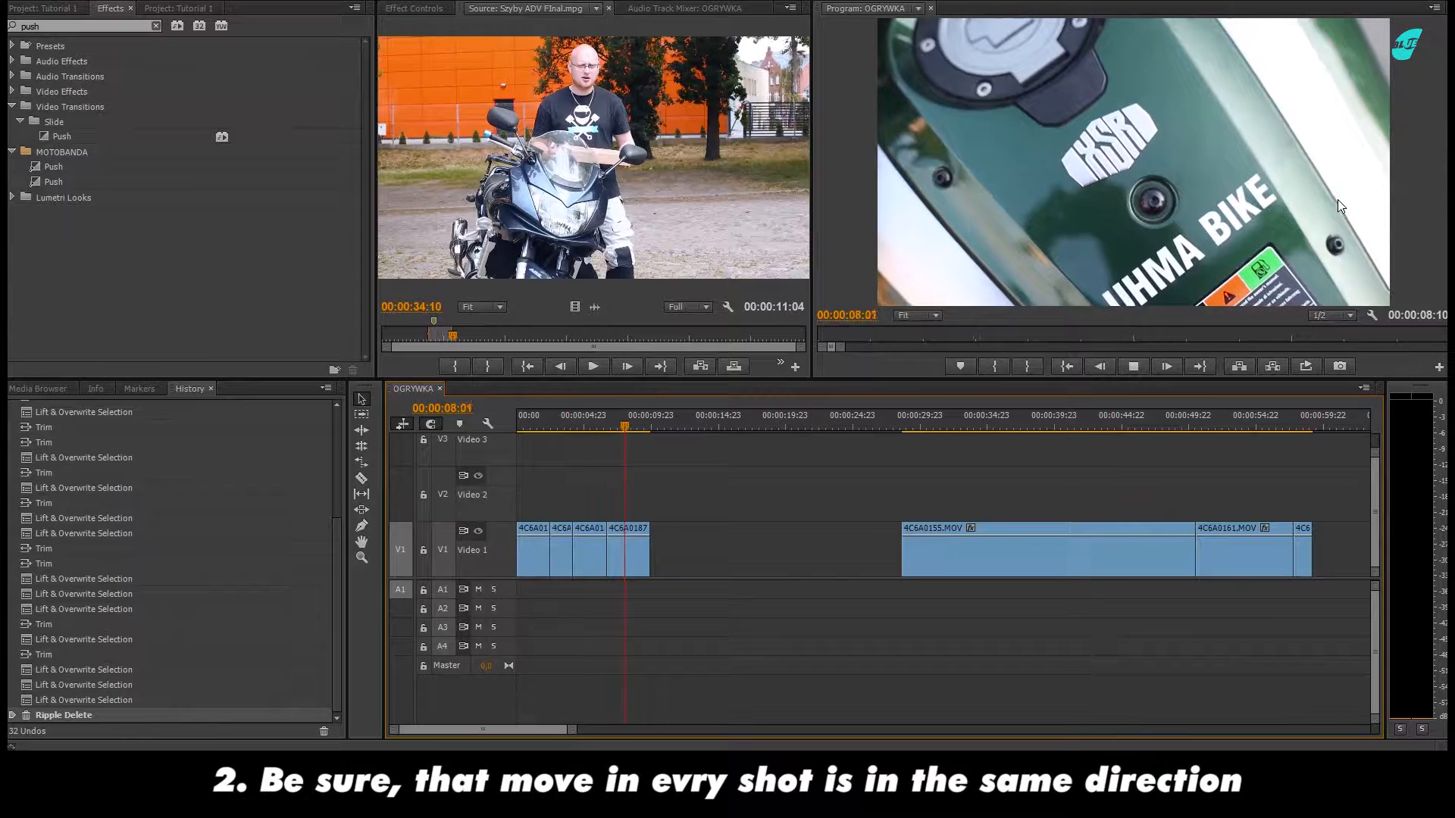
click(1133, 366)
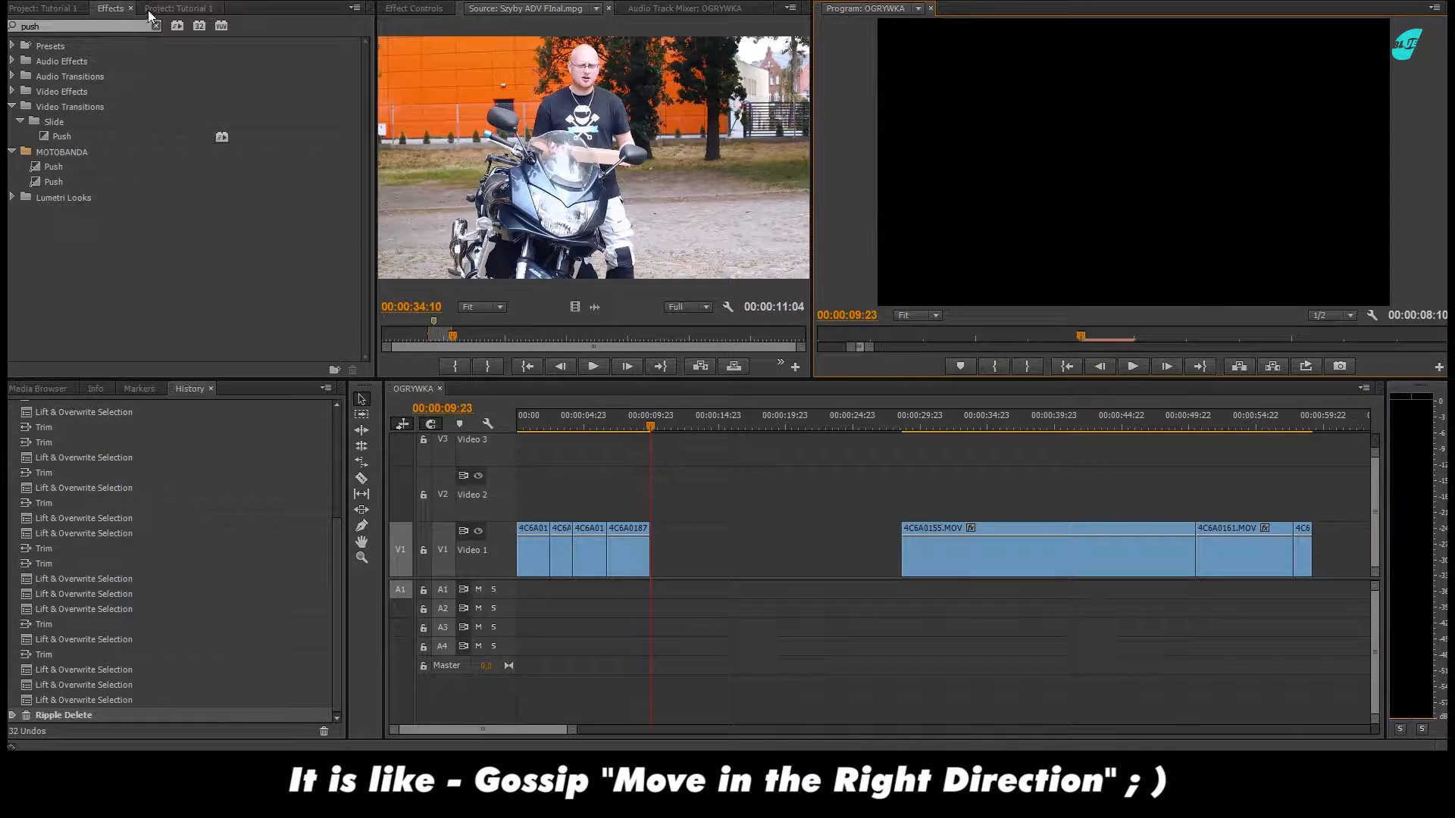
Drop the Slide > Push transition onto the first cut and the following edit points.
drag(51, 137, 547, 549)
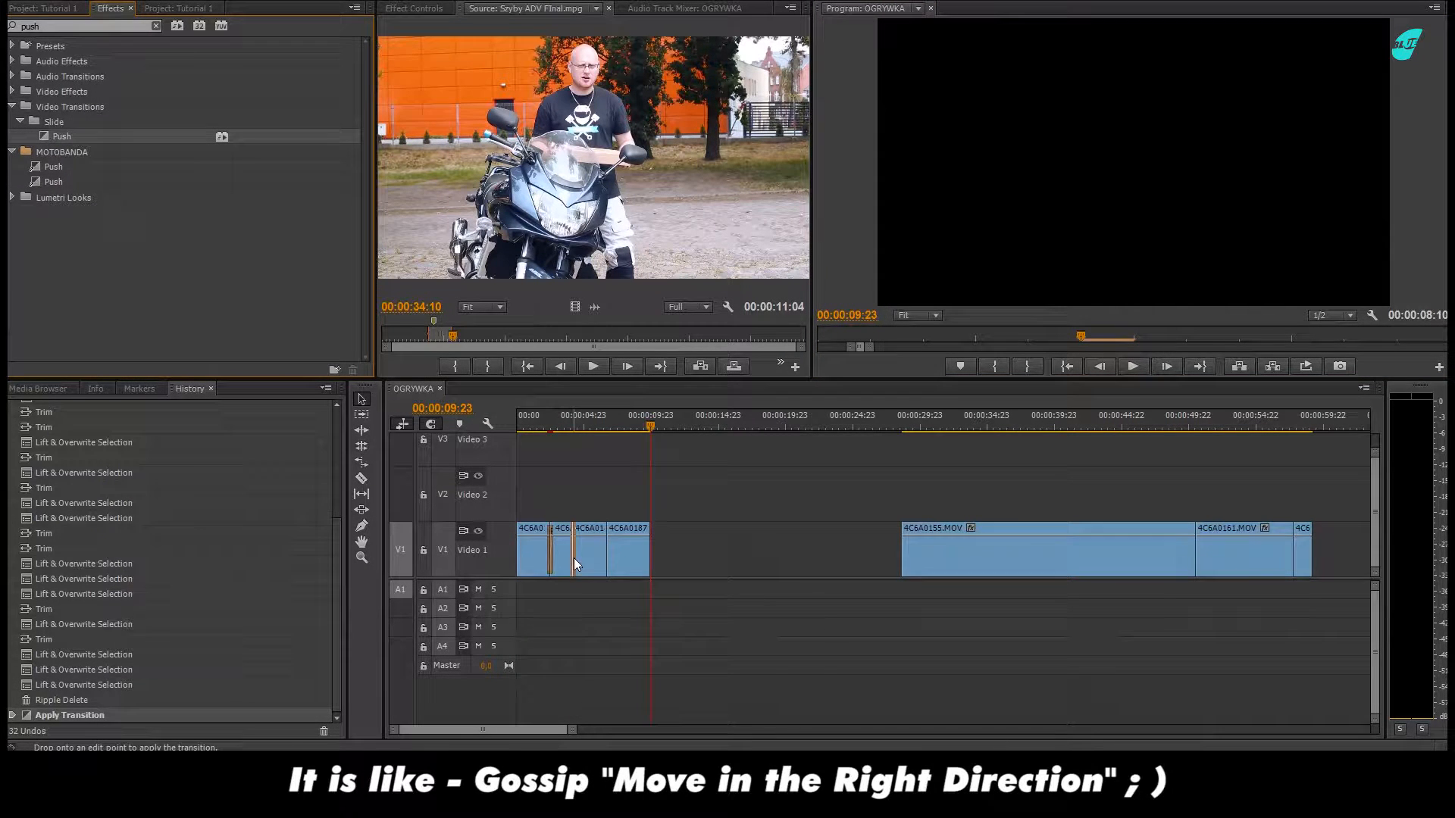
click(608, 549)
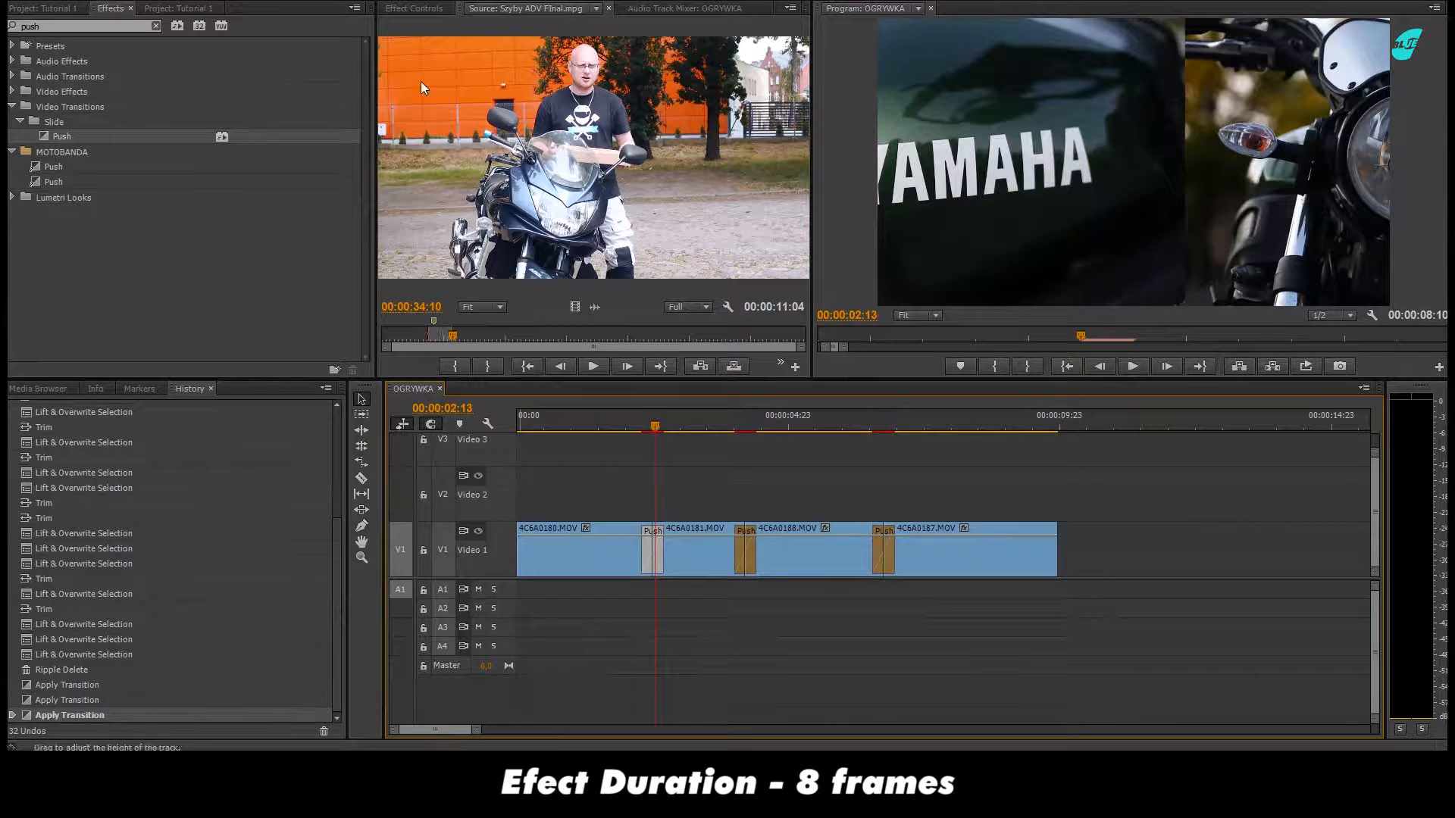
click(412, 8)
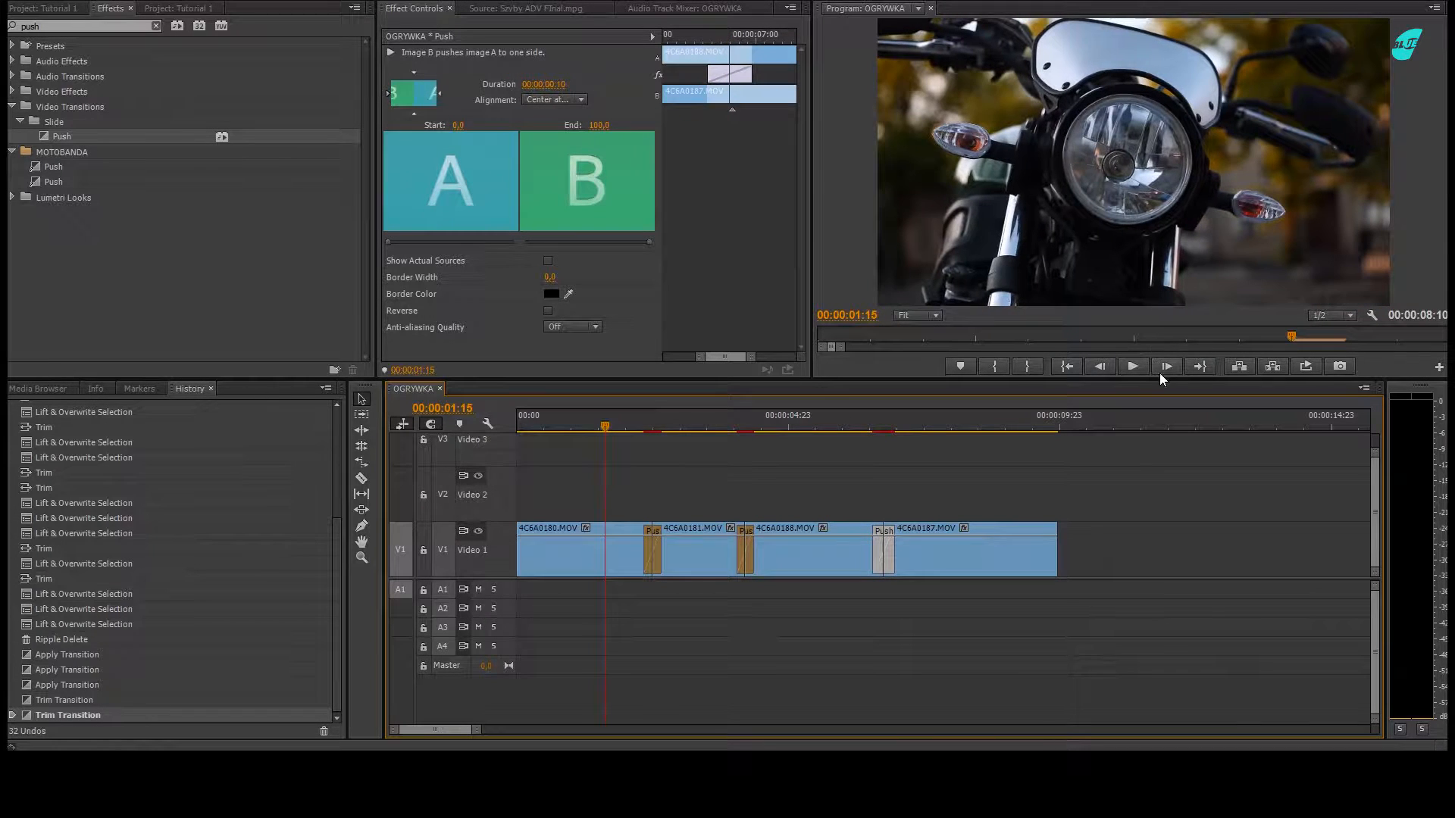
Play back the opening transitions and set the Push direction to East to West.
click(1133, 366)
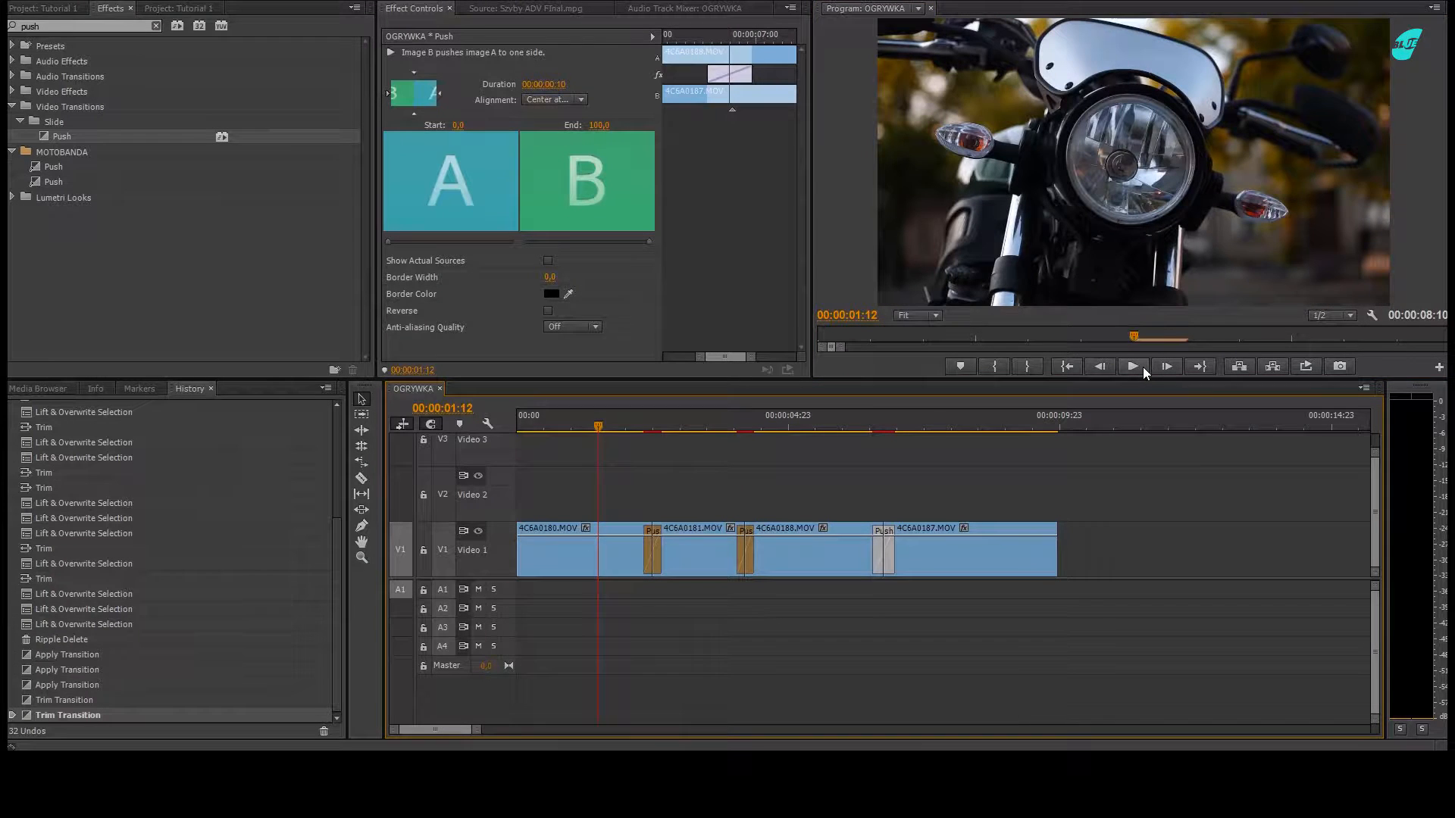
click(1132, 366)
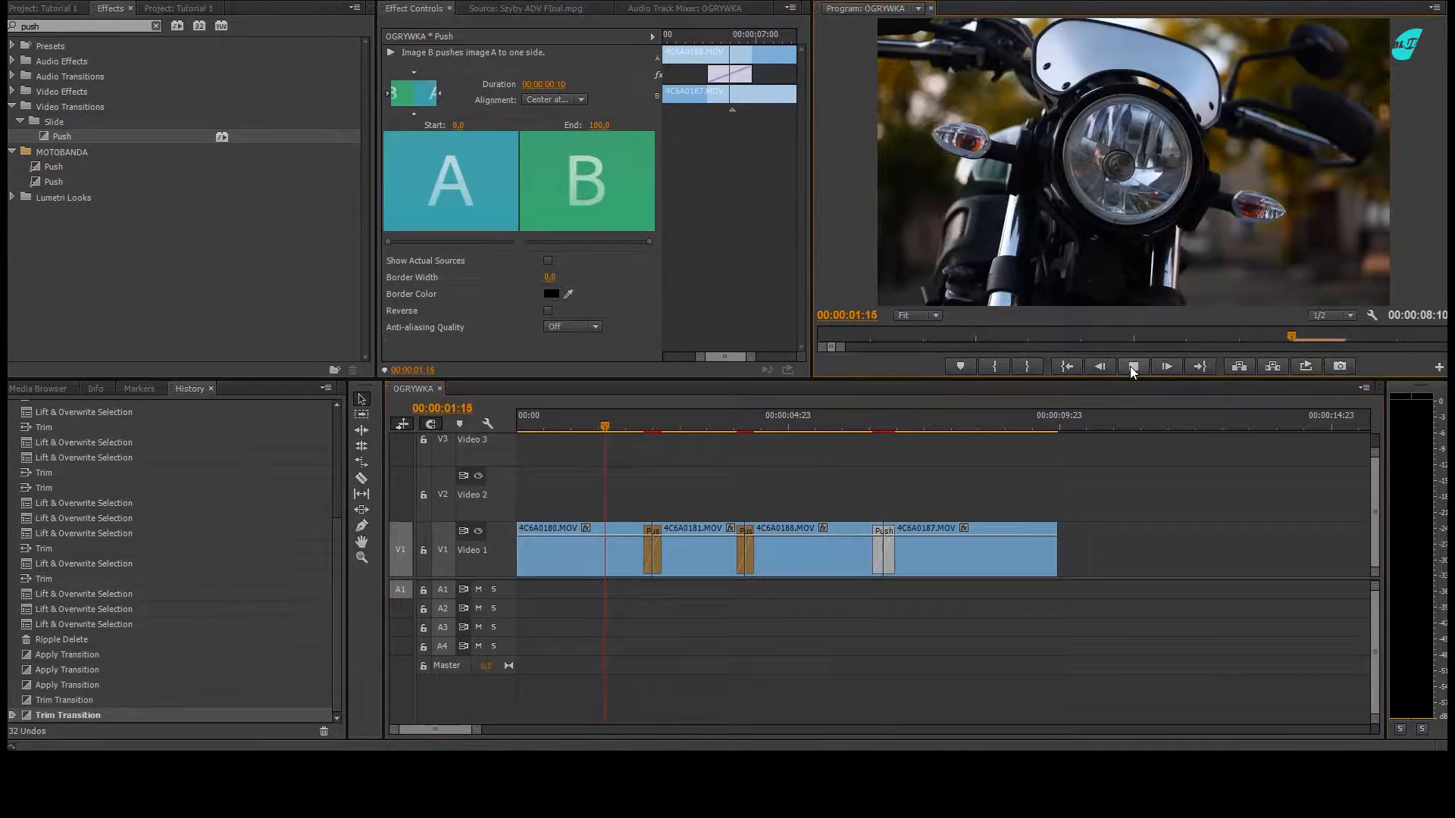
click(1133, 366)
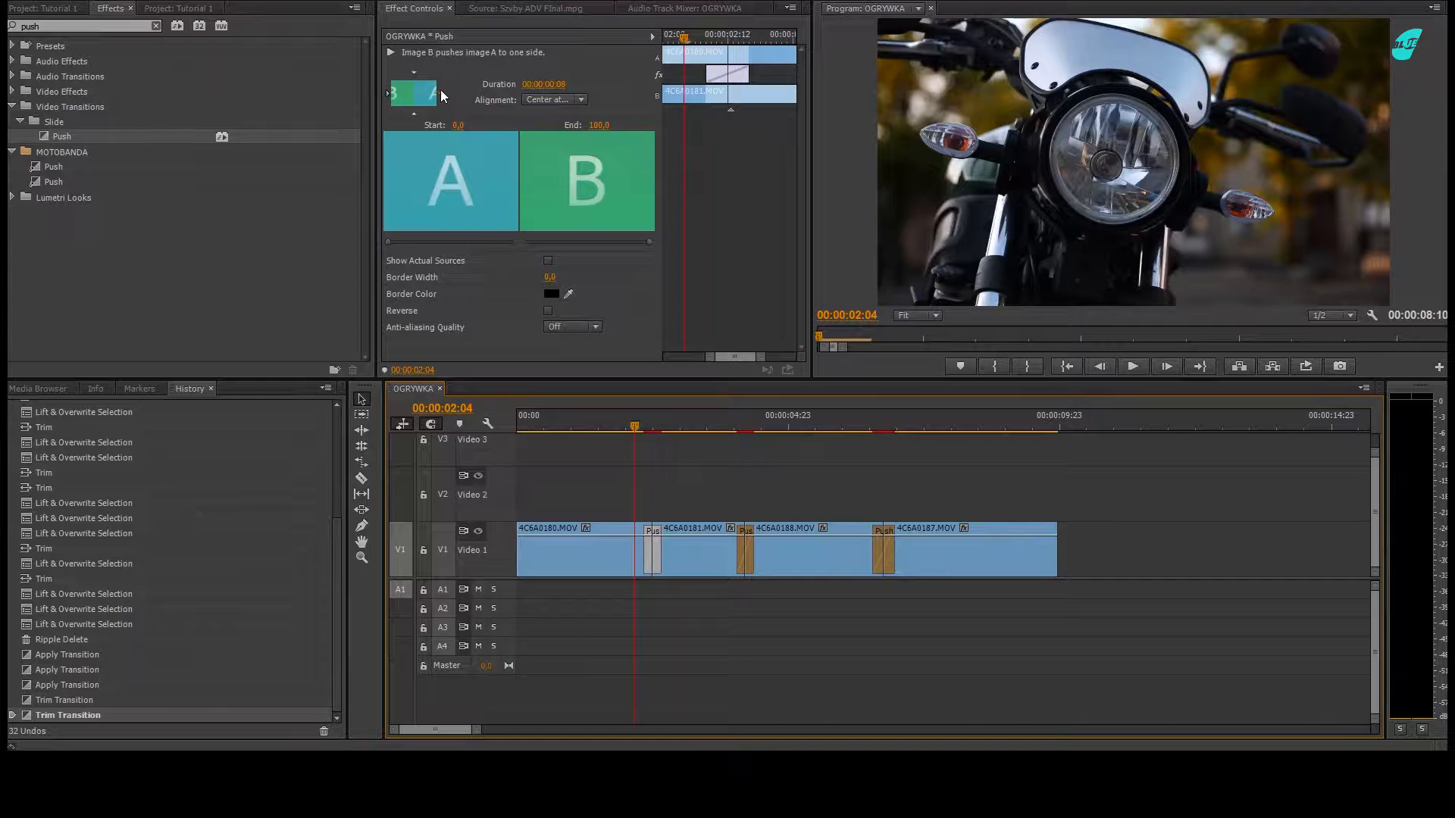
mouse_move(441, 95)
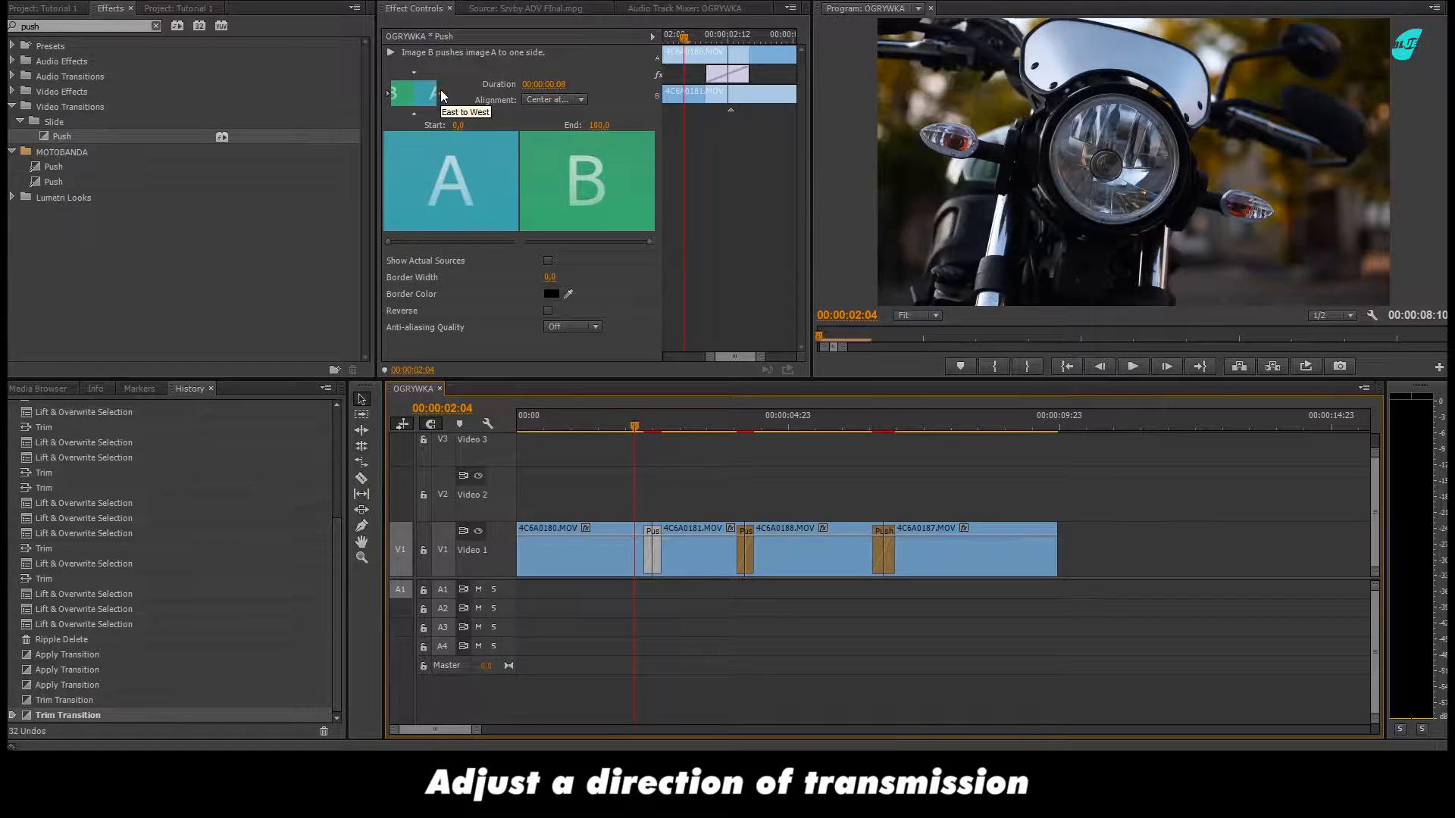
click(435, 92)
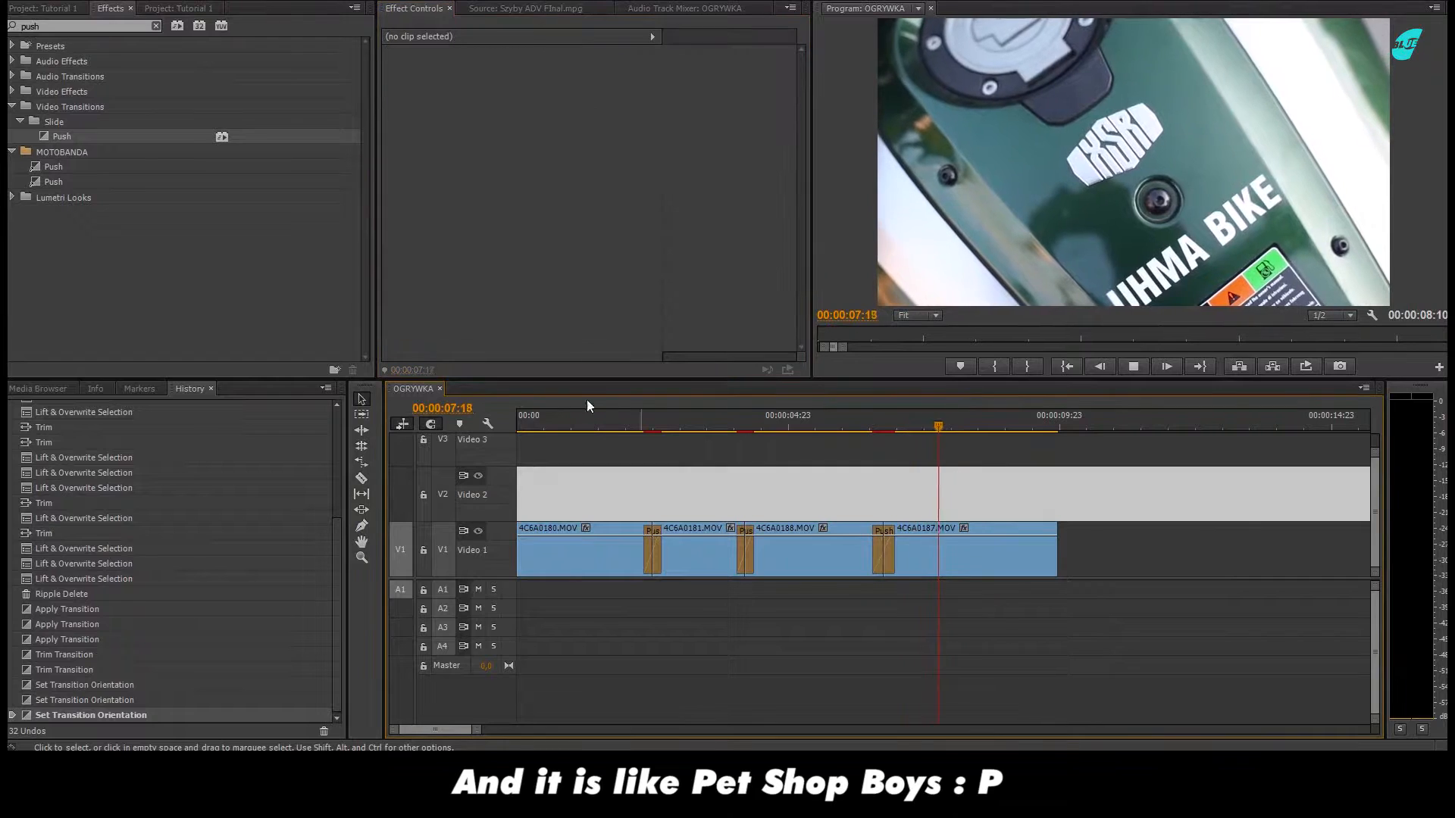
Confirm the new 1920×1080 adjustment layer and trim it on V2 to span the first transition.
key(ctrl+s)
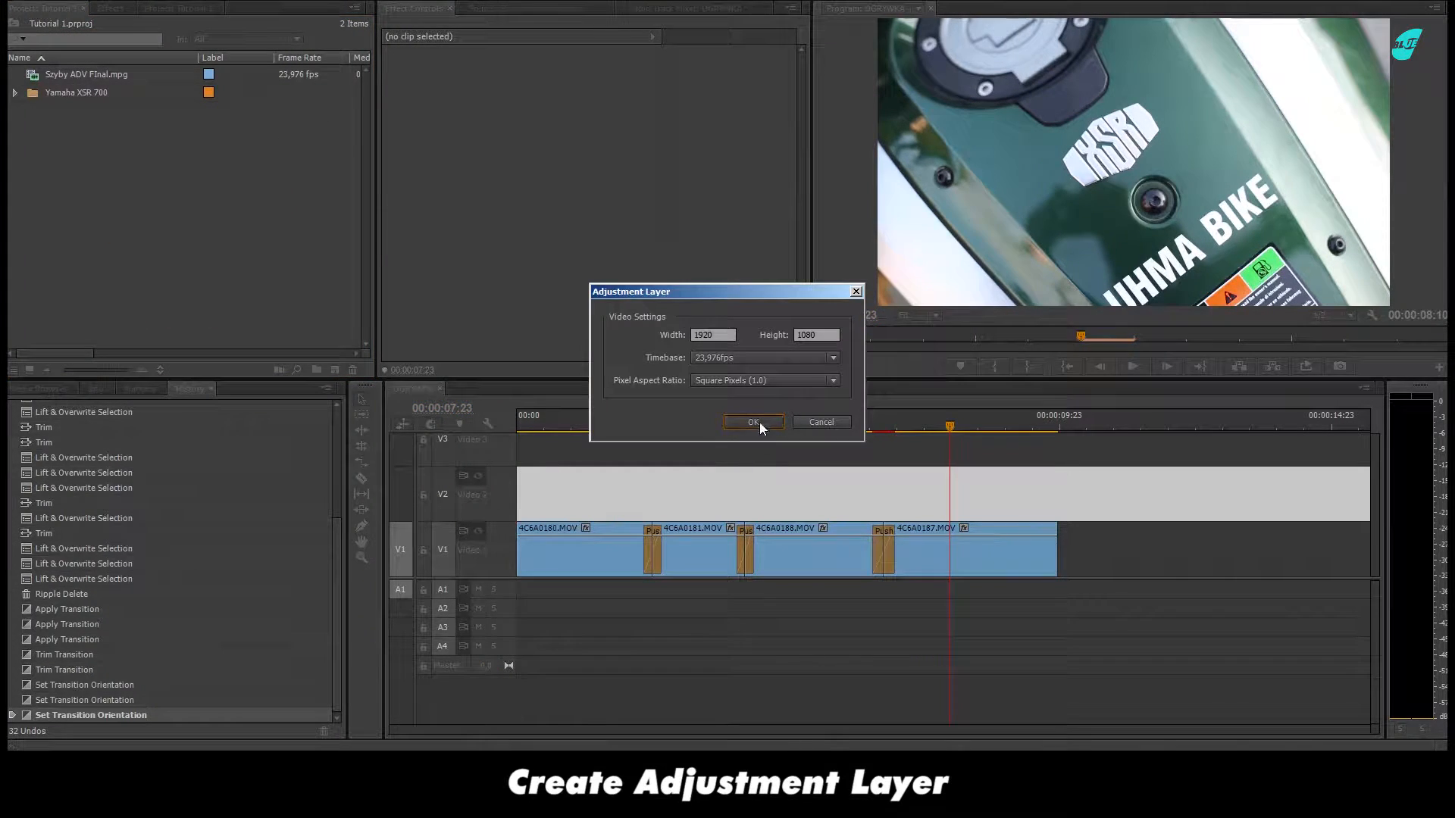
click(753, 422)
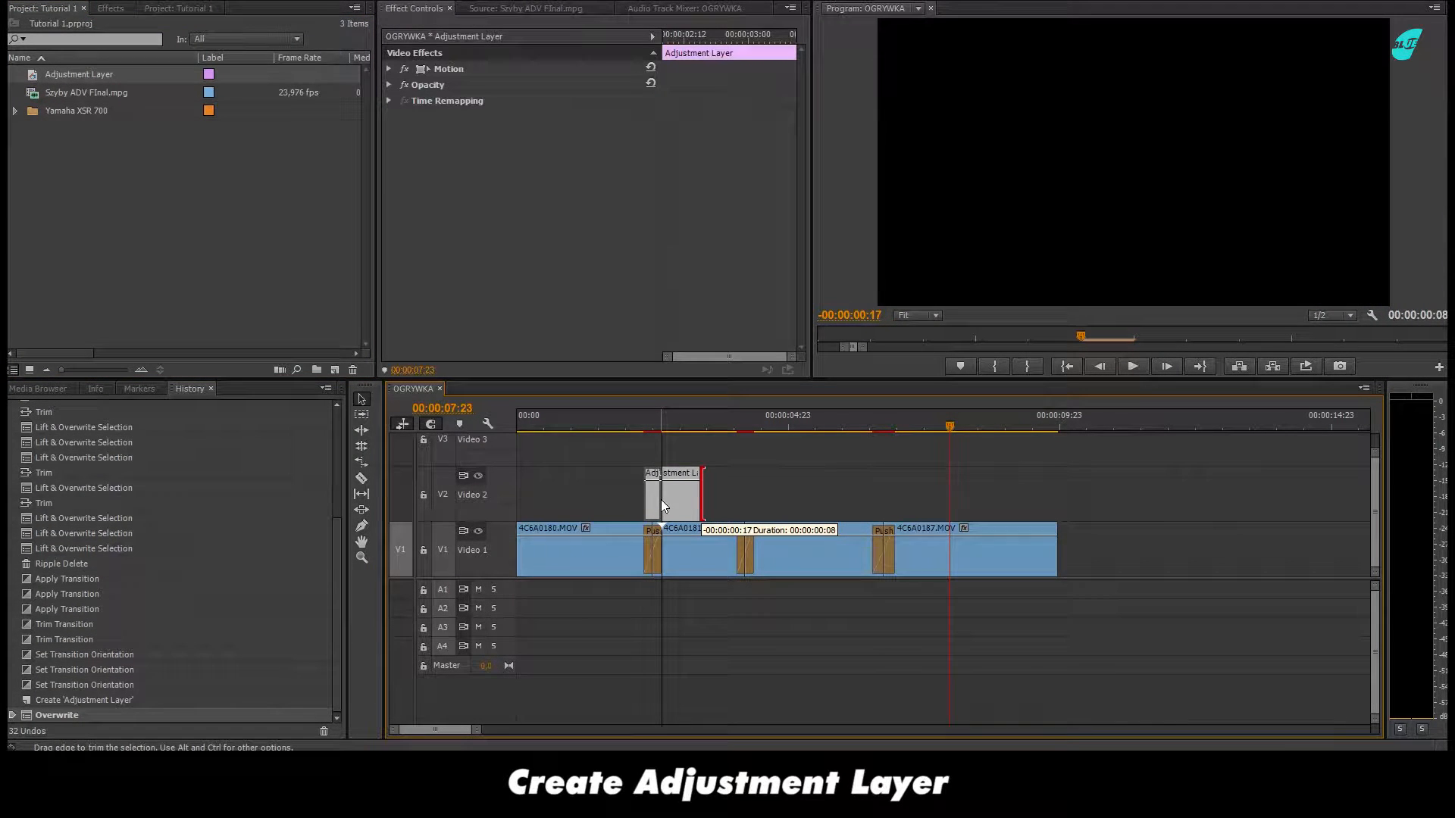
drag(677, 501, 668, 501)
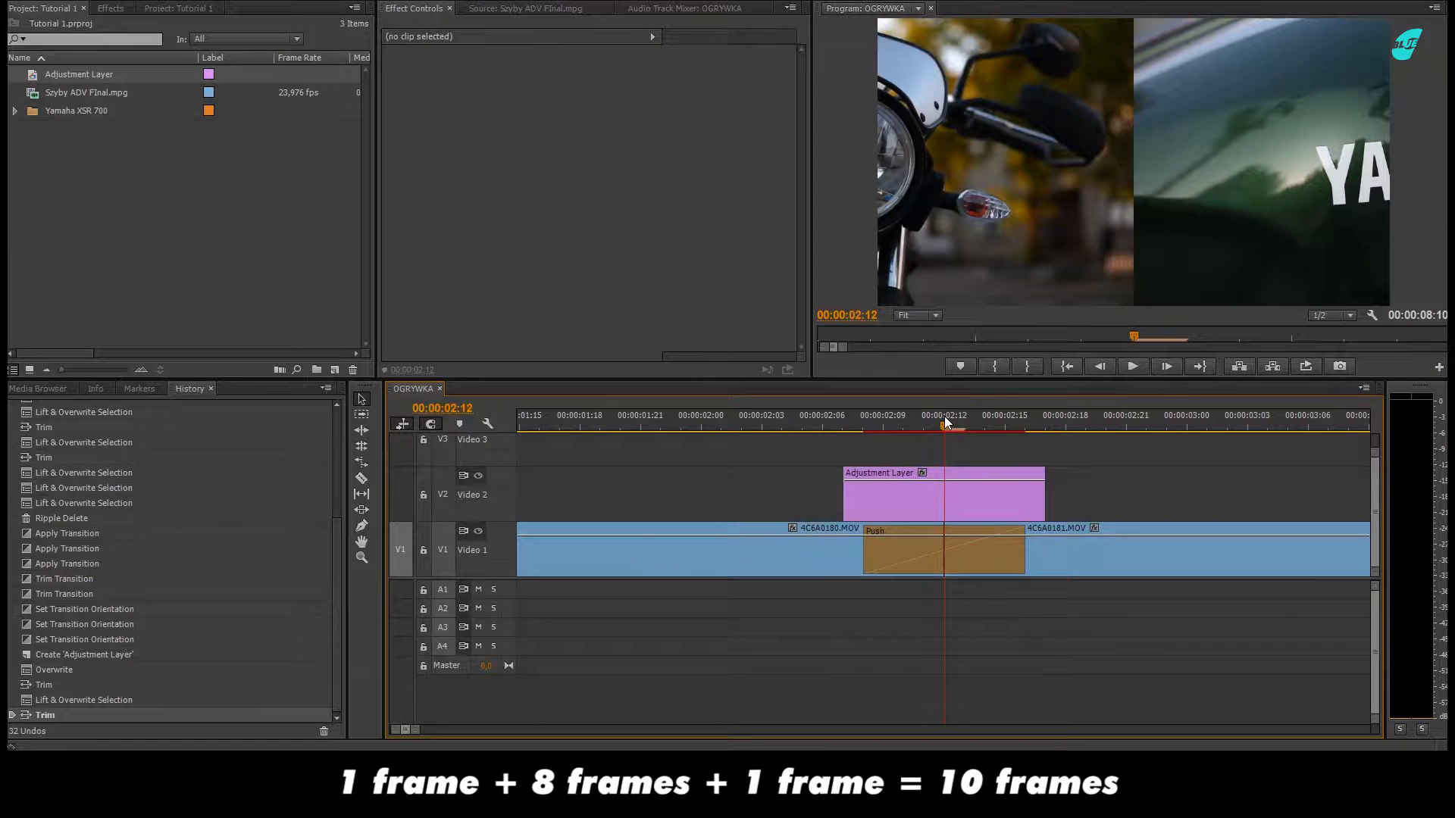
Search the Effects library for 'direc' to find Directional Blur.
click(112, 8)
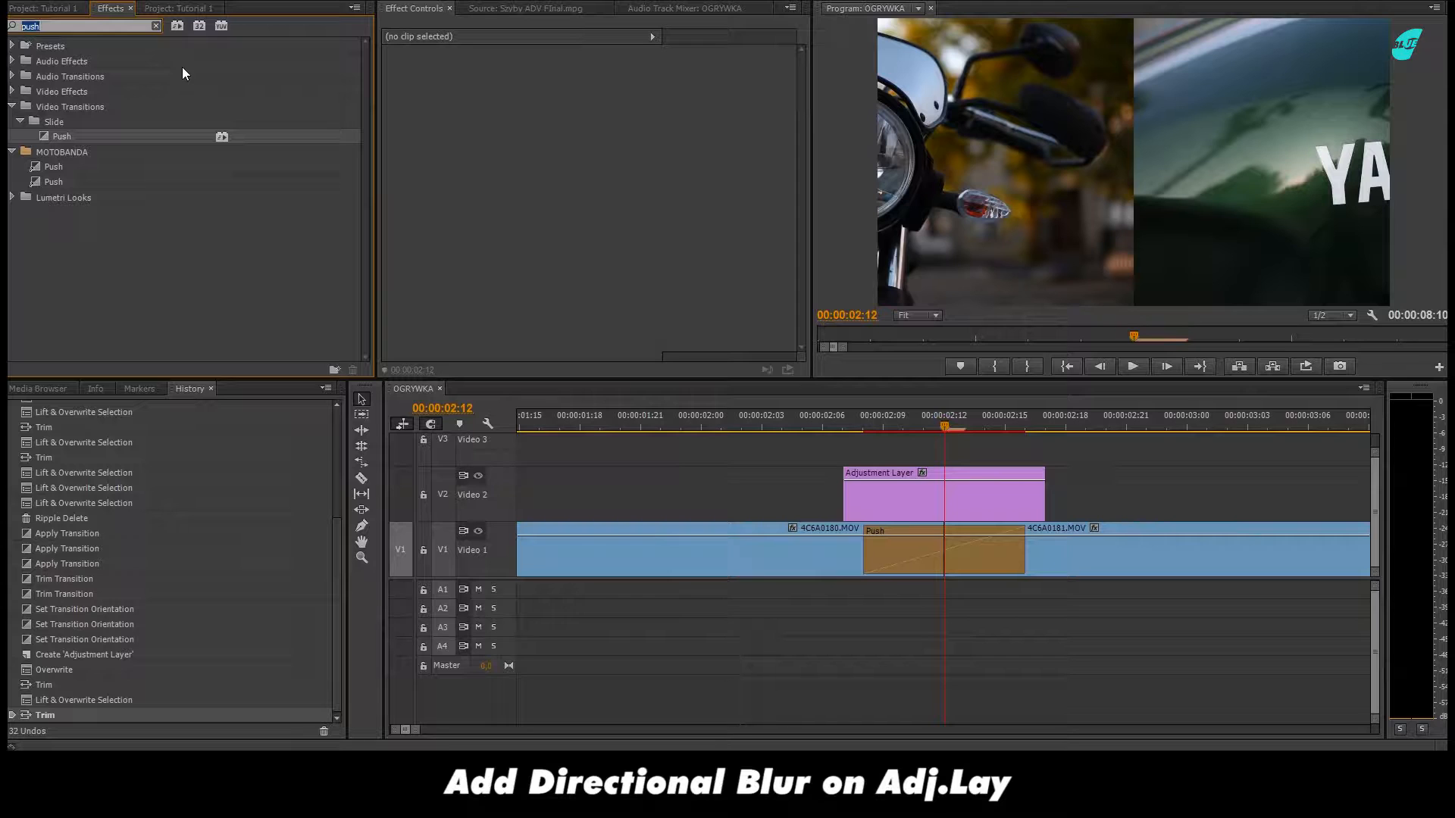
text(di)
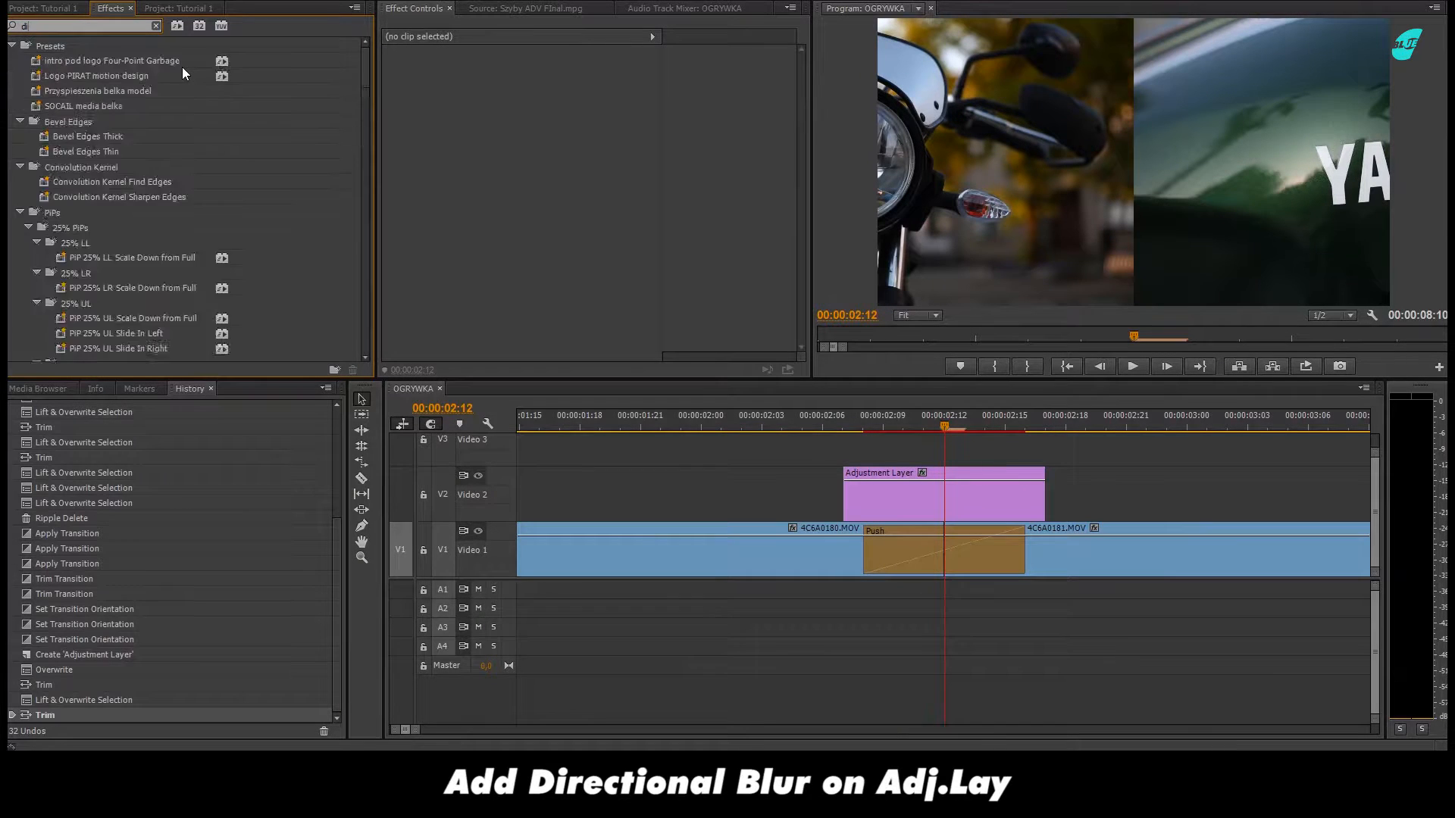
text(direc)
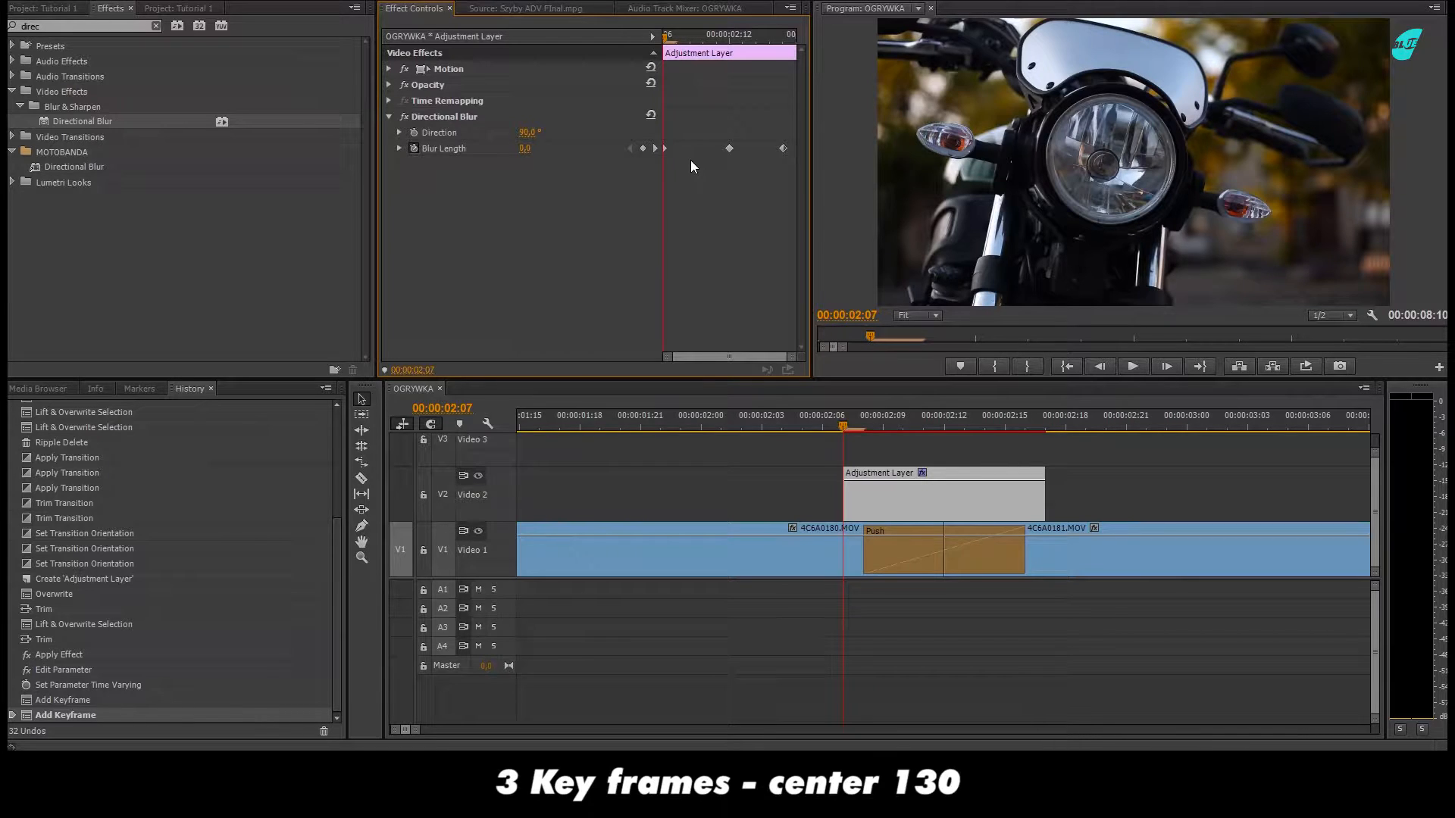
mouse_move(767, 119)
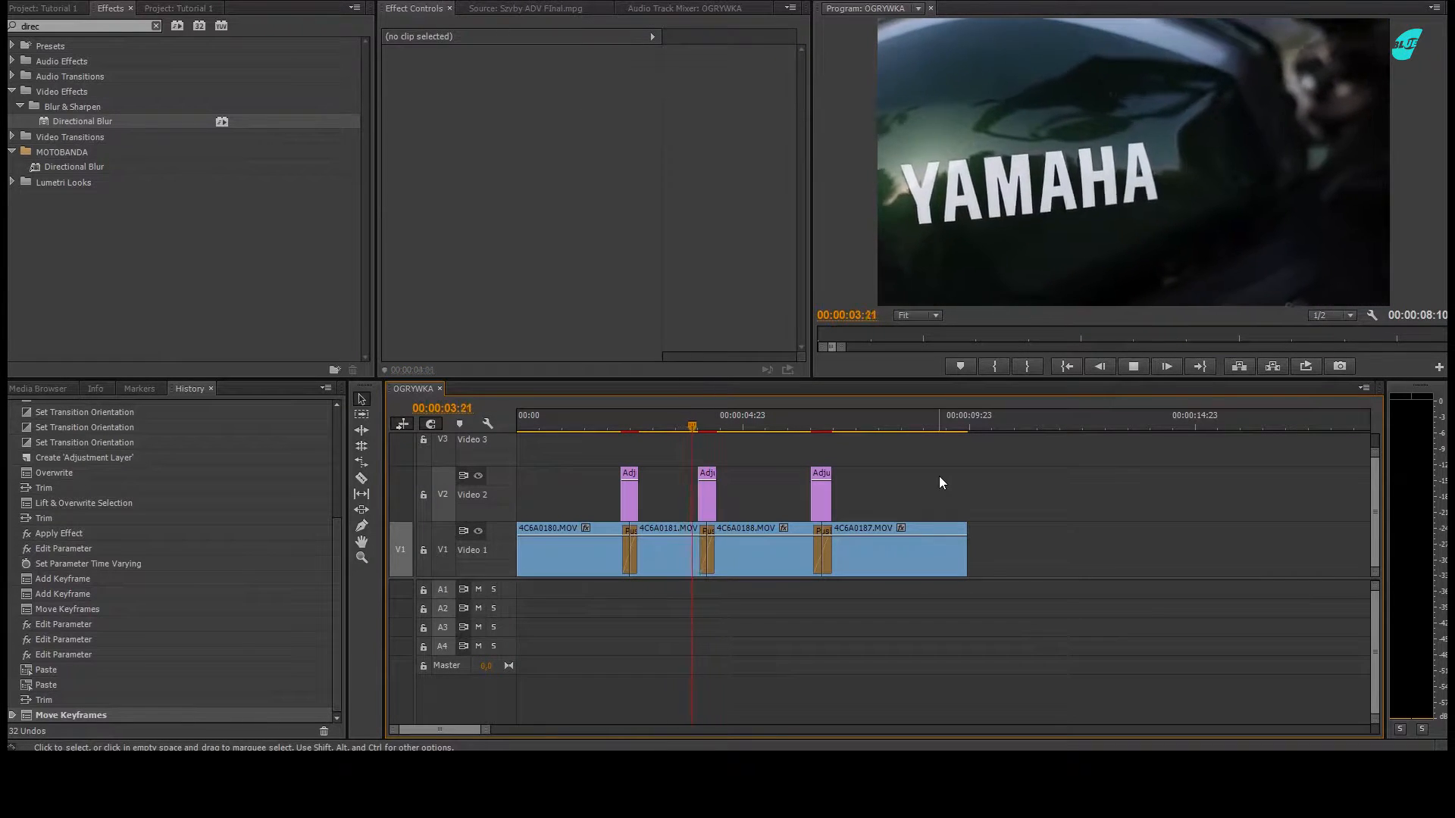
Reposition the playhead on the timeline ruler over the opening cuts.
click(779, 428)
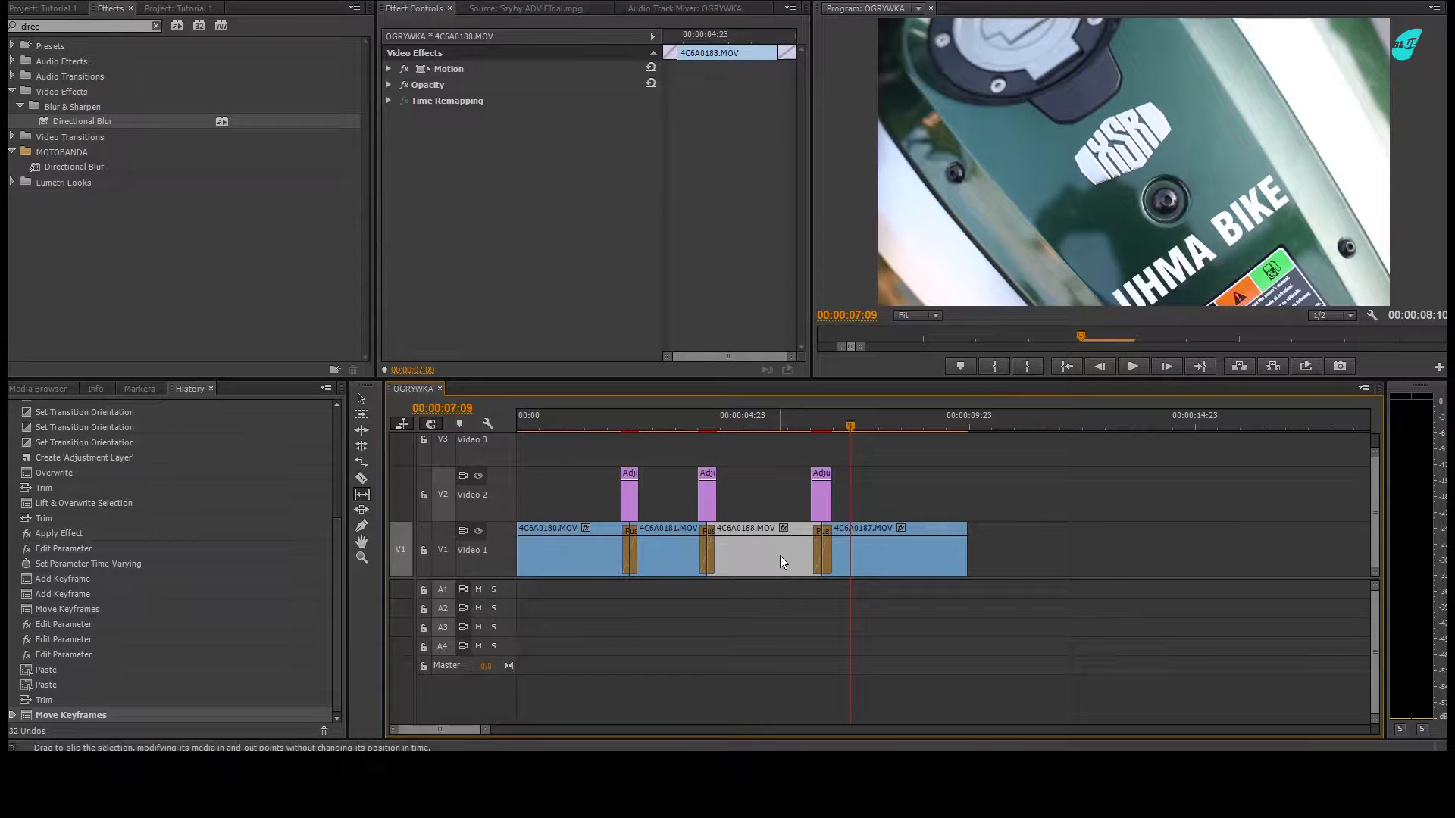
mouse_move(786, 575)
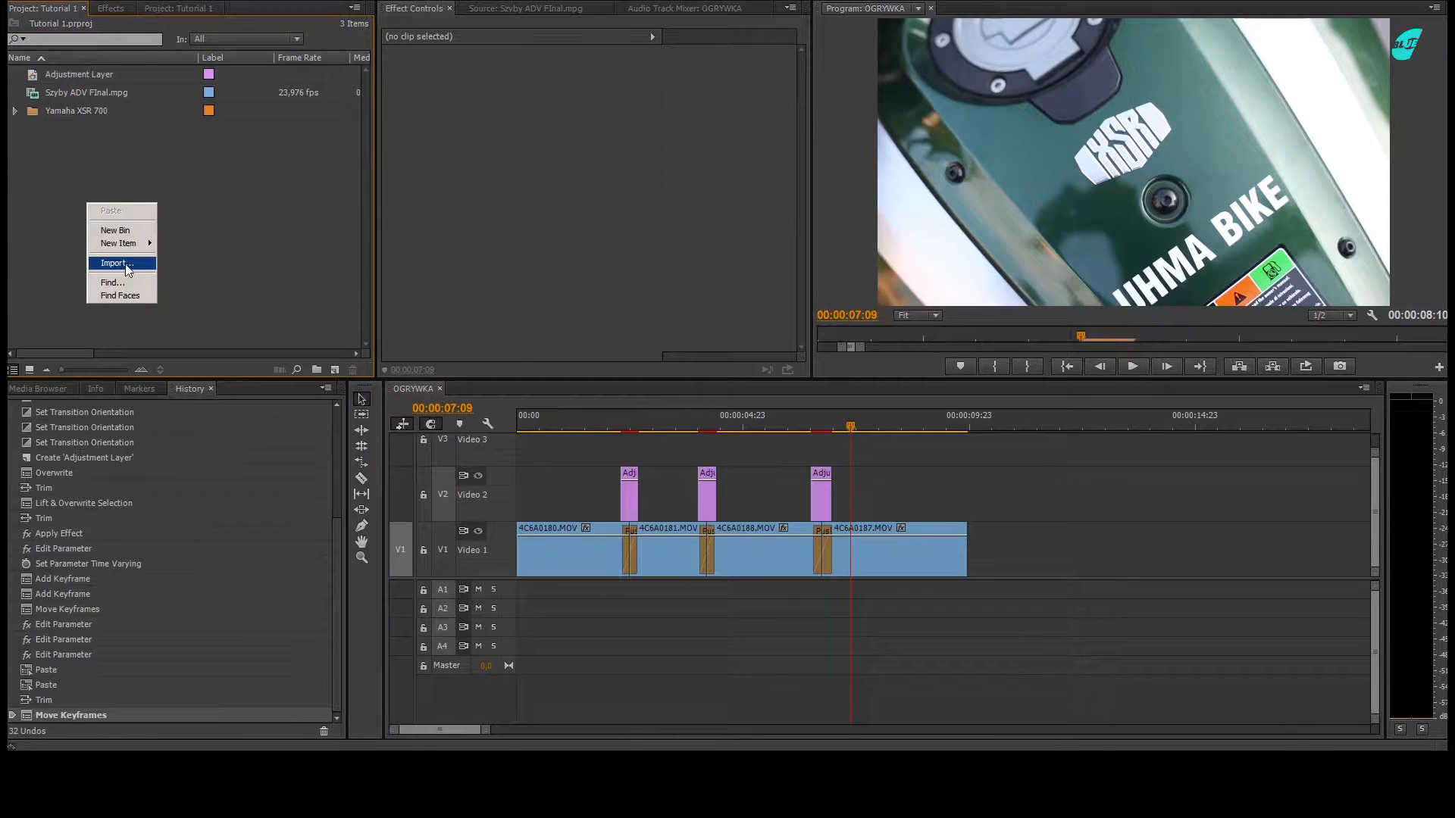
Import the Beam swish and Fast swish files found by searching 'swi' in the sound effects folder.
click(111, 262)
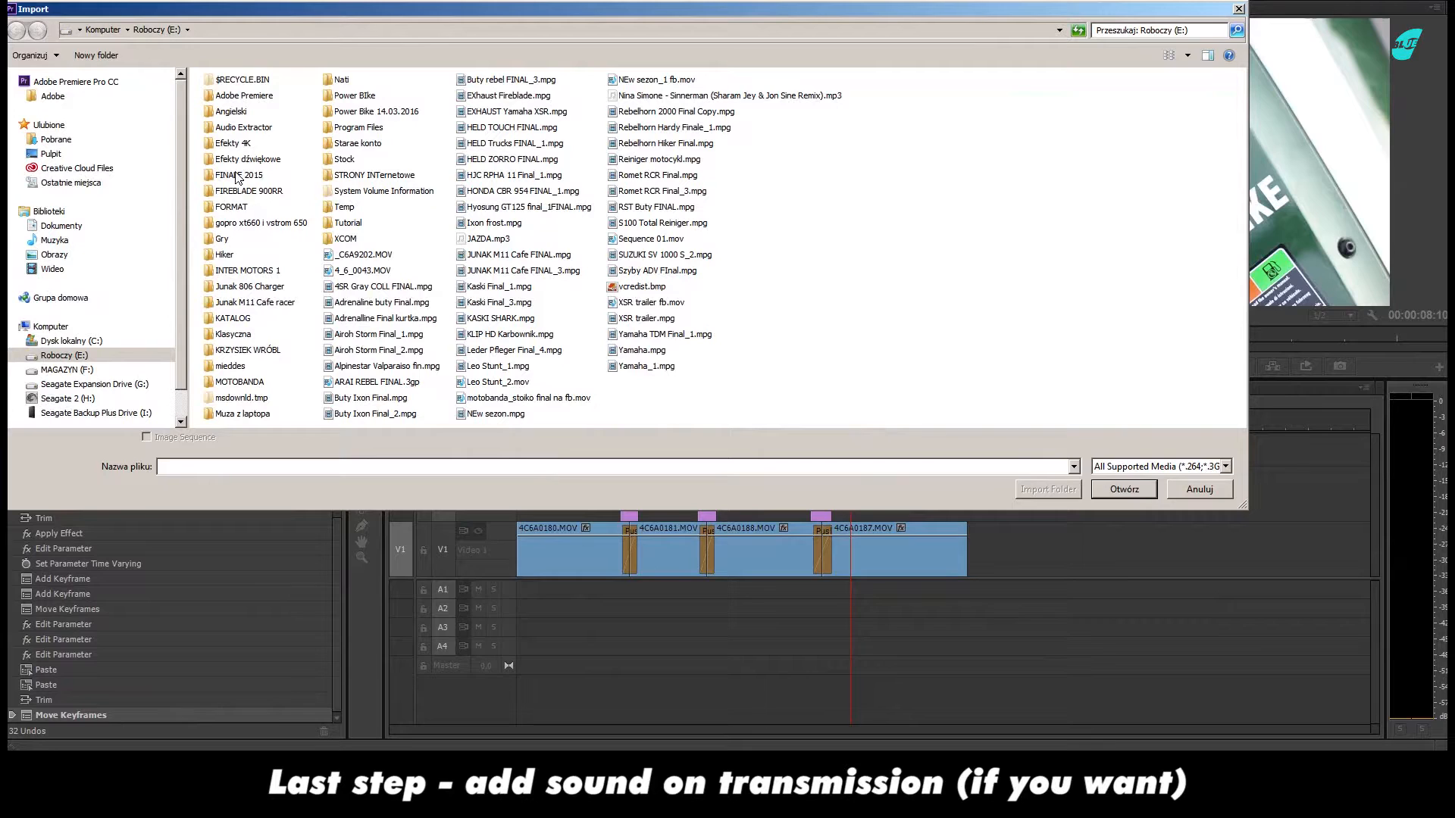
double_click(251, 159)
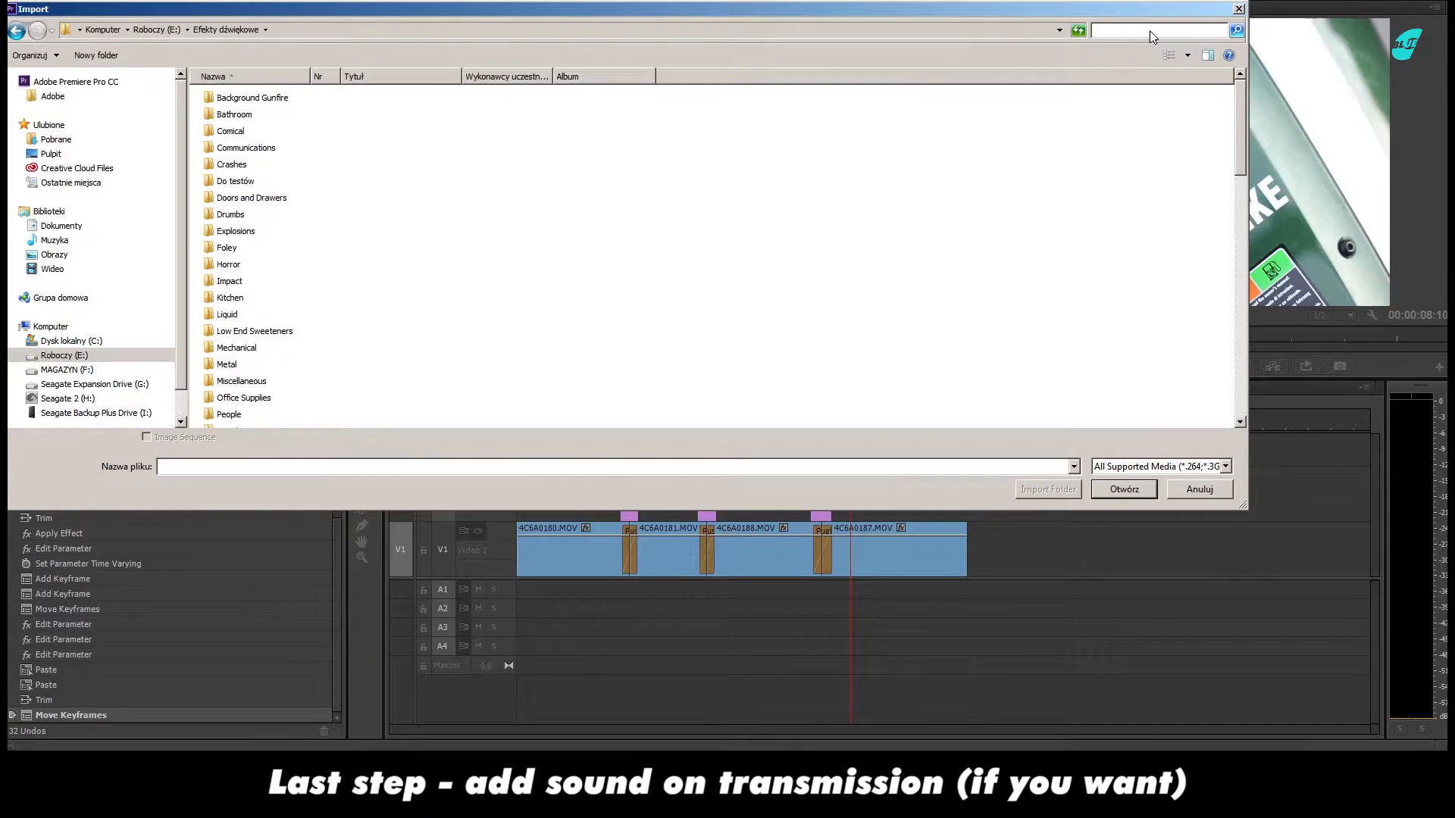
text(swis)
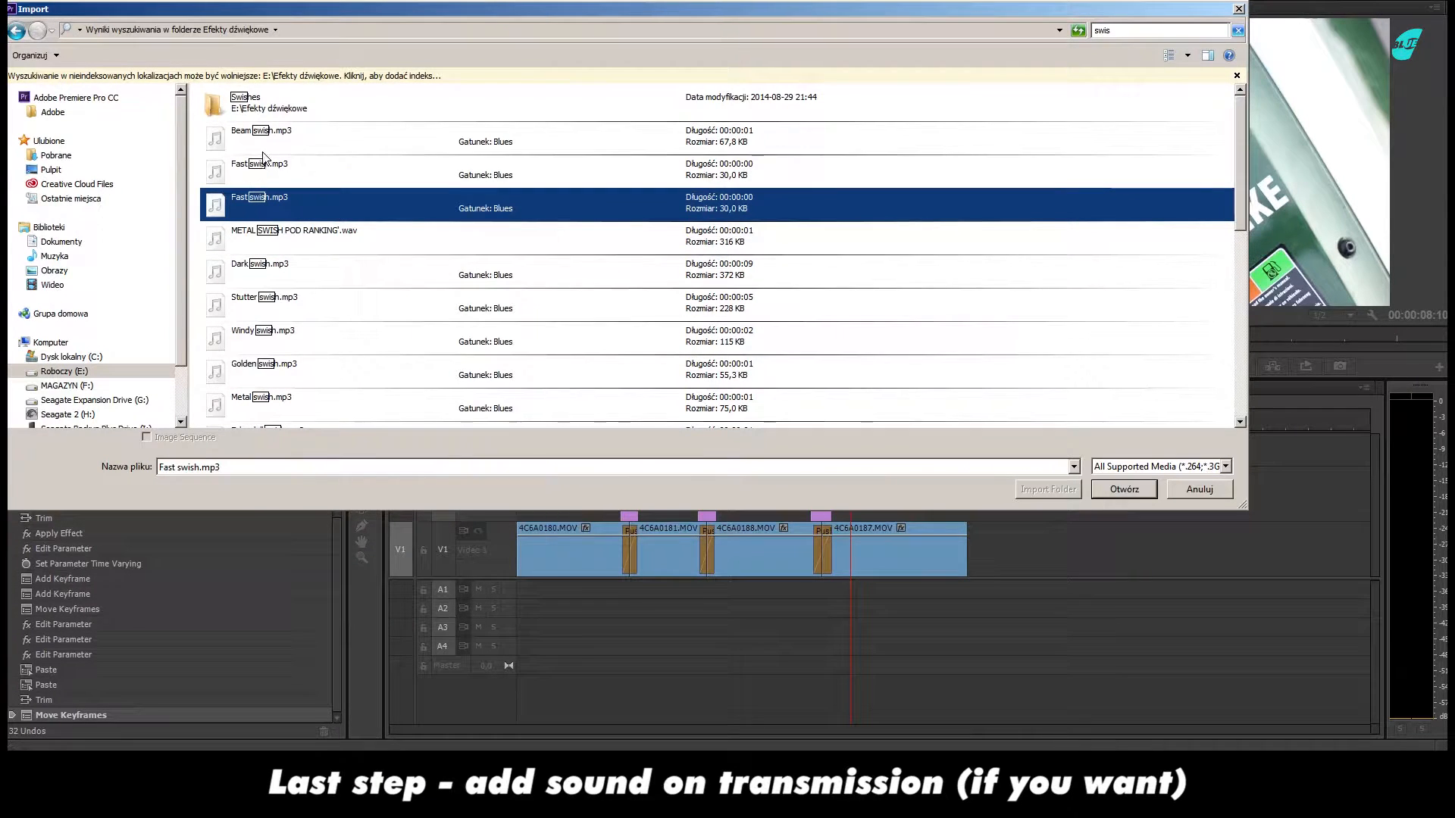
click(260, 163)
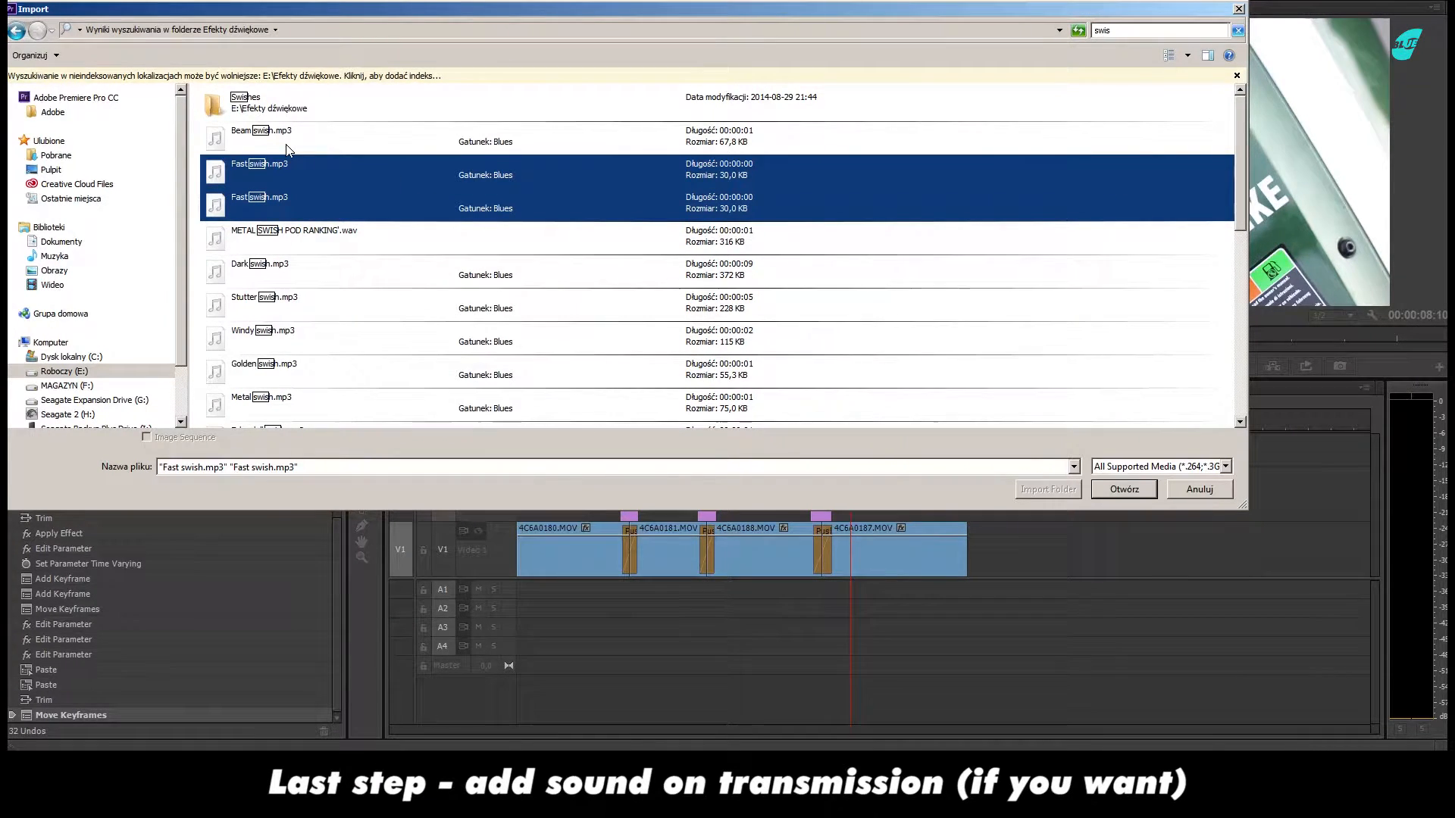
click(1123, 489)
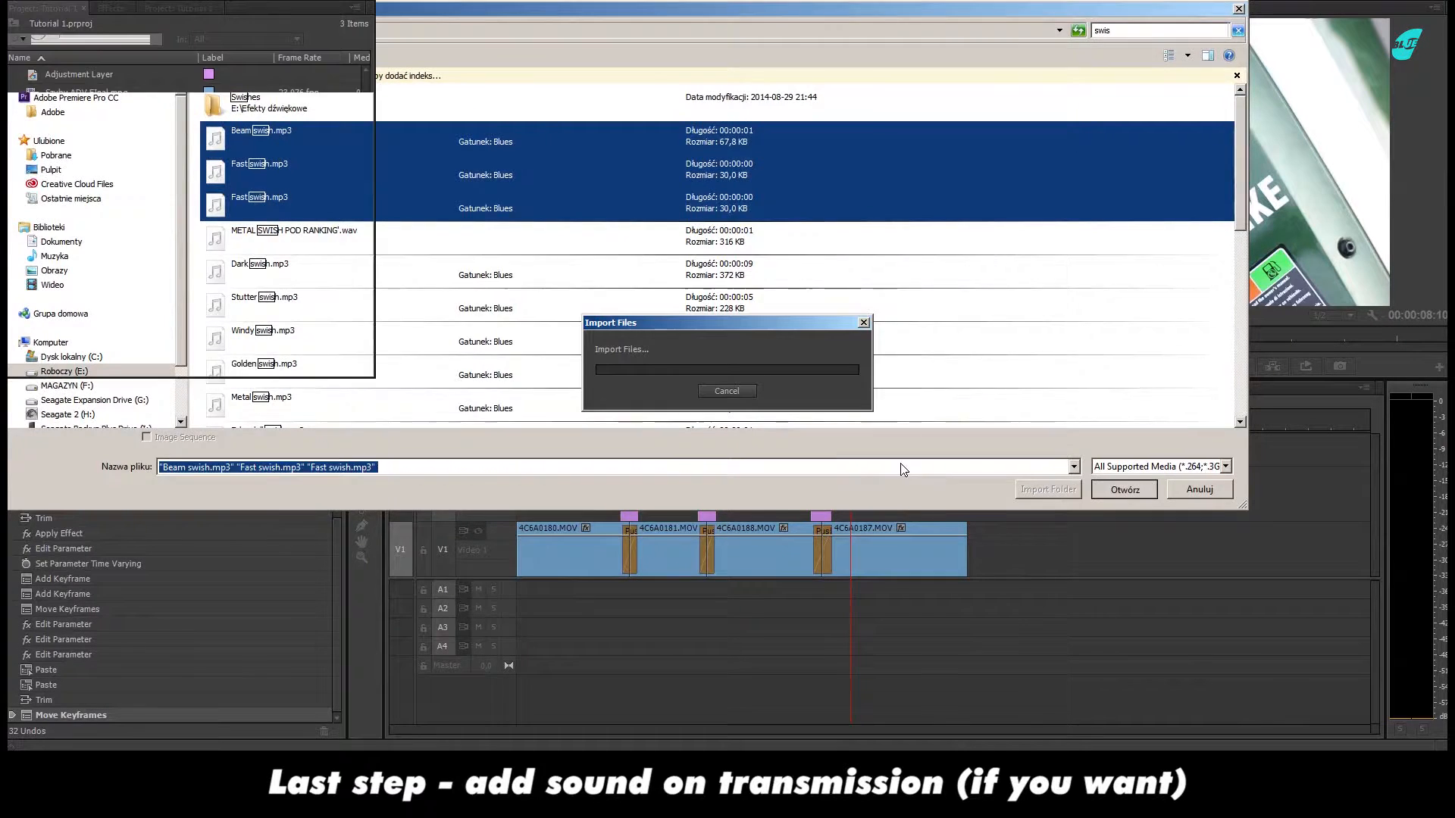
click(1125, 489)
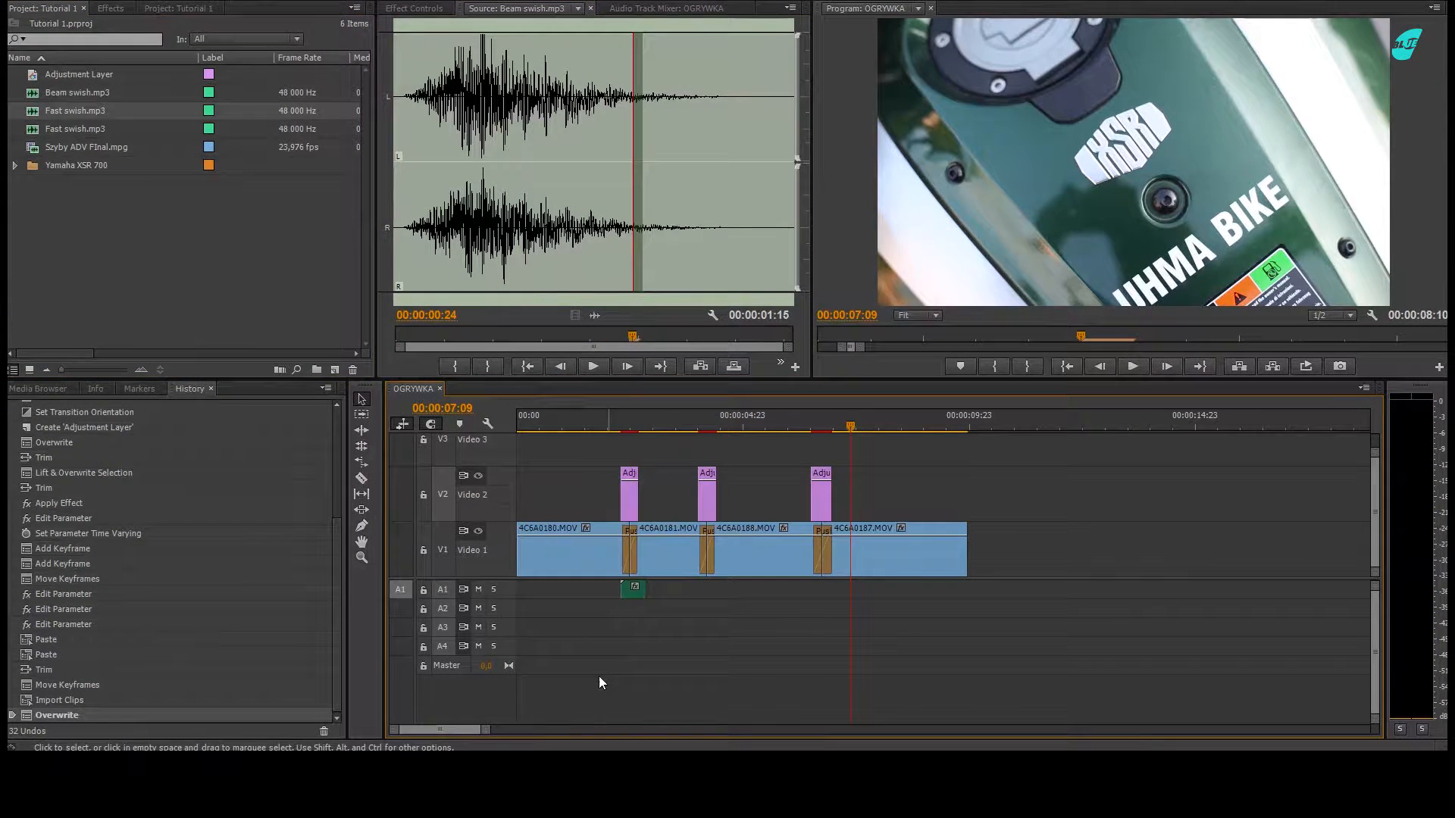
Position the swish sound on Audio 1 under the first cut and move the playhead.
click(628, 426)
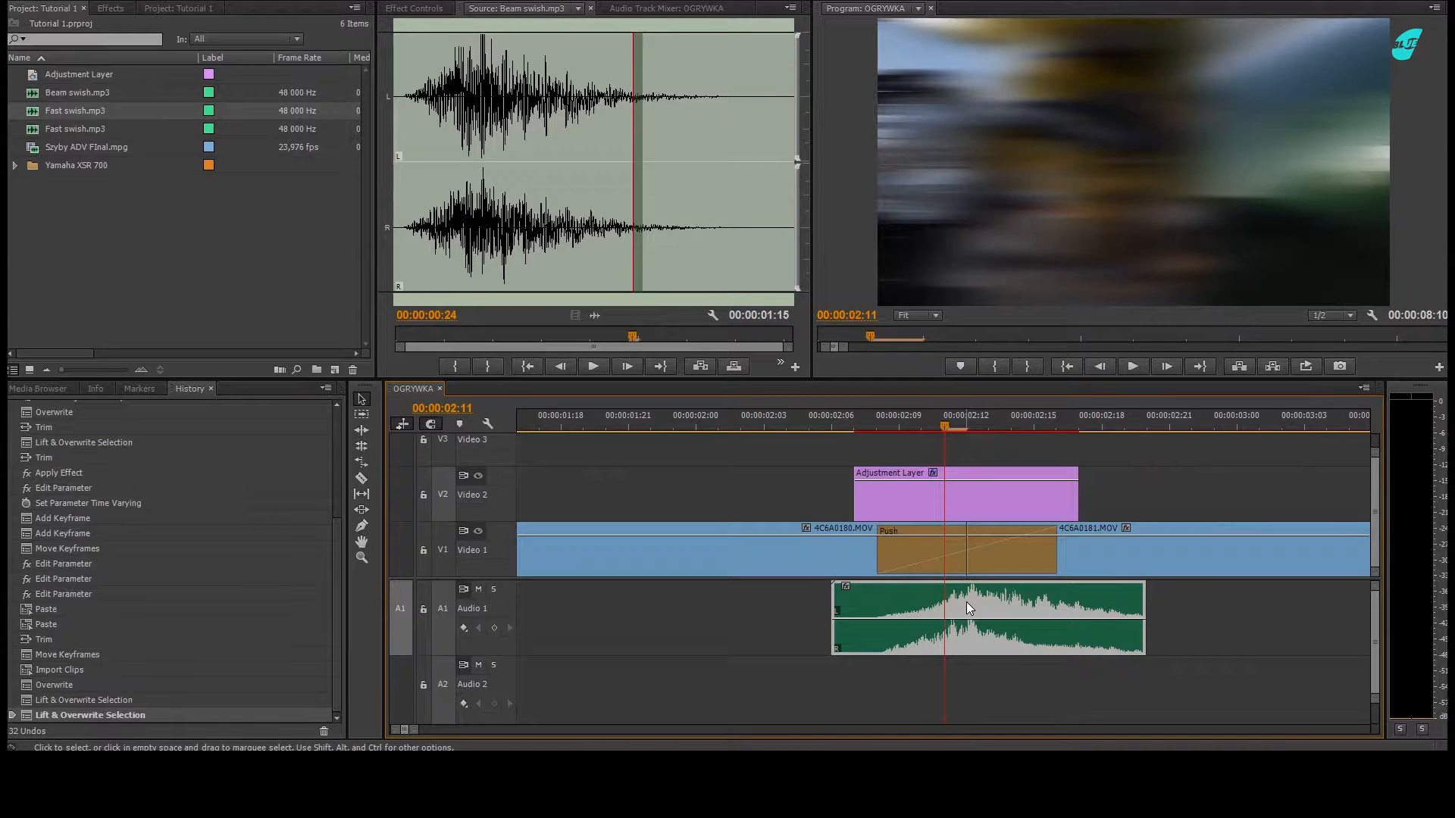
drag(967, 608, 933, 640)
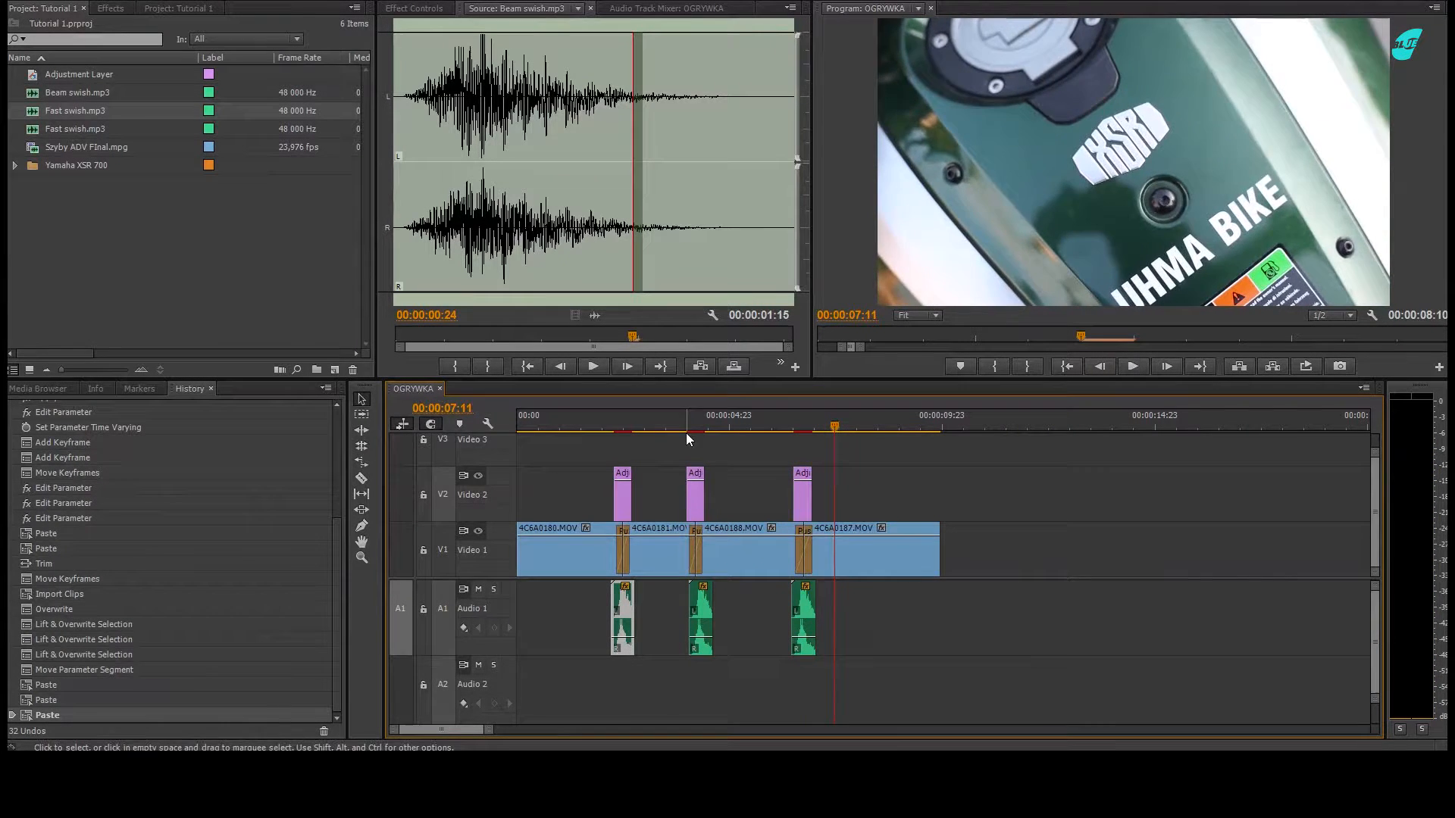
click(714, 426)
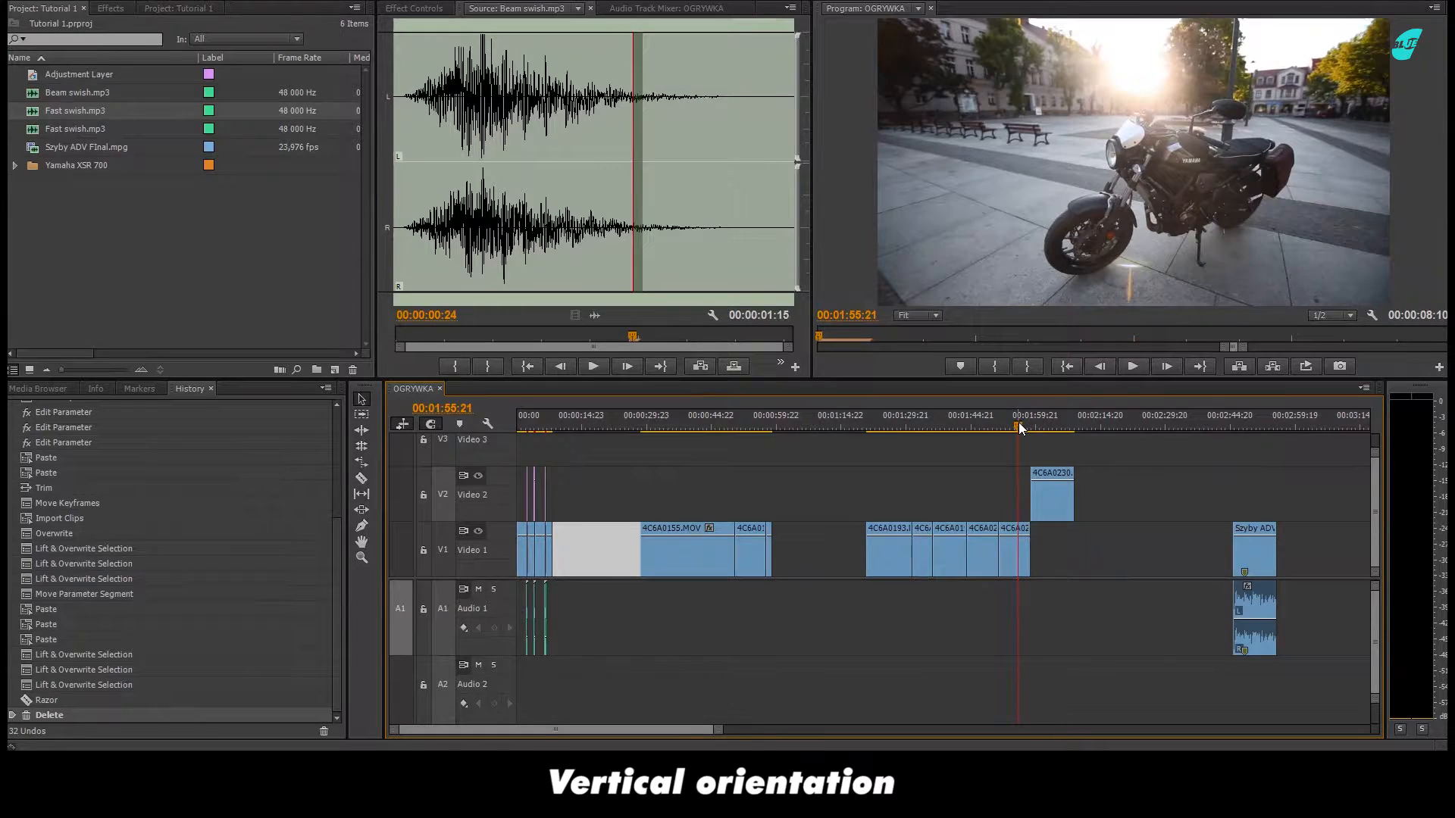
Jump to the later part of the sequence and pick up a clip to rearrange.
click(949, 427)
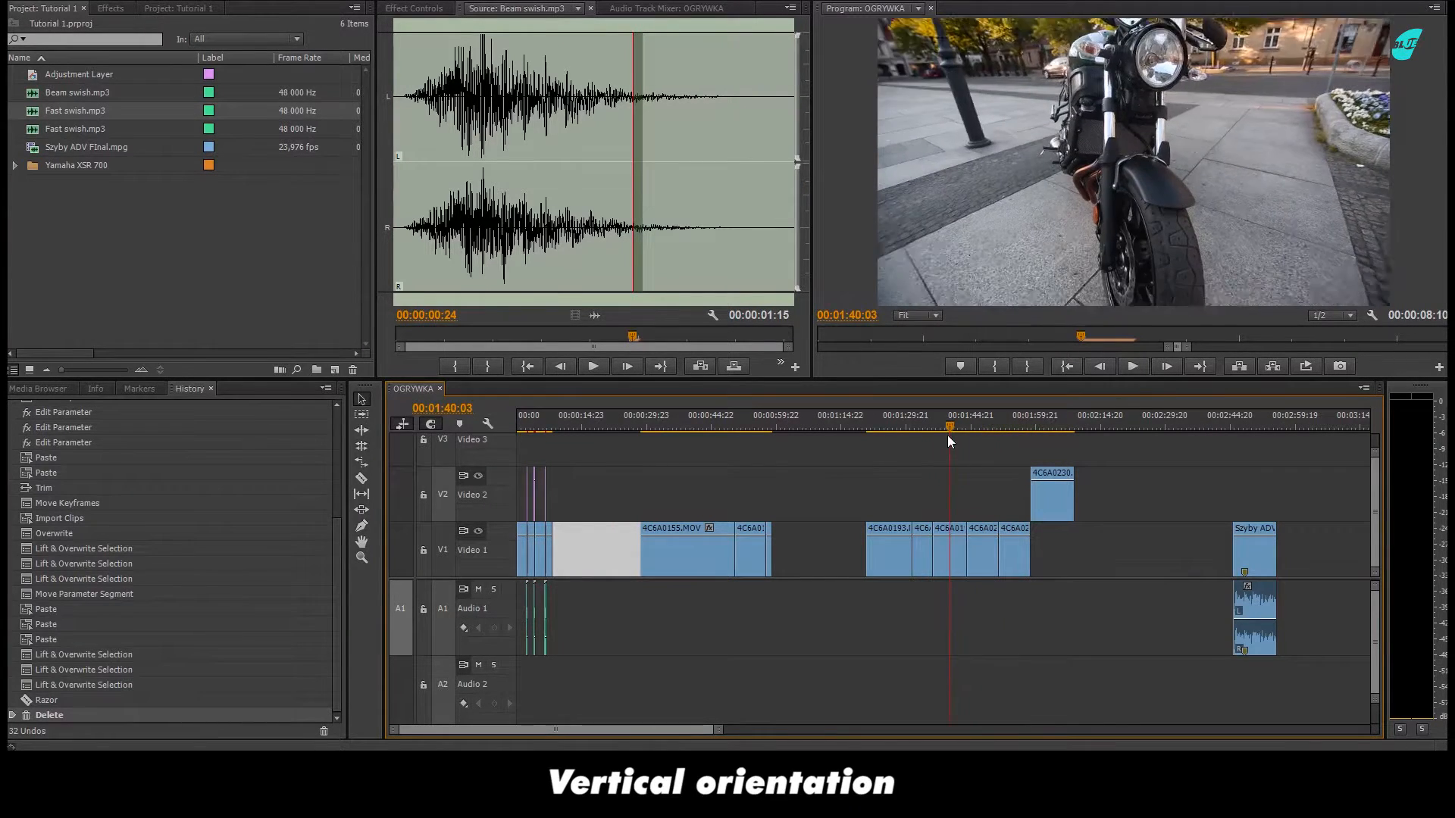
click(985, 428)
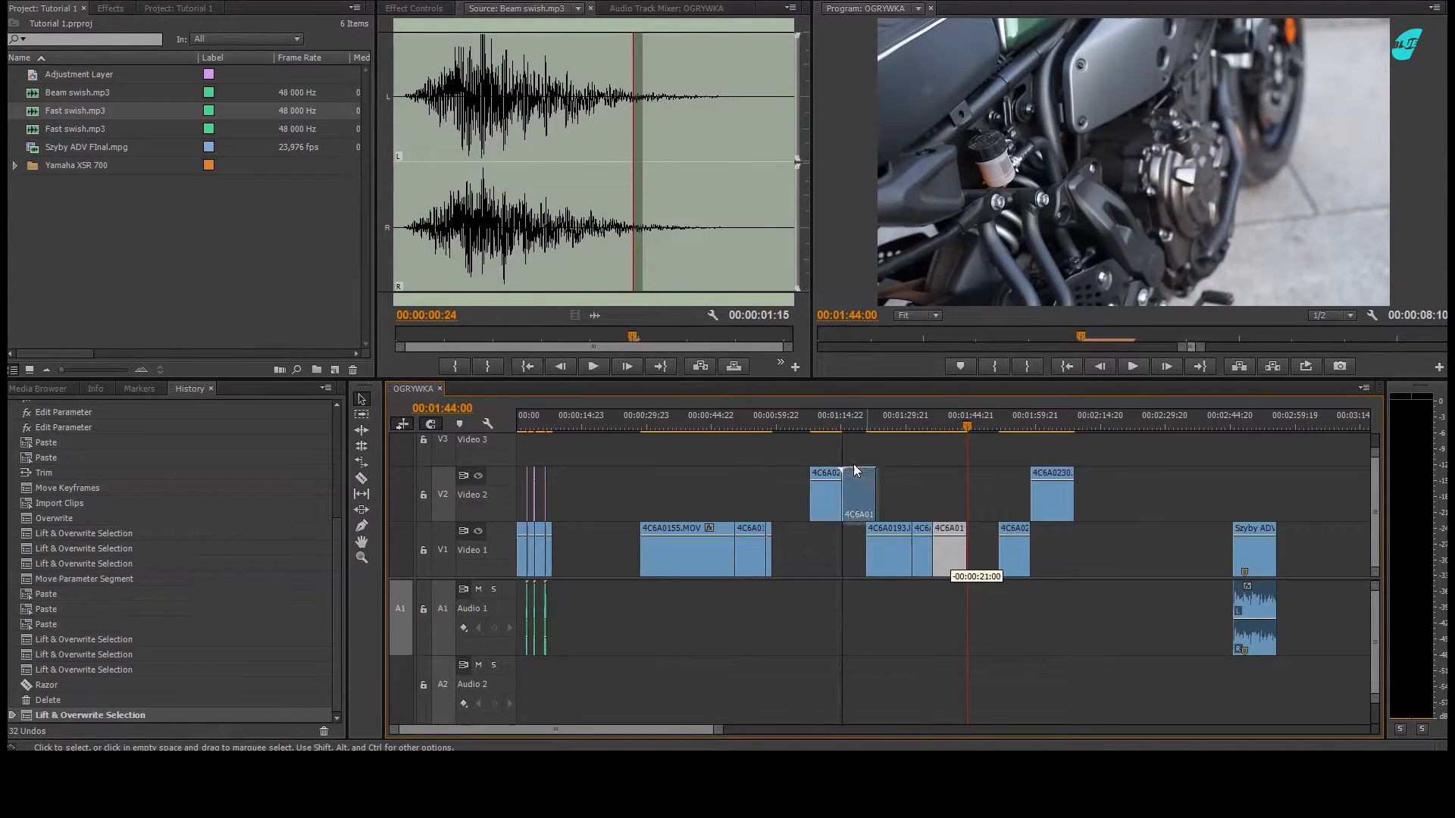
click(746, 420)
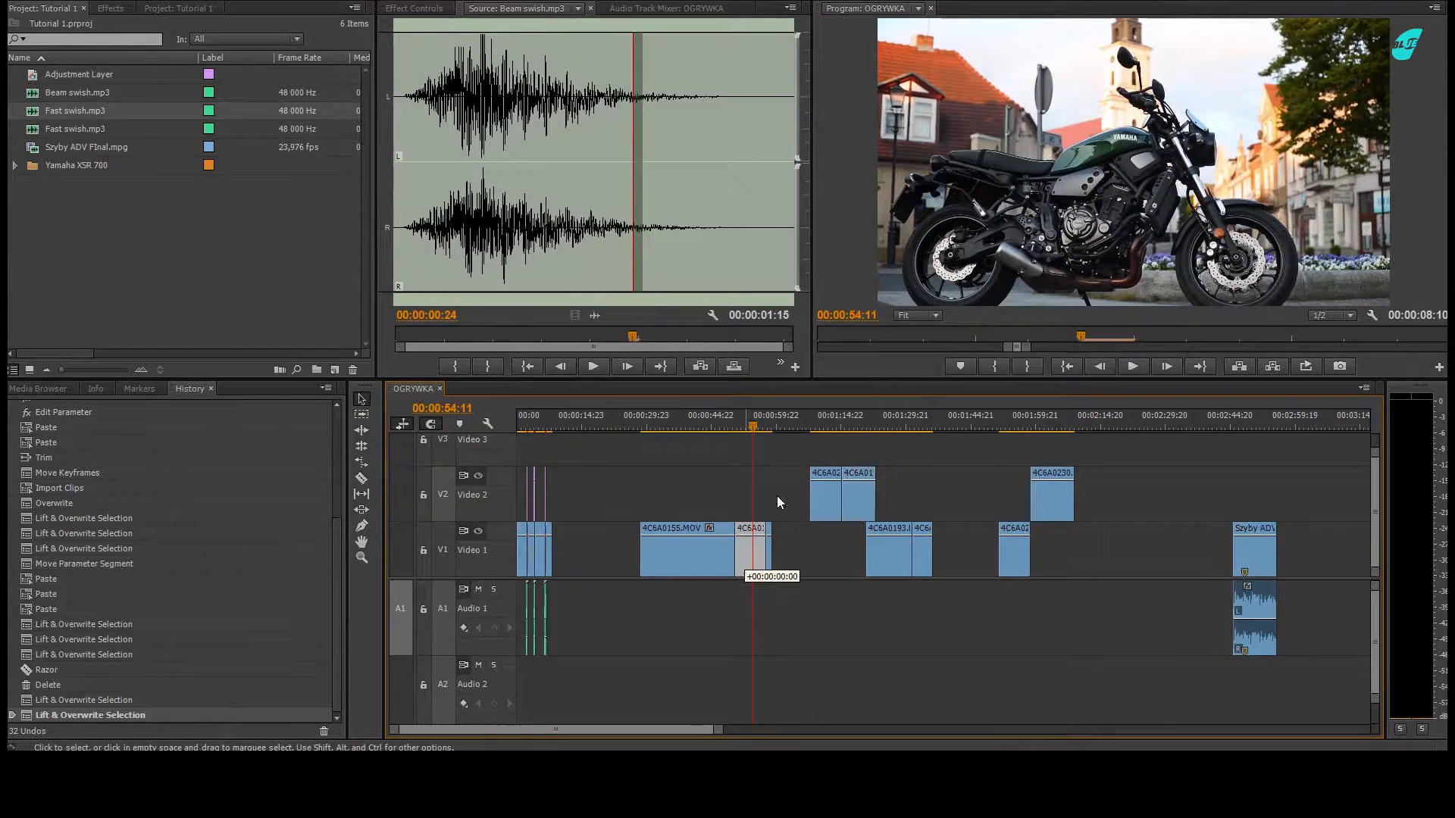
click(686, 552)
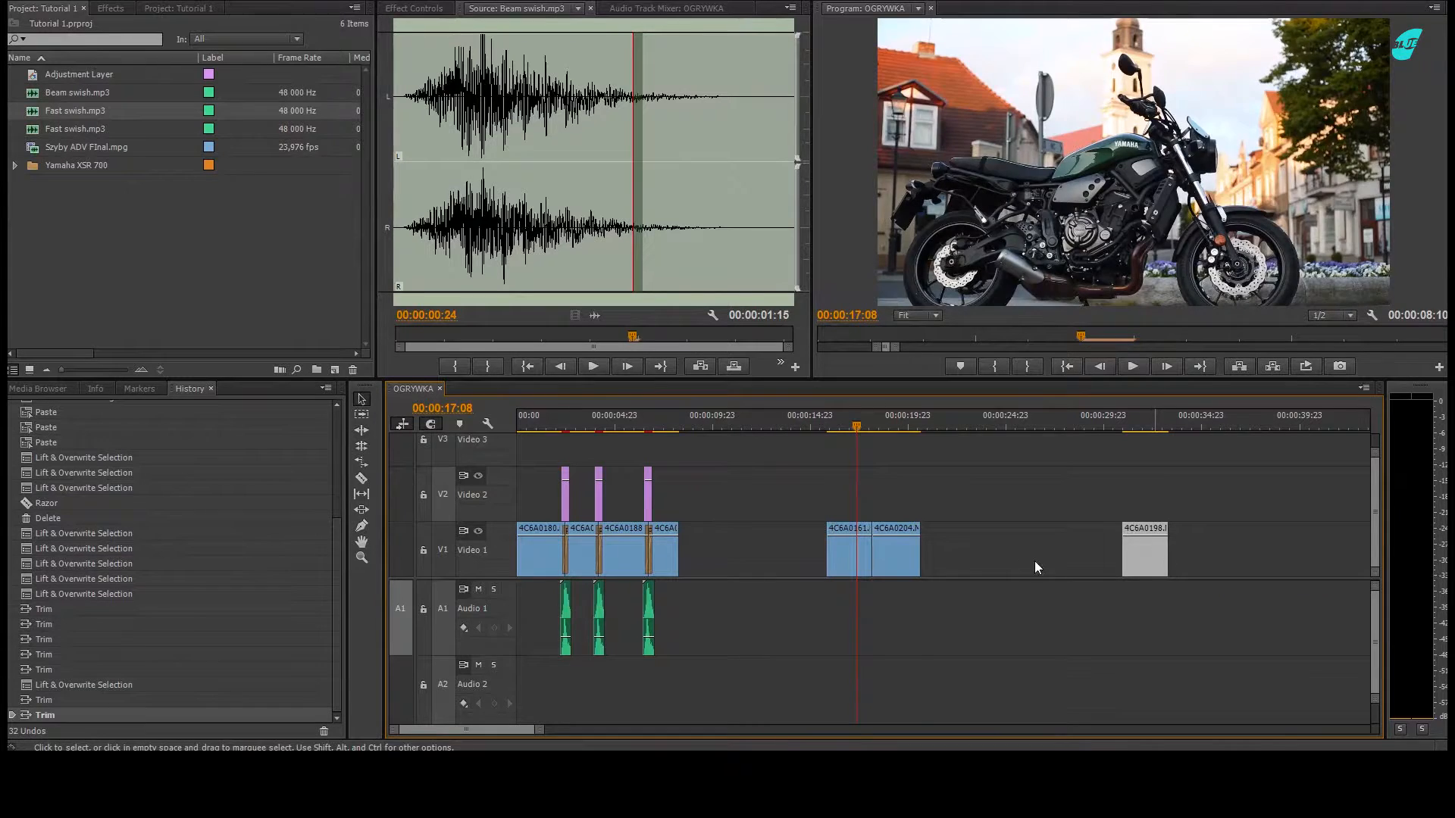
Find the Push transition in Effects and set it to push vertically between clips.
click(114, 9)
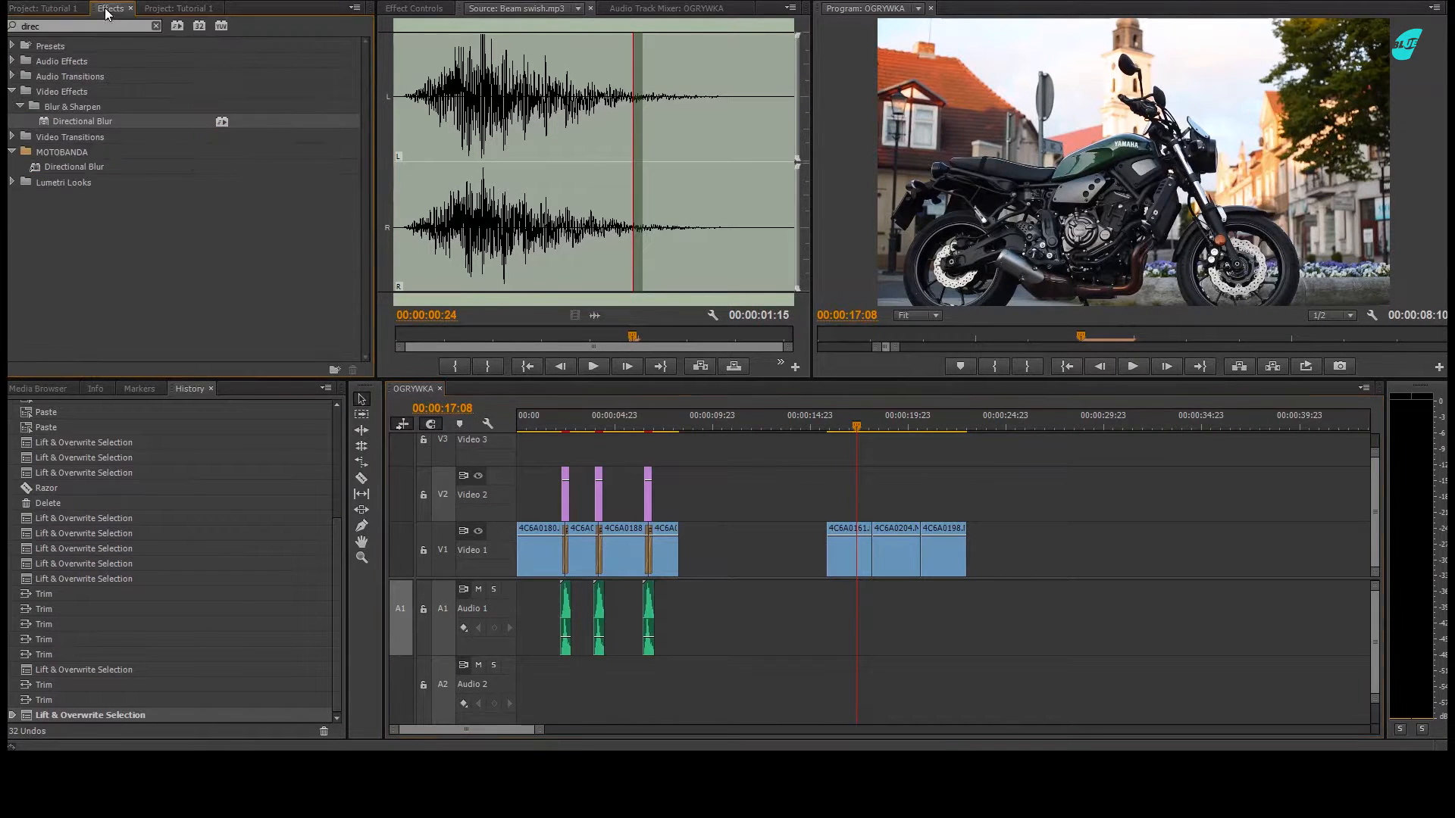
text(push)
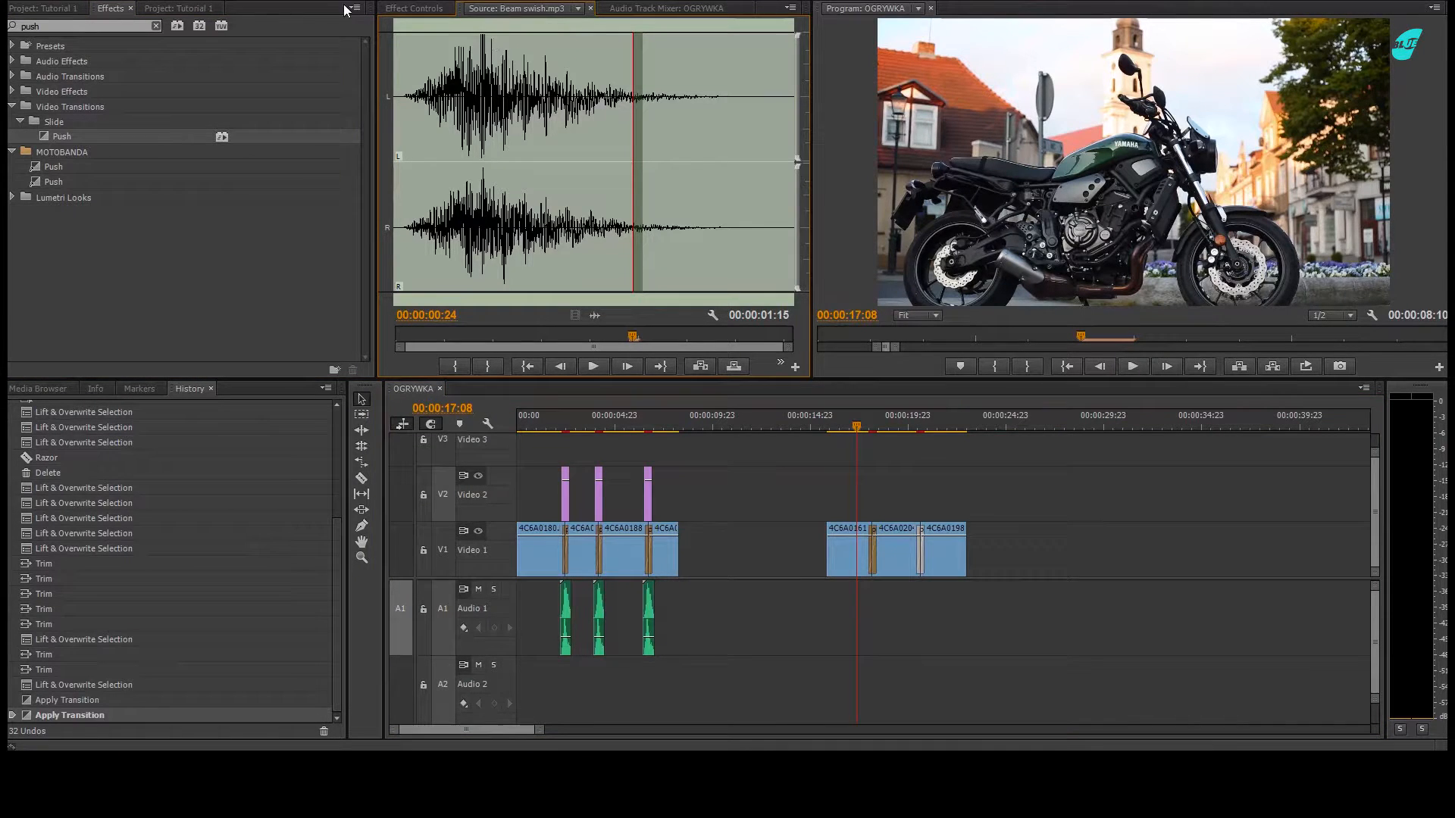
click(415, 7)
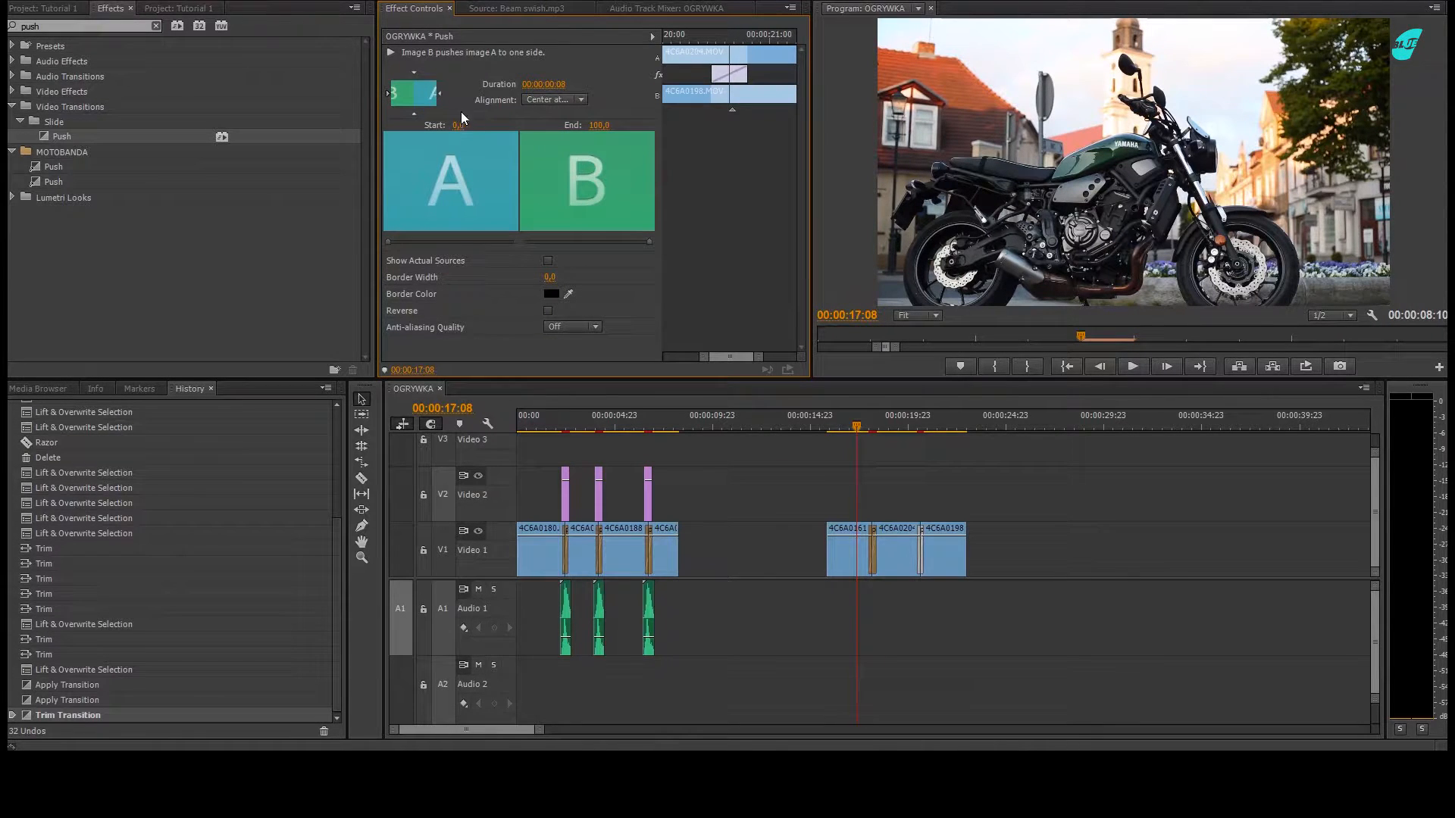
click(413, 98)
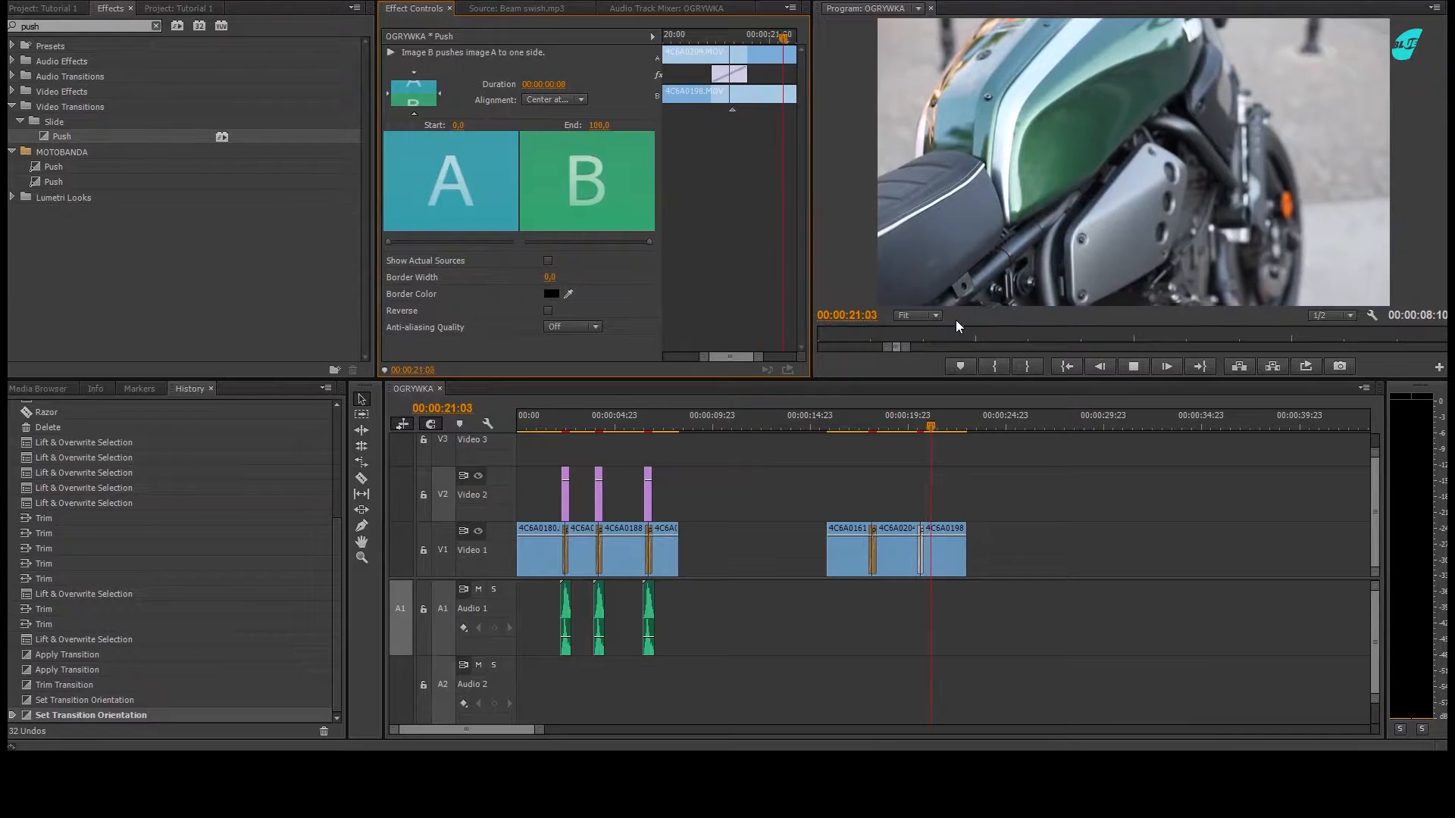
click(911, 430)
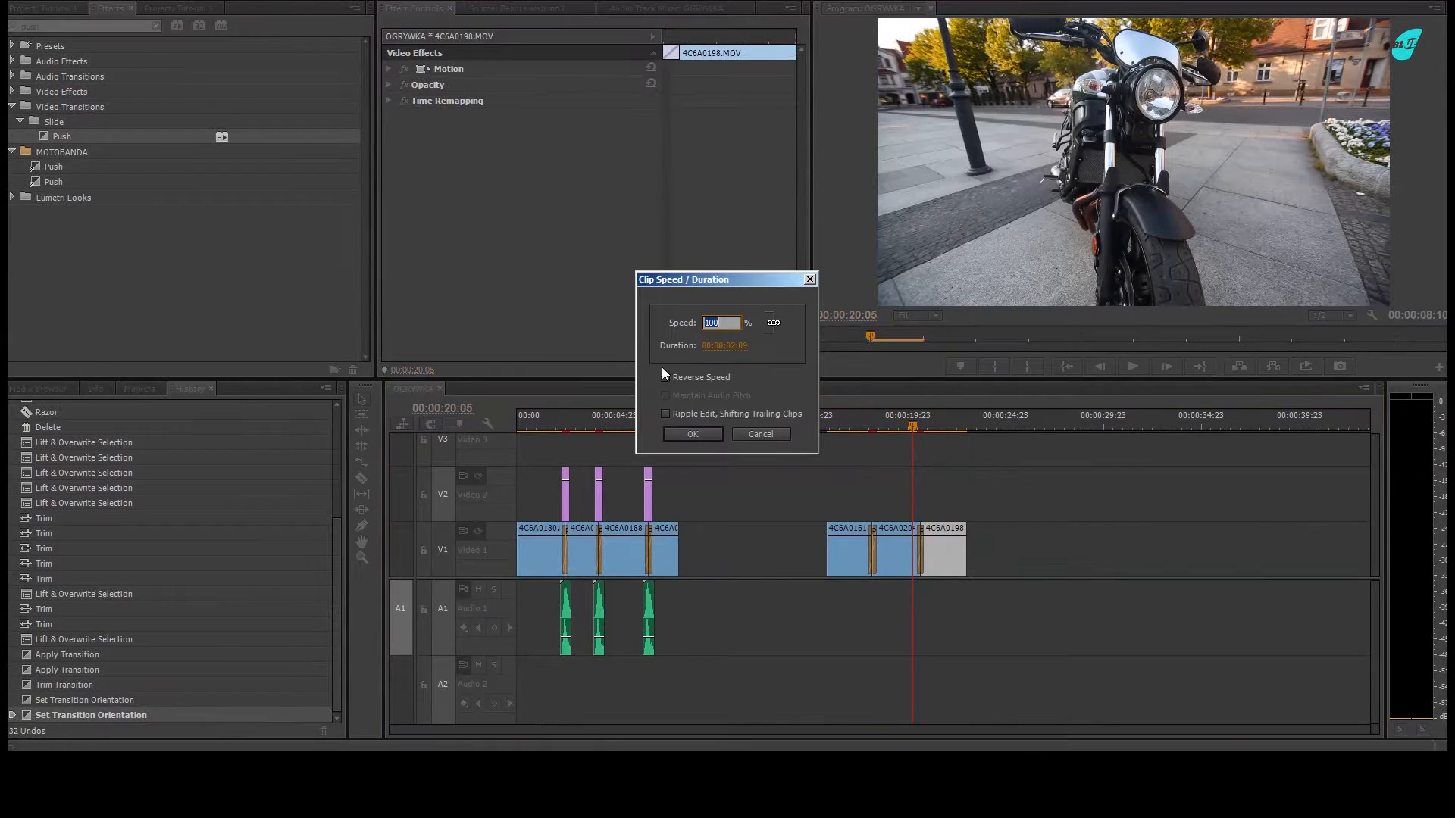
Turn on Reverse Speed for the vertical-move clips, including the middle clip.
click(664, 377)
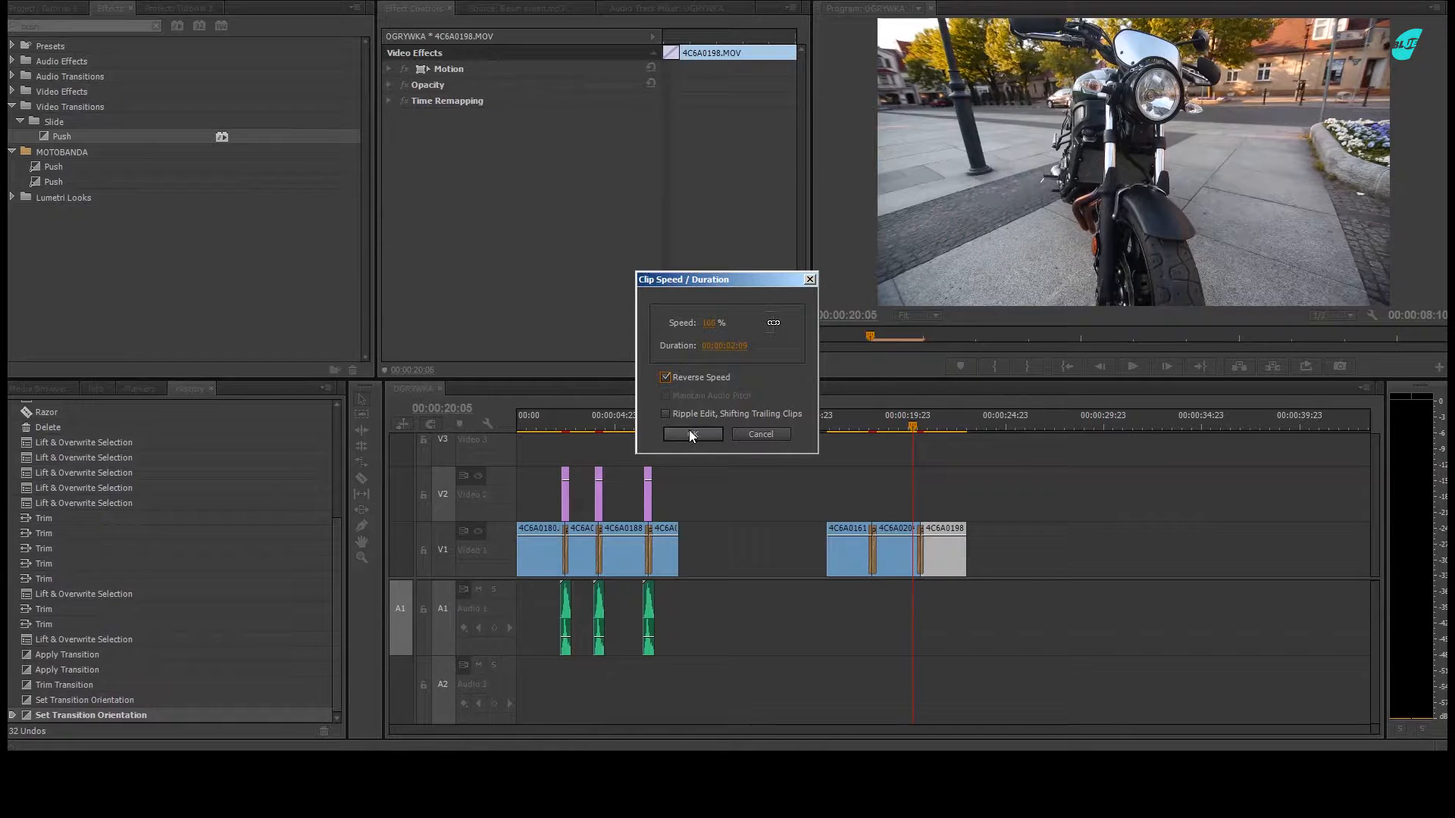
click(691, 434)
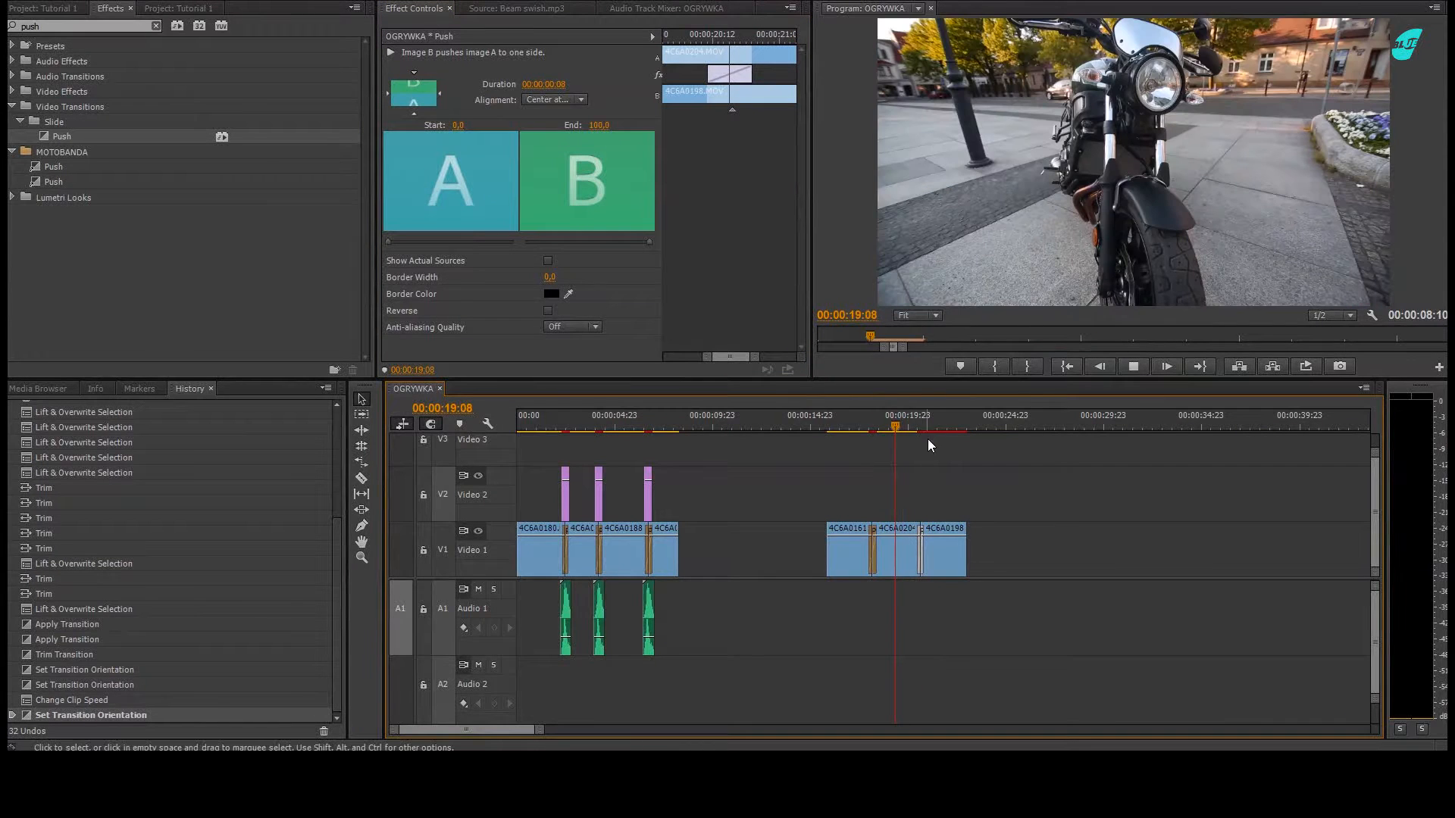
click(932, 428)
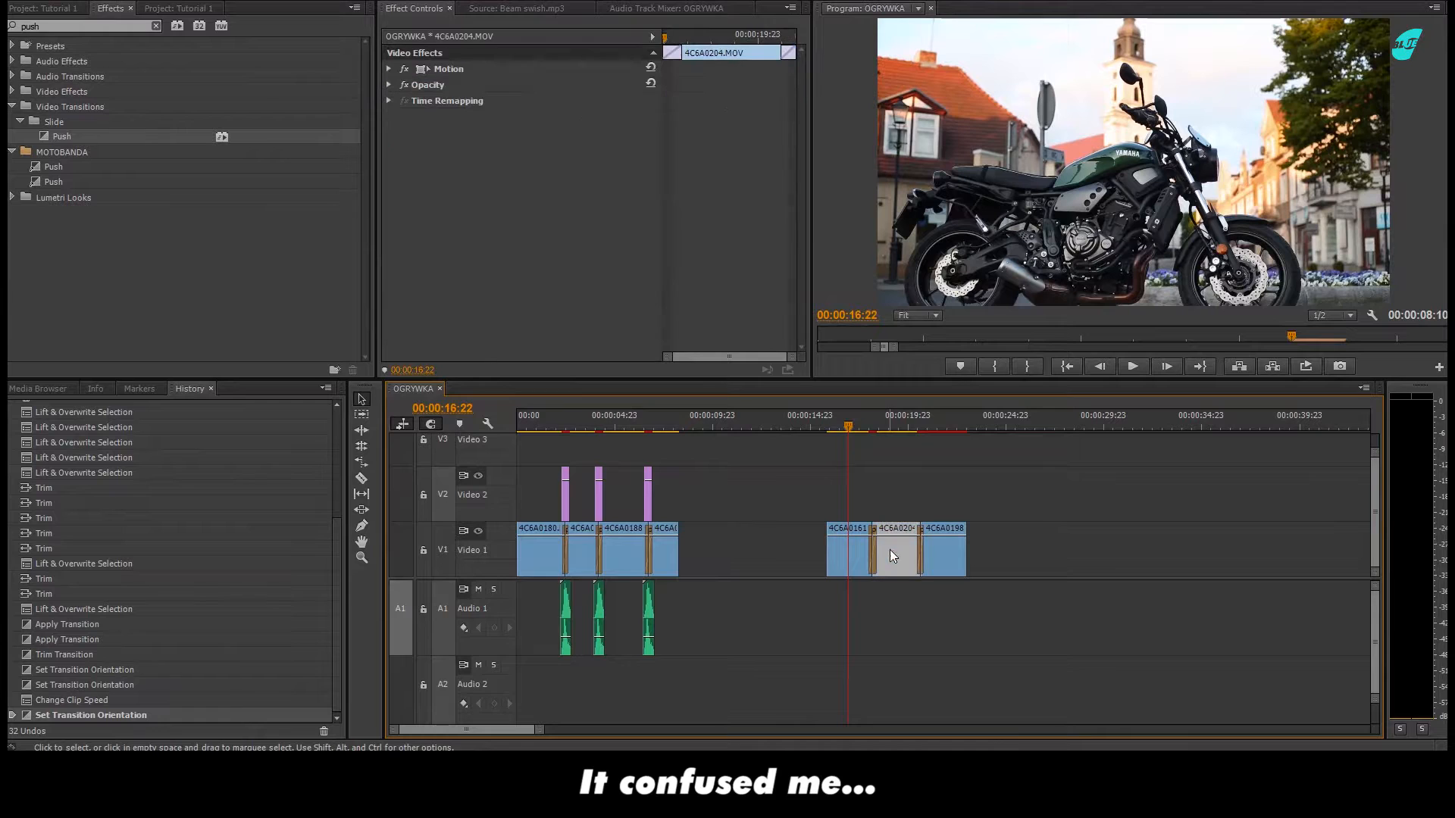
right_click(893, 555)
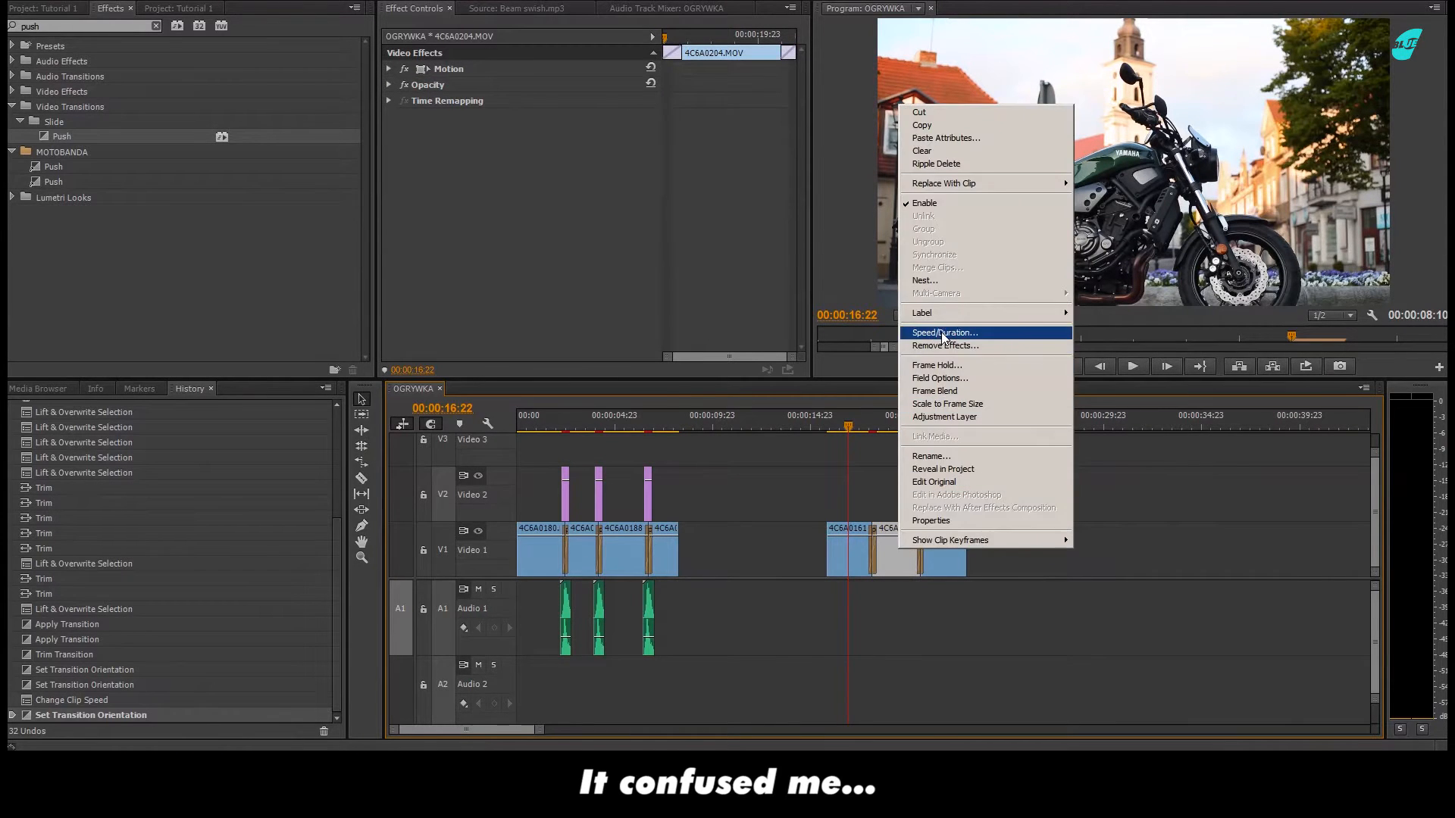
click(944, 333)
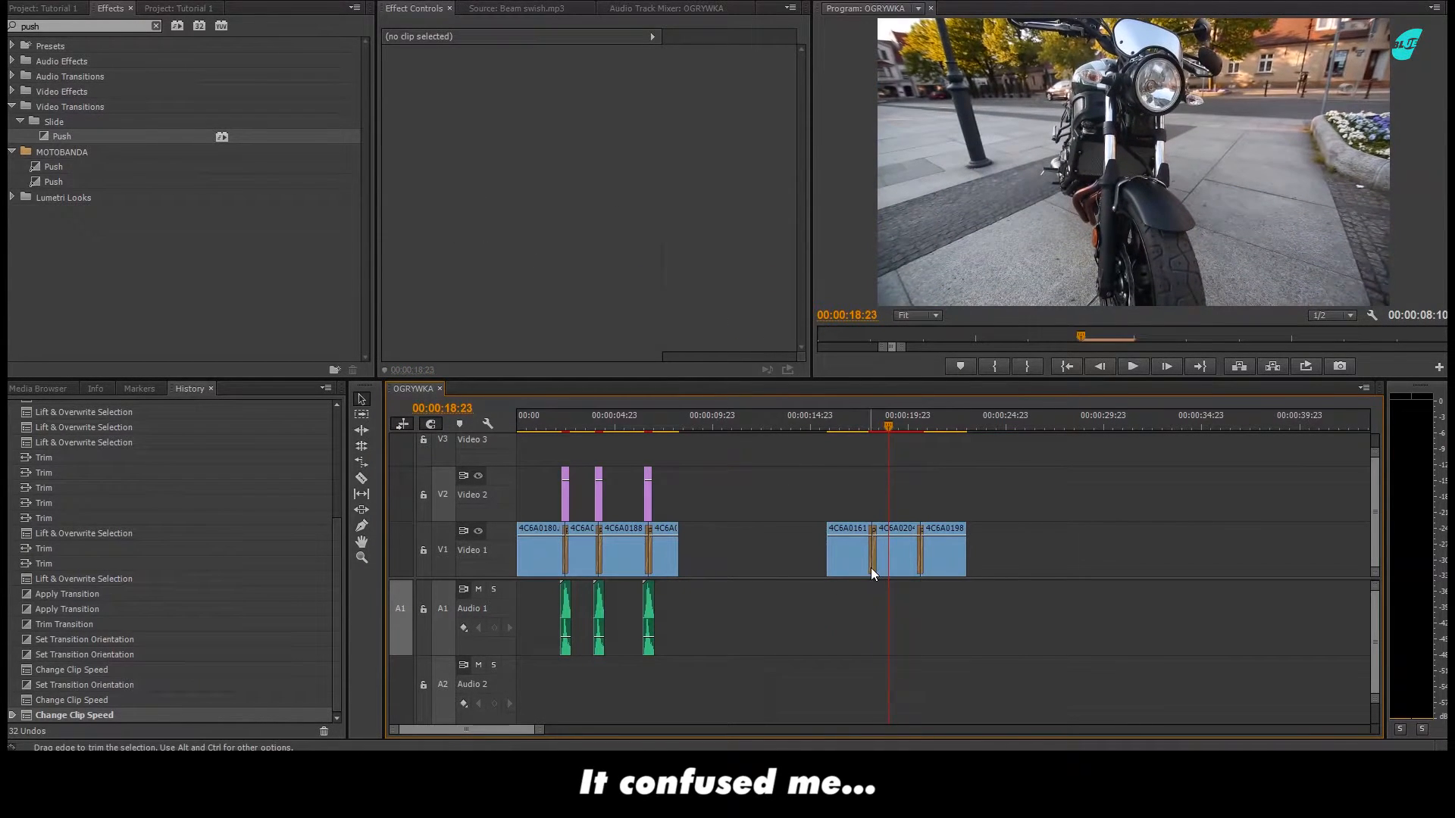
Change the first Push transition's direction and confirm reversing the first clip.
click(871, 563)
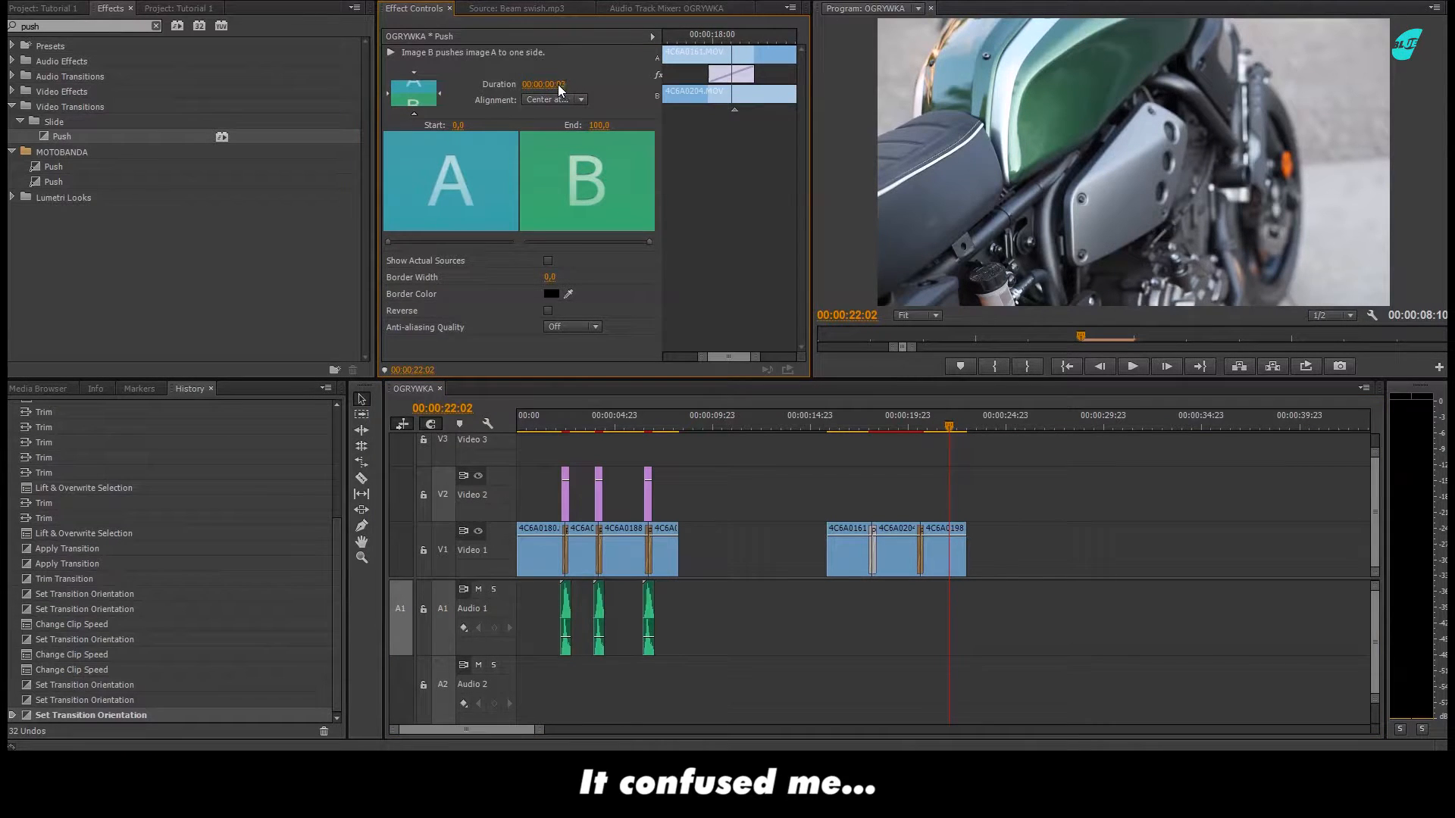
click(846, 554)
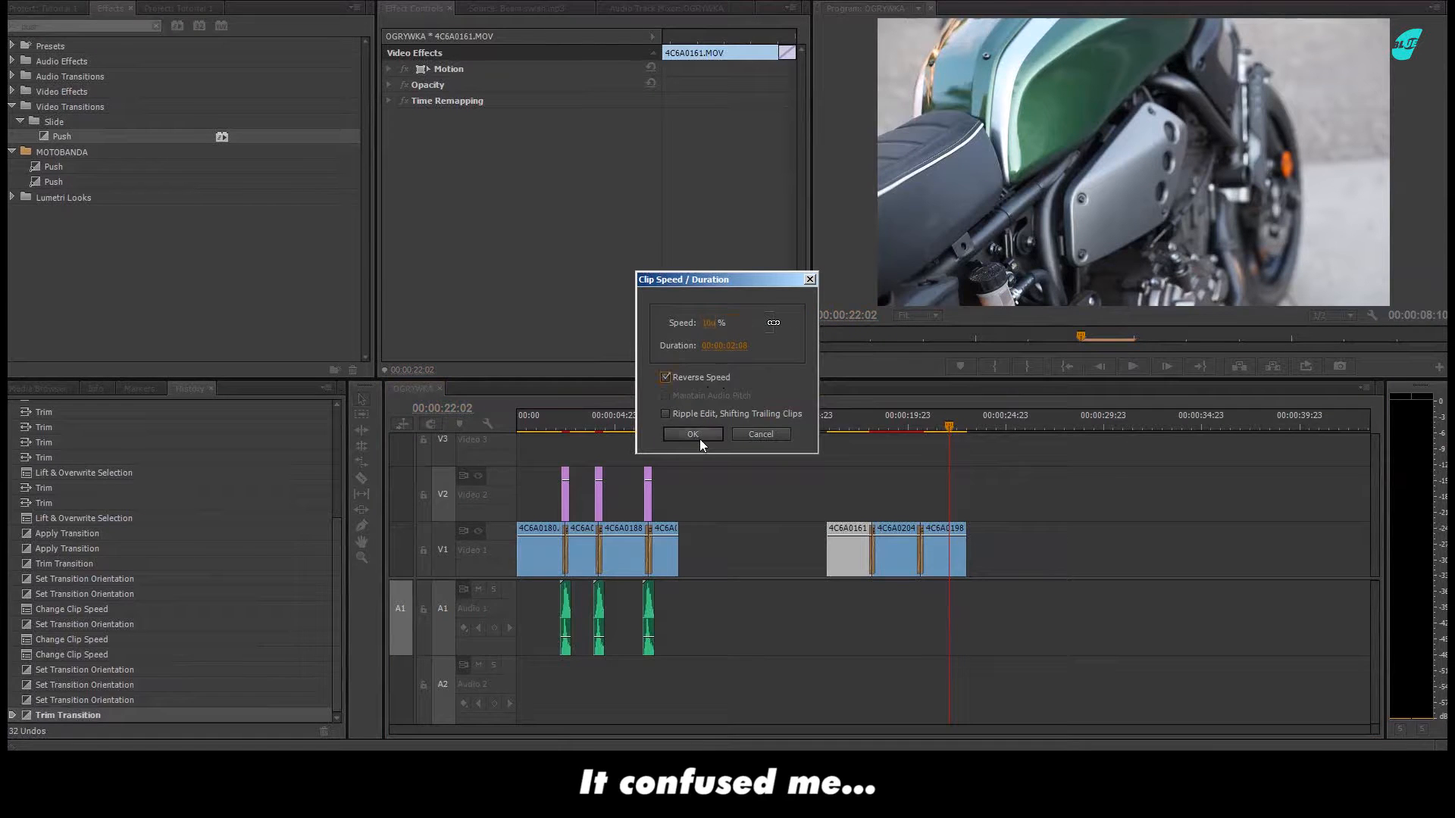
click(693, 435)
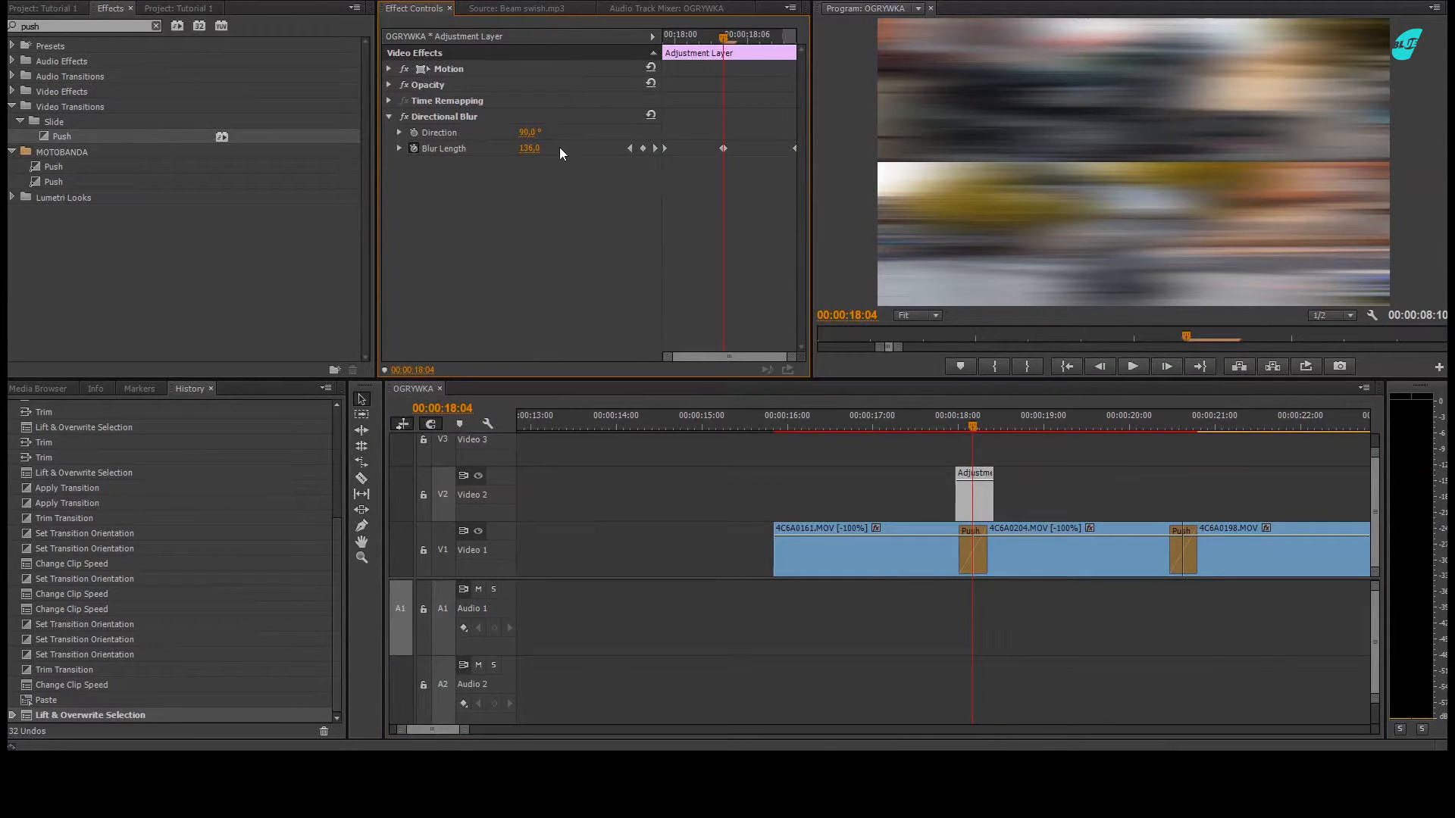
Edit the Directional Blur length on the 90° adjustment layers over both Push cuts.
double_click(527, 132)
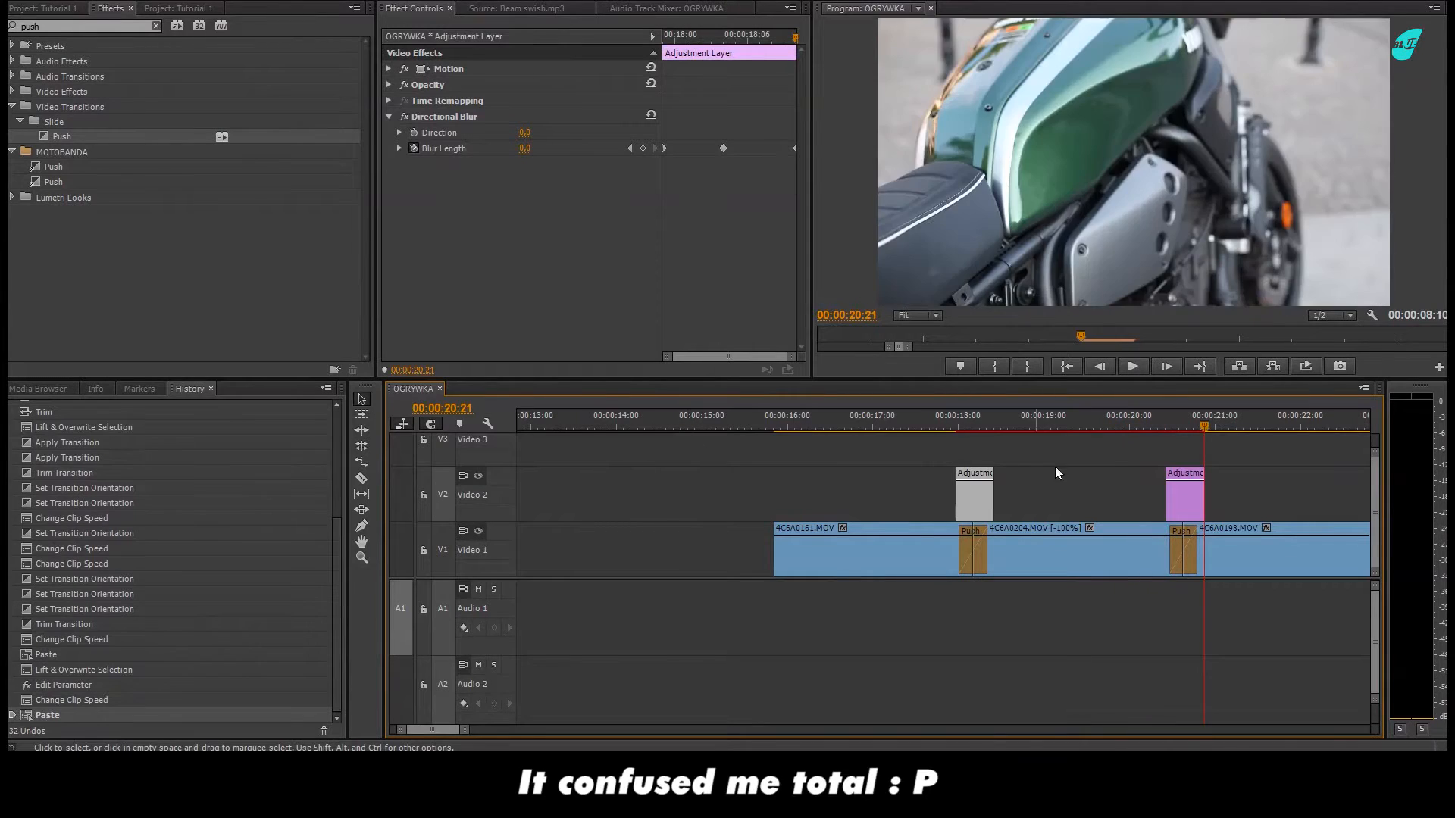
click(1132, 366)
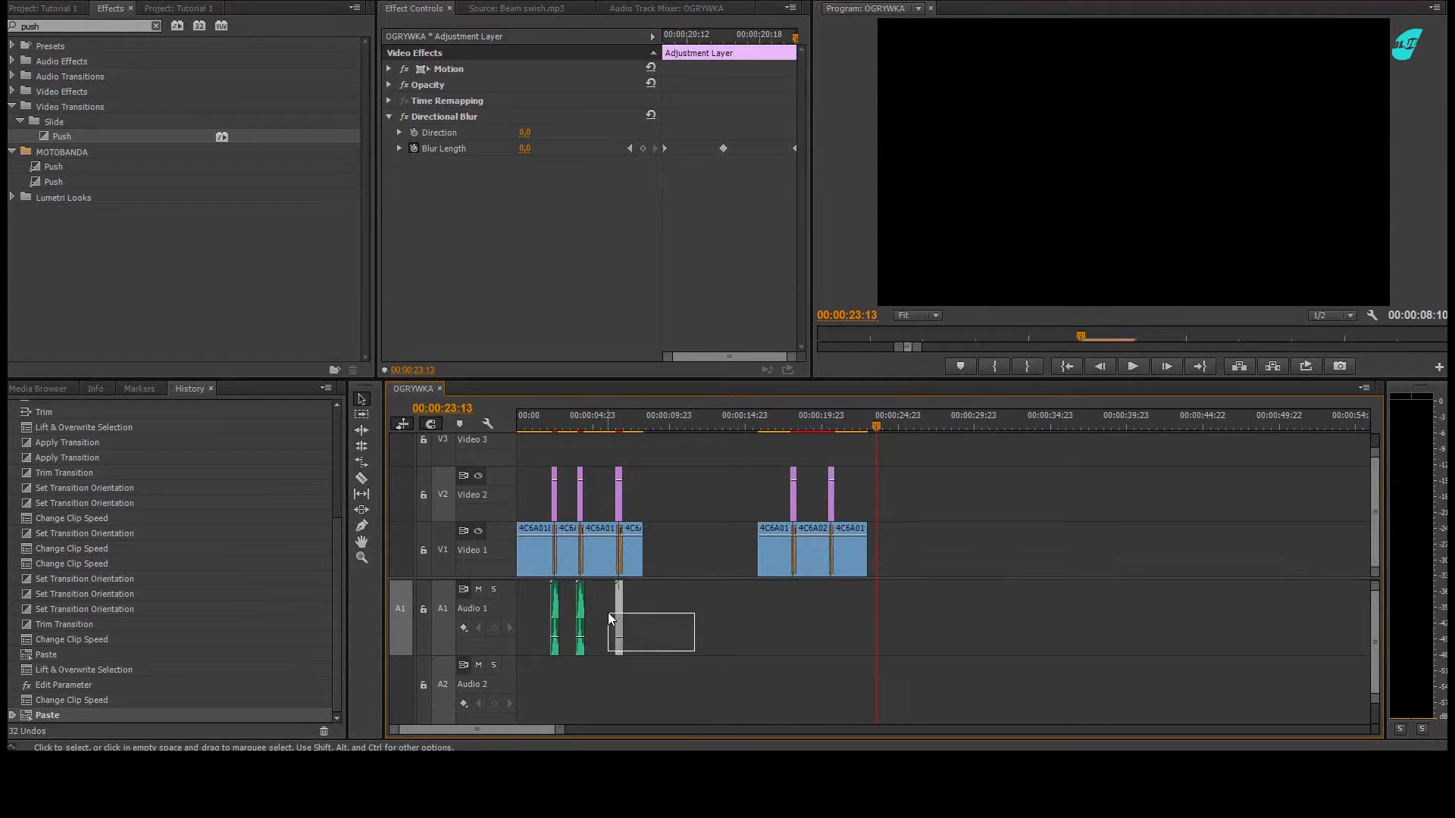
Paste the copied swish clips under the Push cuts and play the sequence.
click(792, 417)
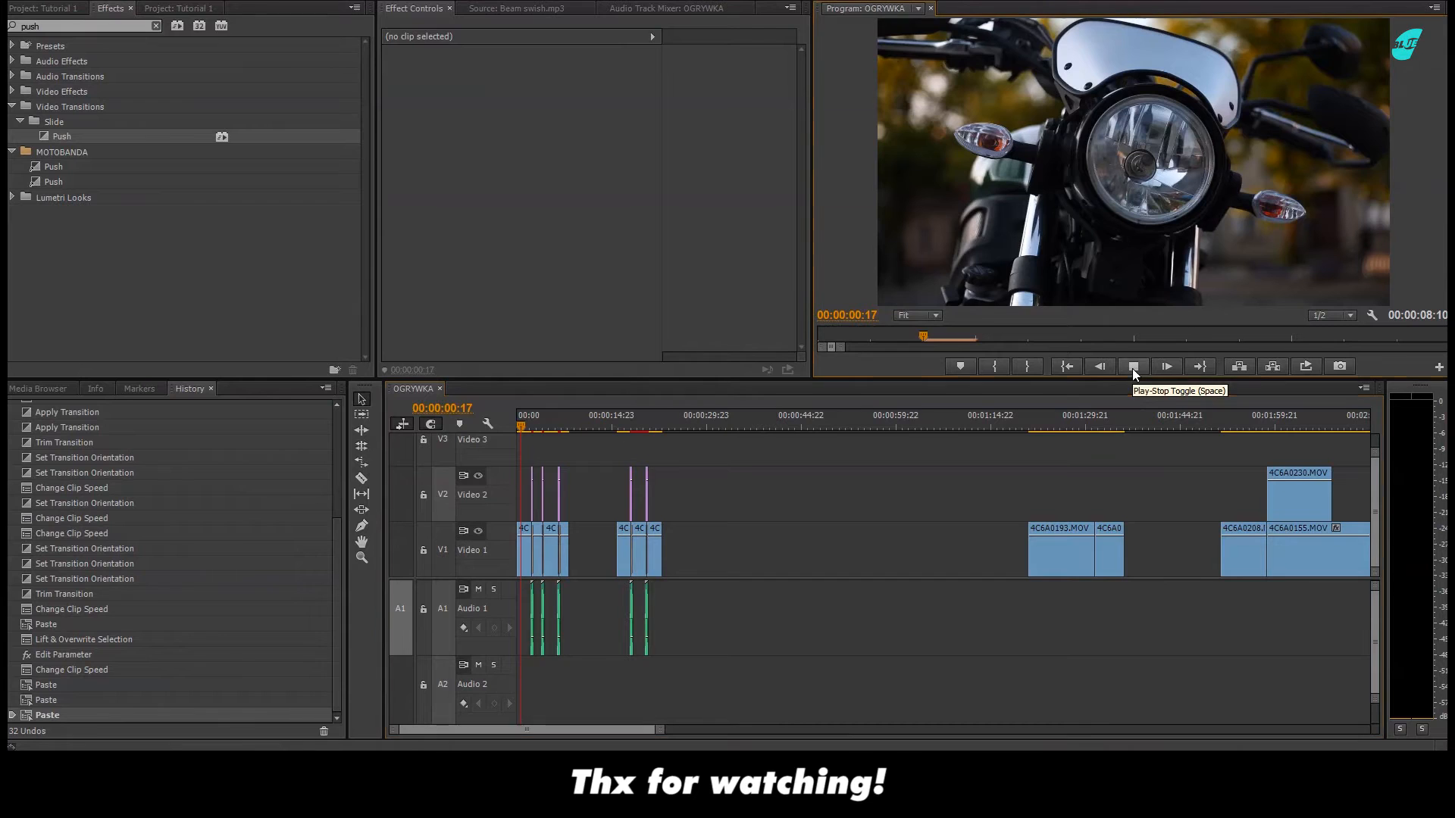
click(1134, 366)
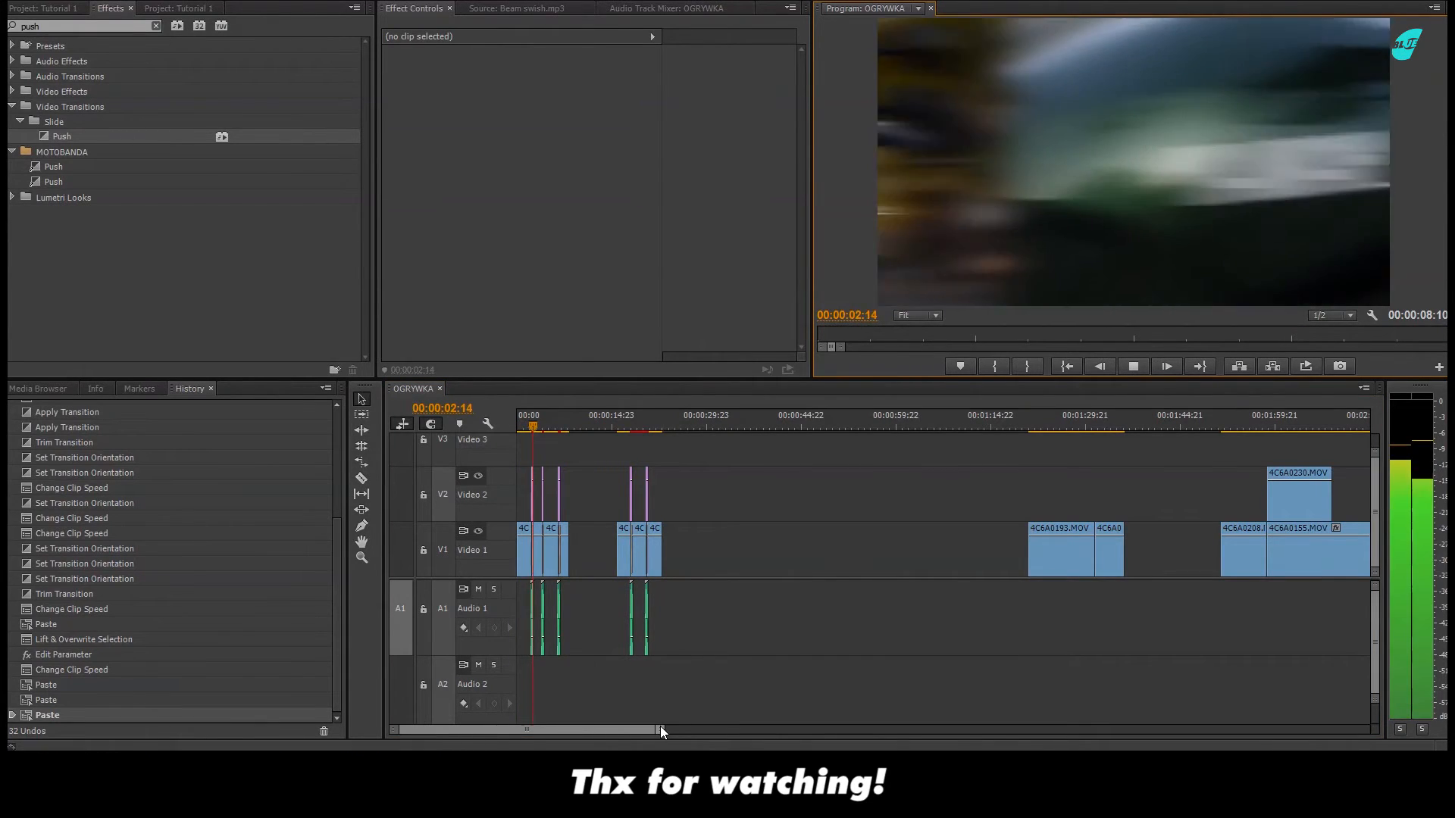